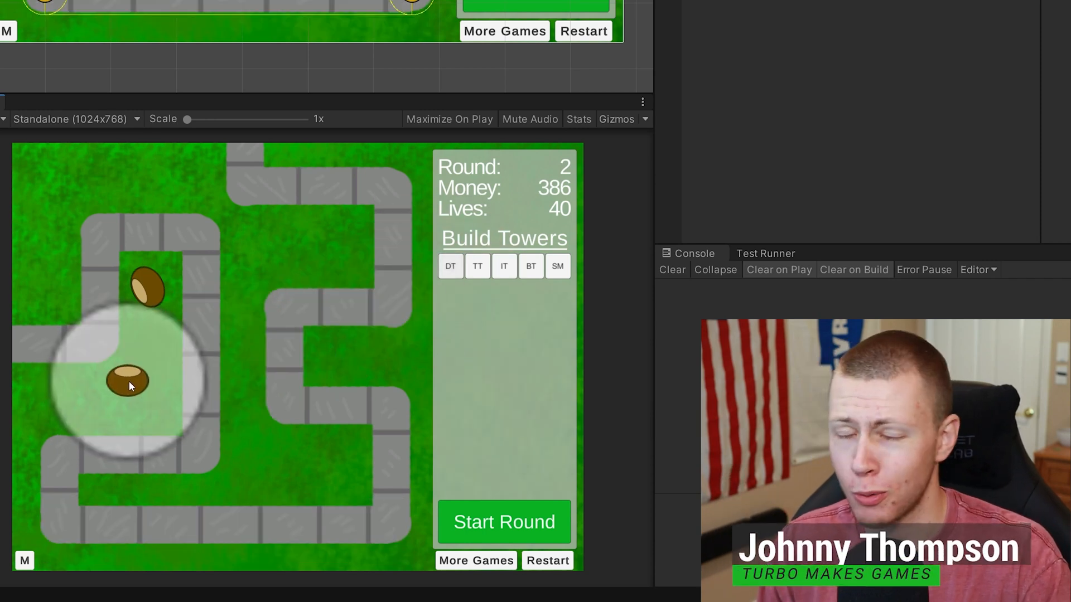
# Place Dart, Tack and Bomb towers around the track and start the round.
pyautogui.click(130, 379)
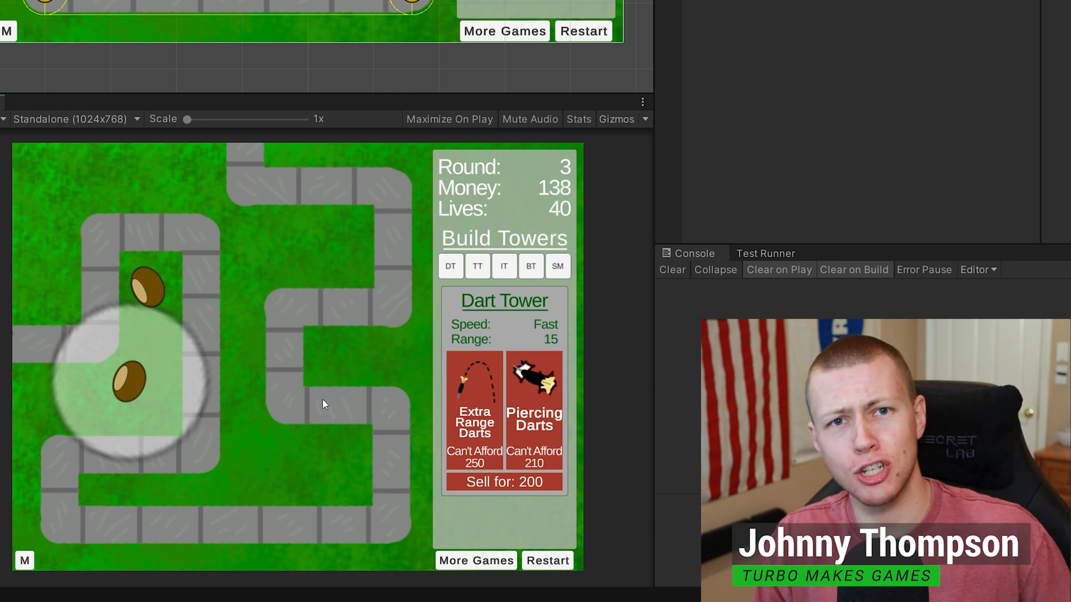
pyautogui.click(477, 265)
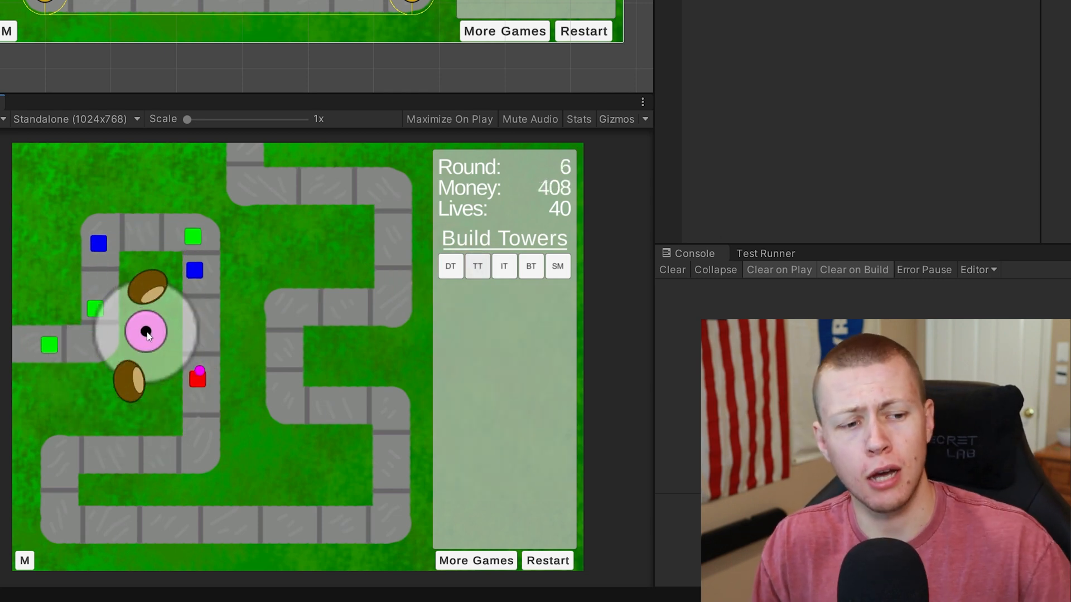
pyautogui.click(145, 331)
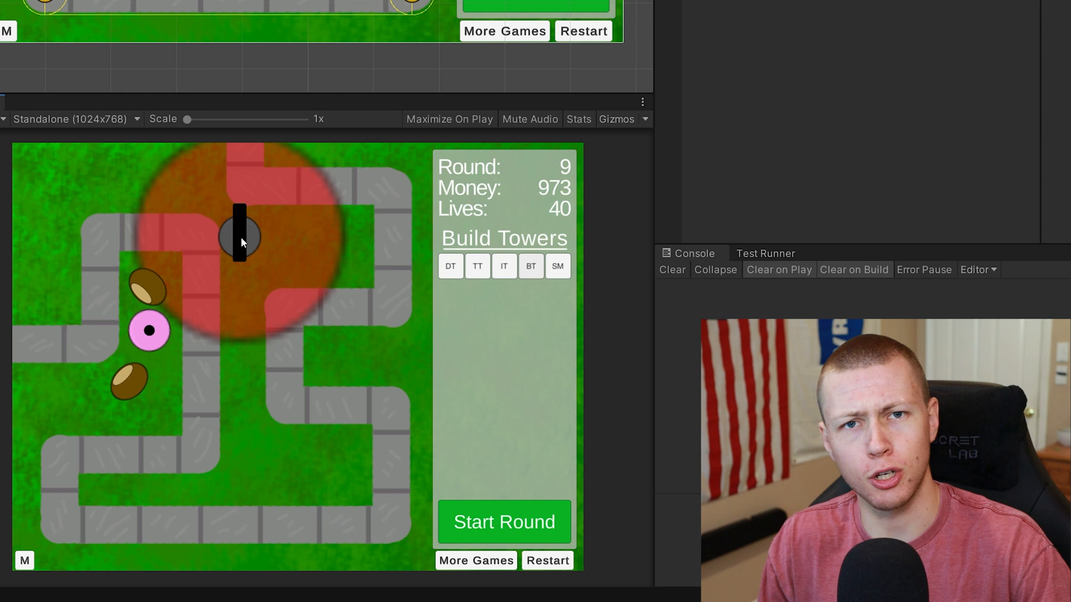
pyautogui.click(247, 235)
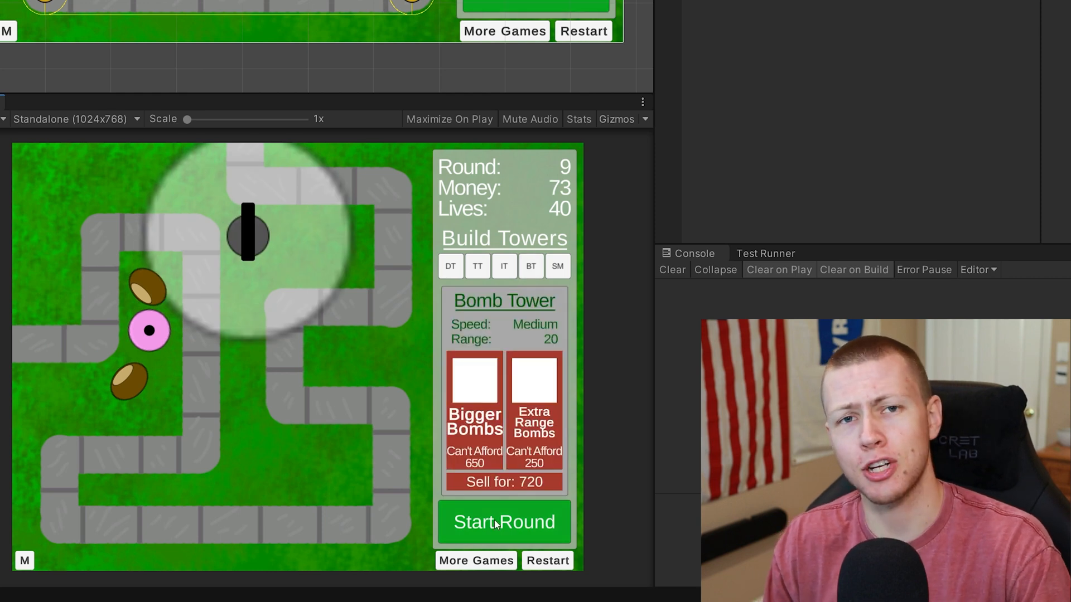
pyautogui.click(504, 523)
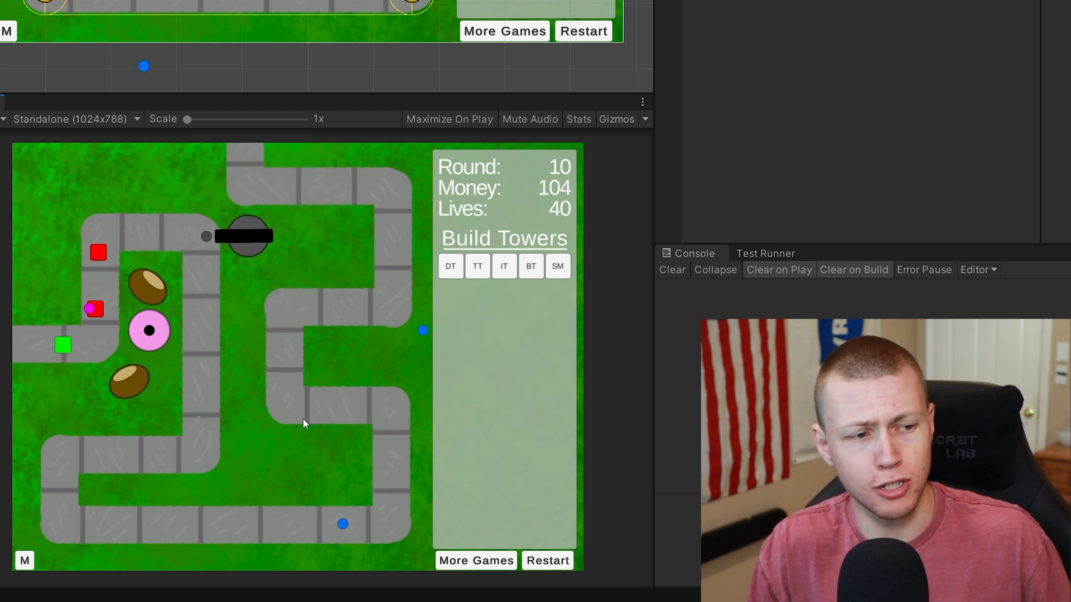
# Play on toward round 18 and place a light-blue tower below the tack tower.
pyautogui.click(450, 265)
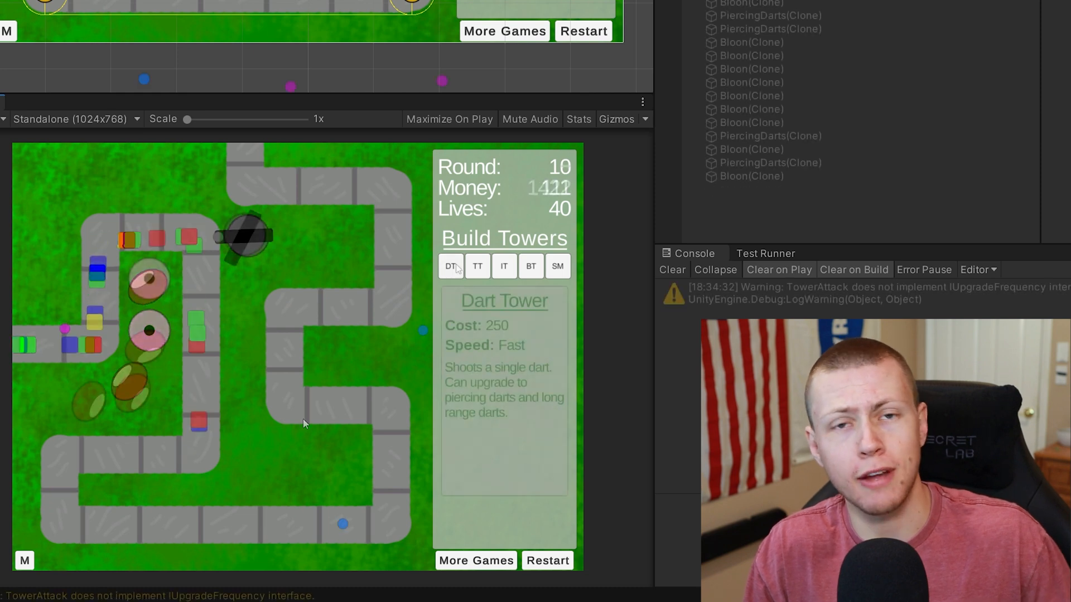
pyautogui.click(477, 265)
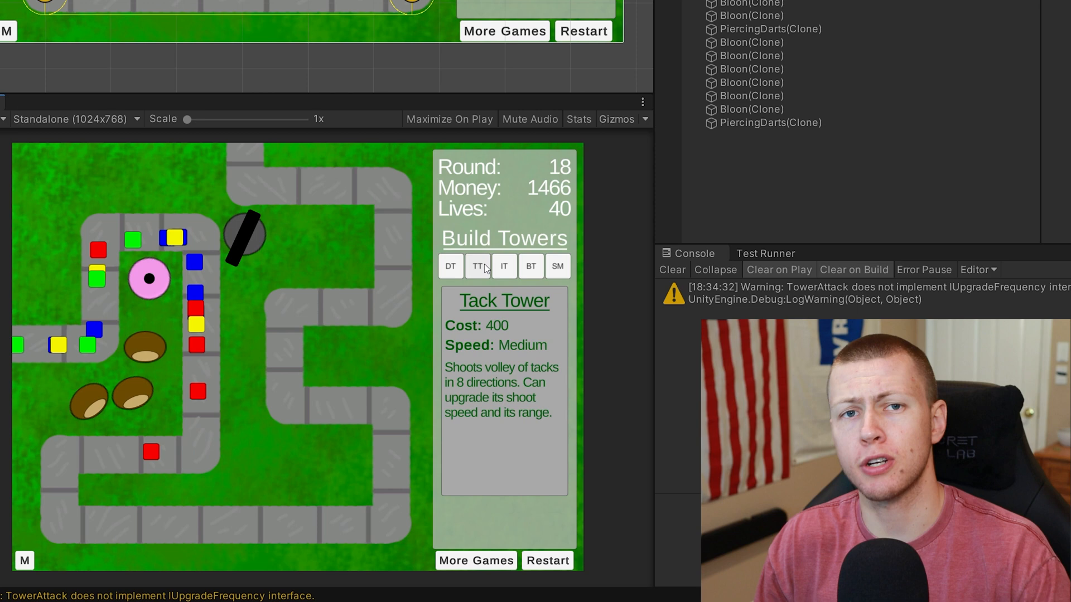
pyautogui.click(148, 317)
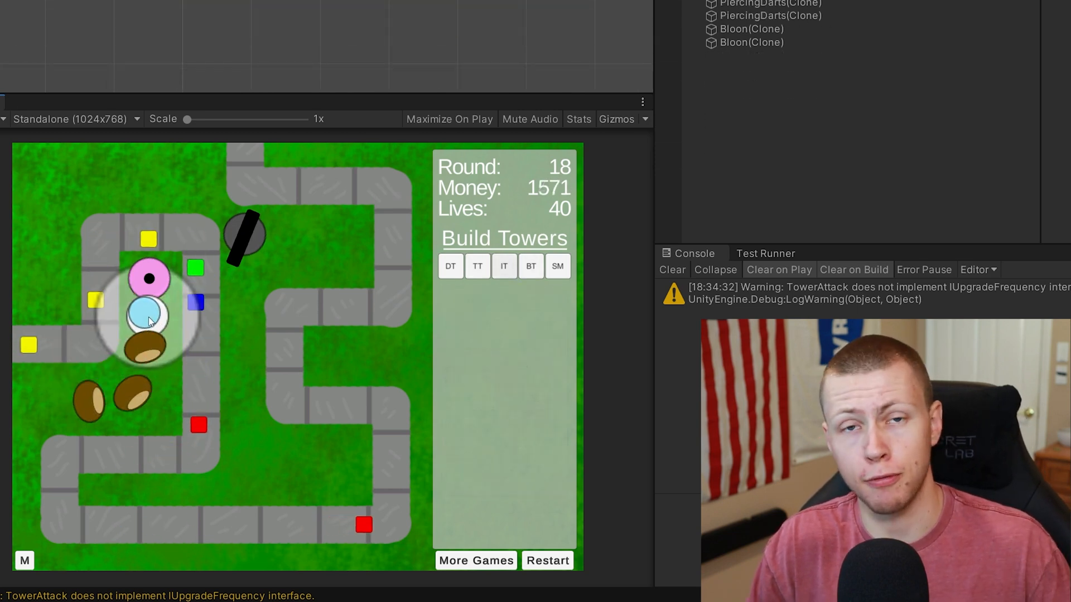
pyautogui.click(150, 316)
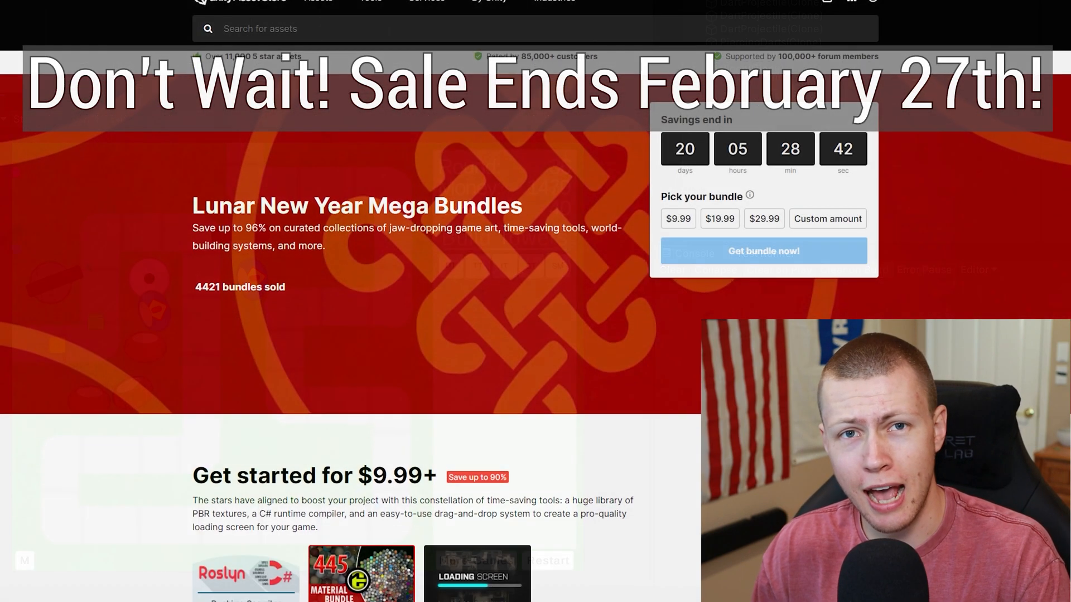
# Scroll through the $9.99, $19.99 and $29.99 tiers down to Puppet2D and Paint Craft.
pyautogui.scroll(-3)
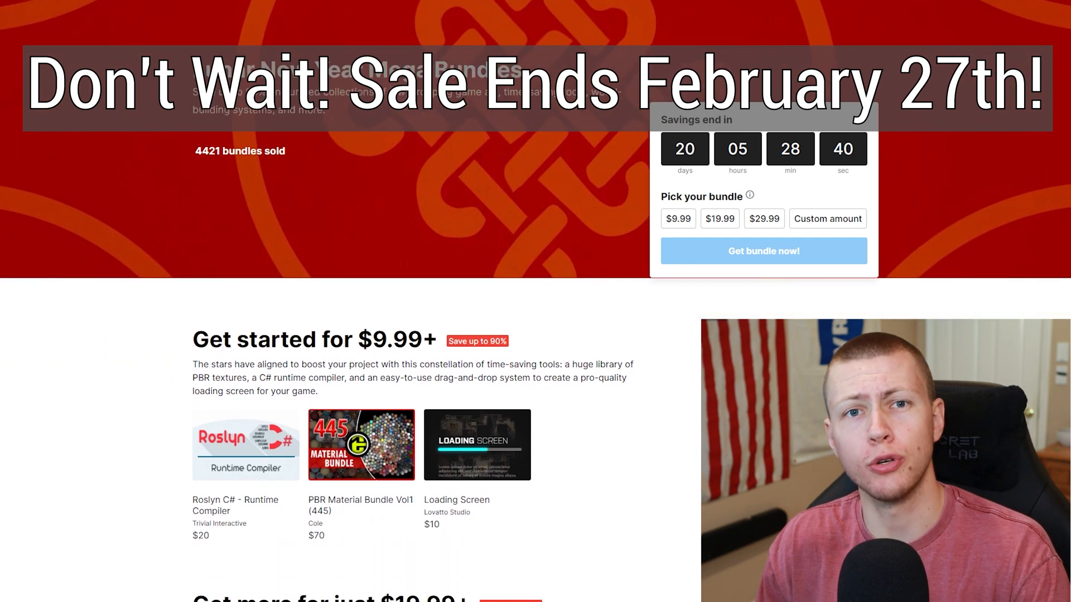
pyautogui.scroll(-3)
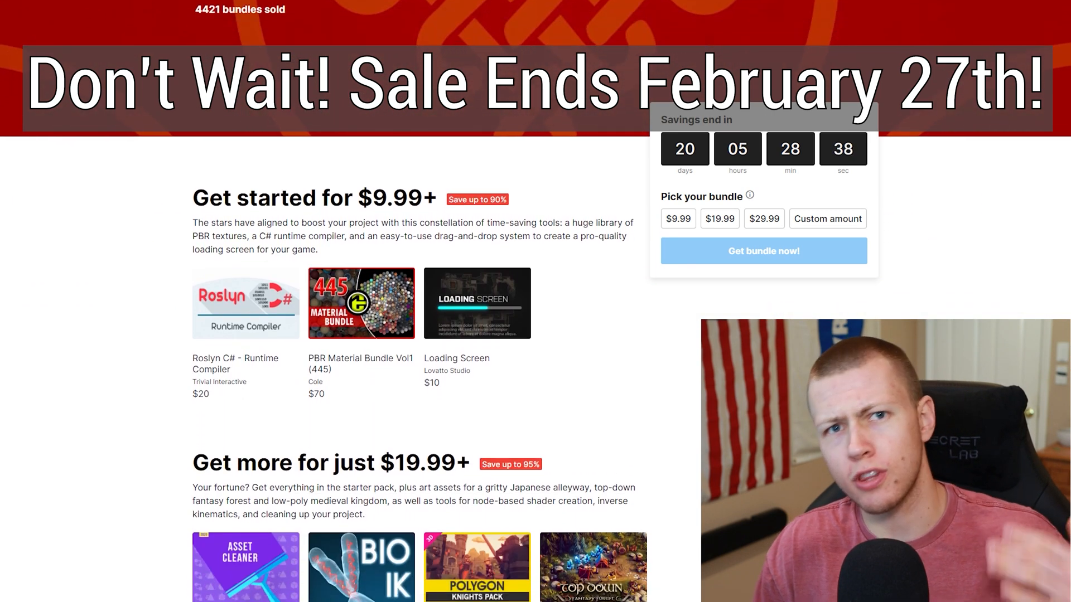
pyautogui.scroll(-3)
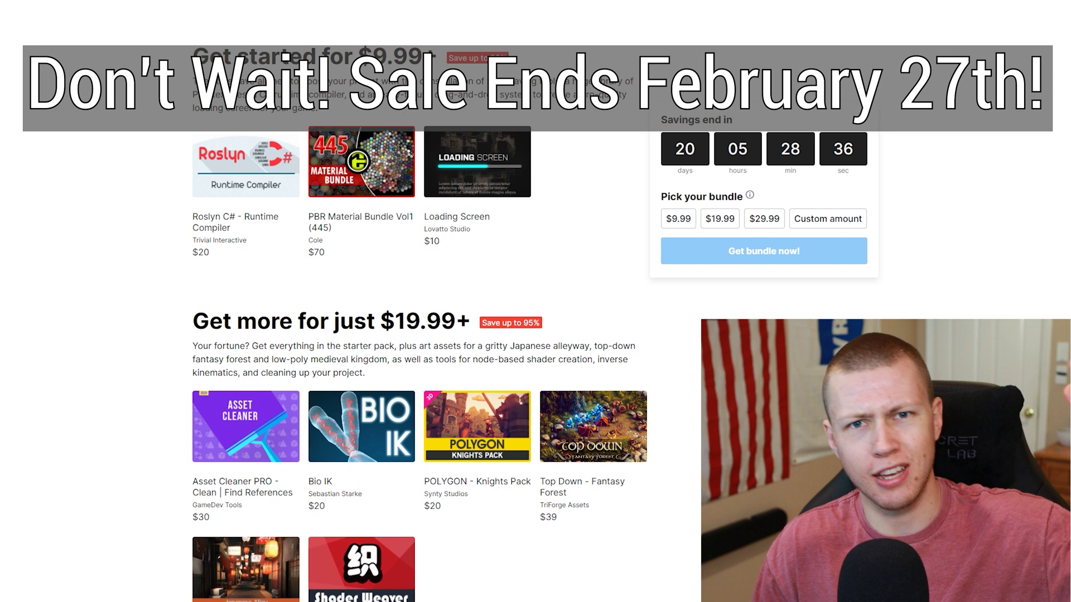
pyautogui.scroll(-3)
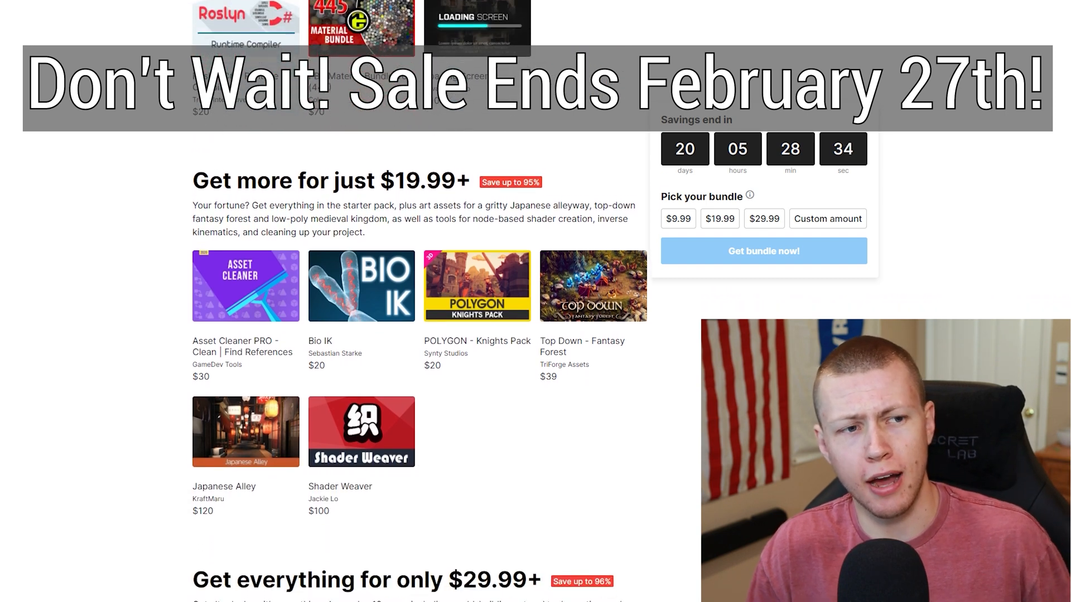
pyautogui.scroll(-3)
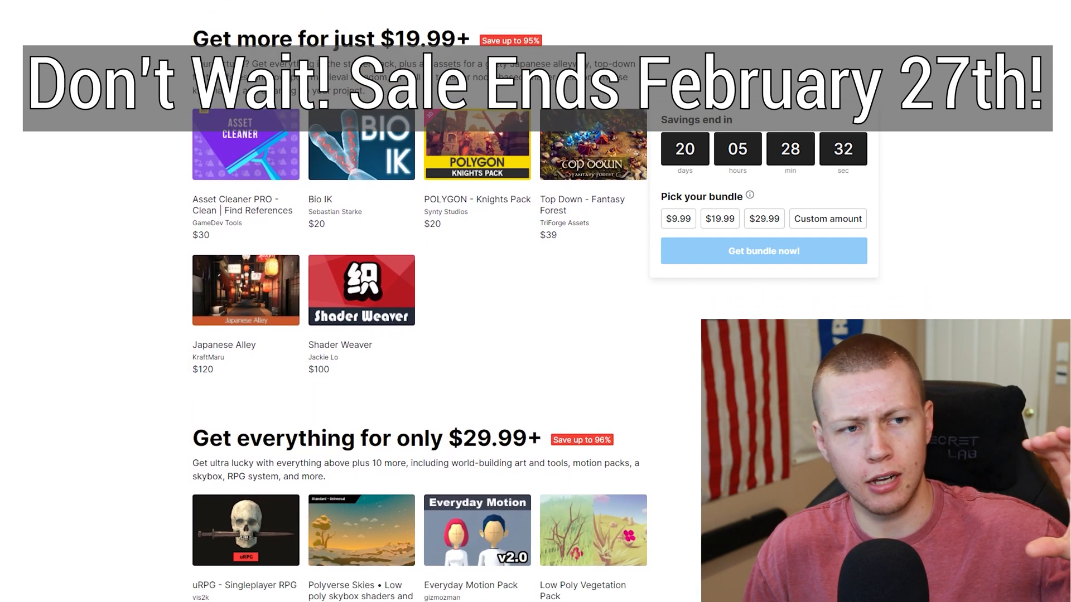
pyautogui.scroll(-3)
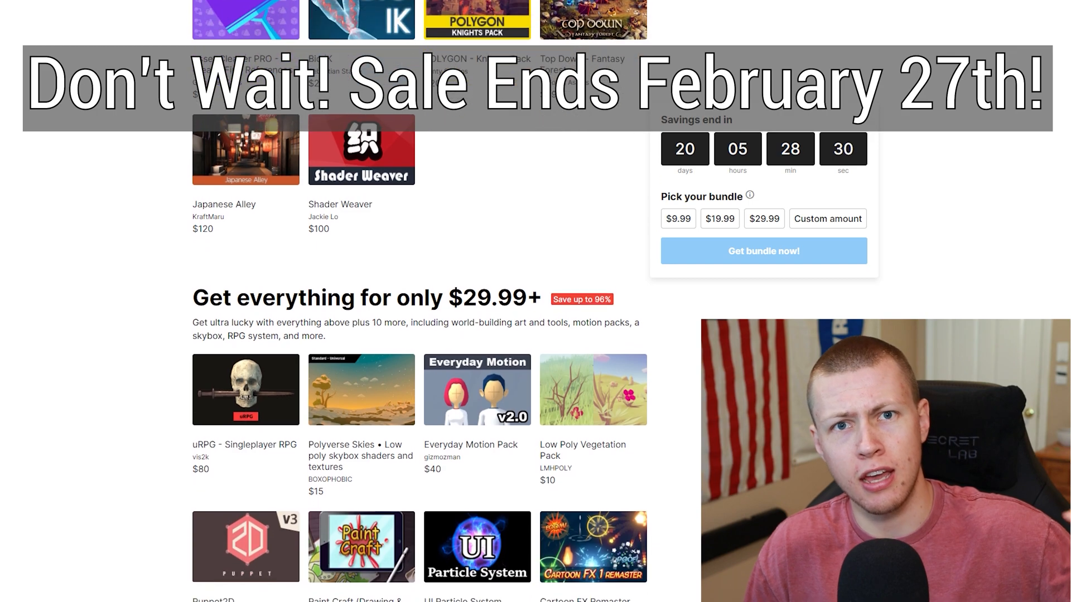
pyautogui.scroll(3)
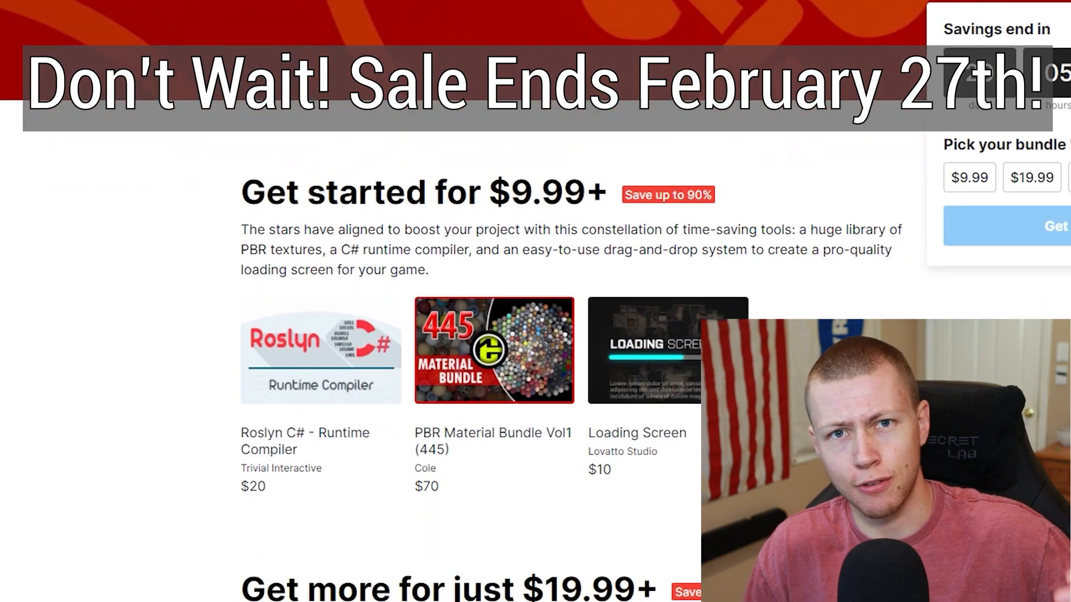
pyautogui.scroll(-3)
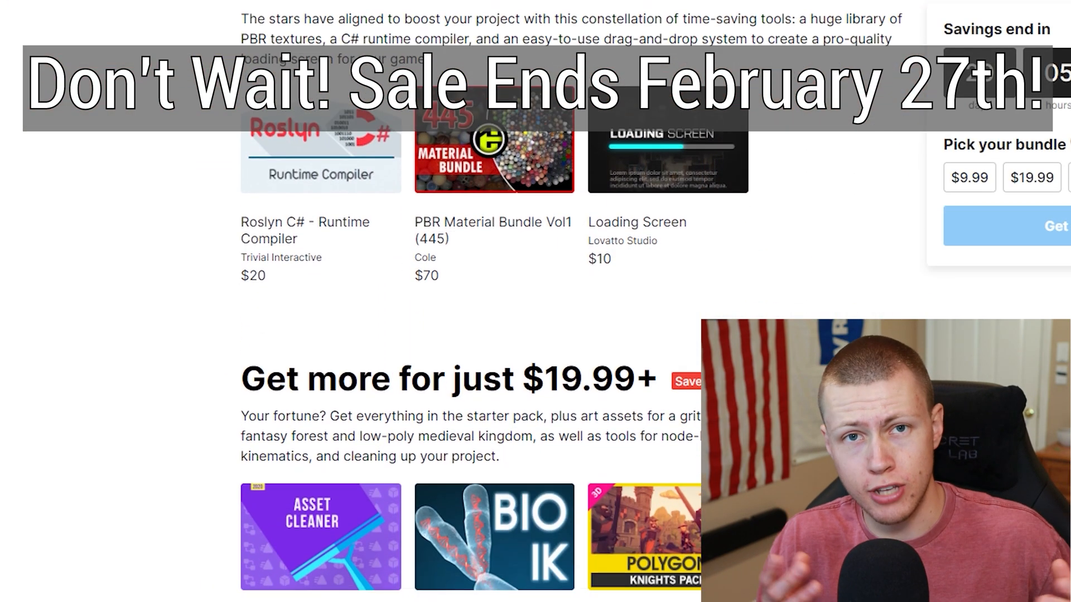
pyautogui.scroll(-3)
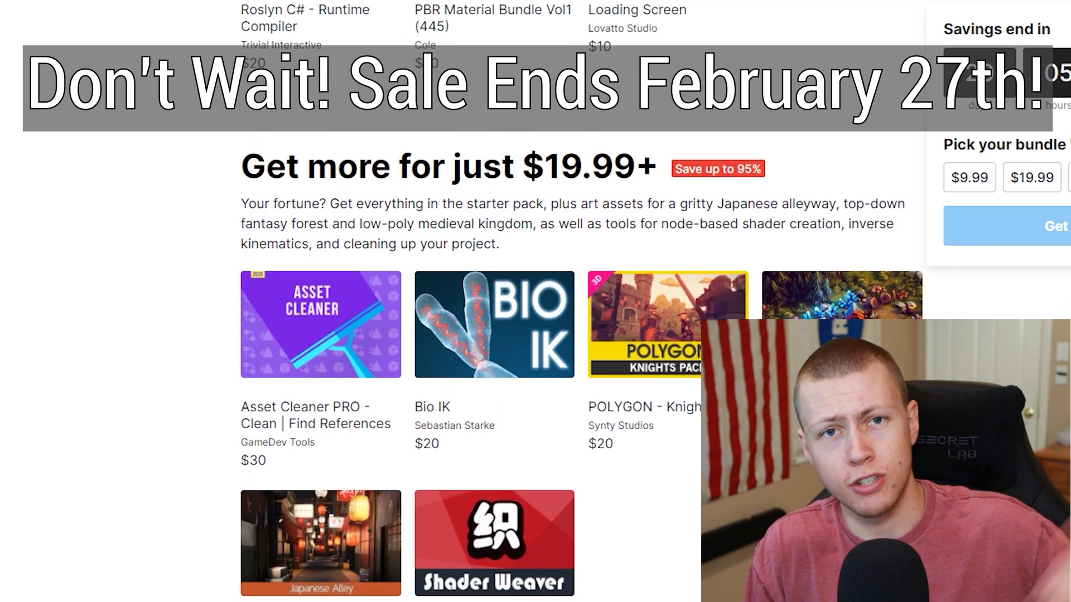
pyautogui.scroll(-3)
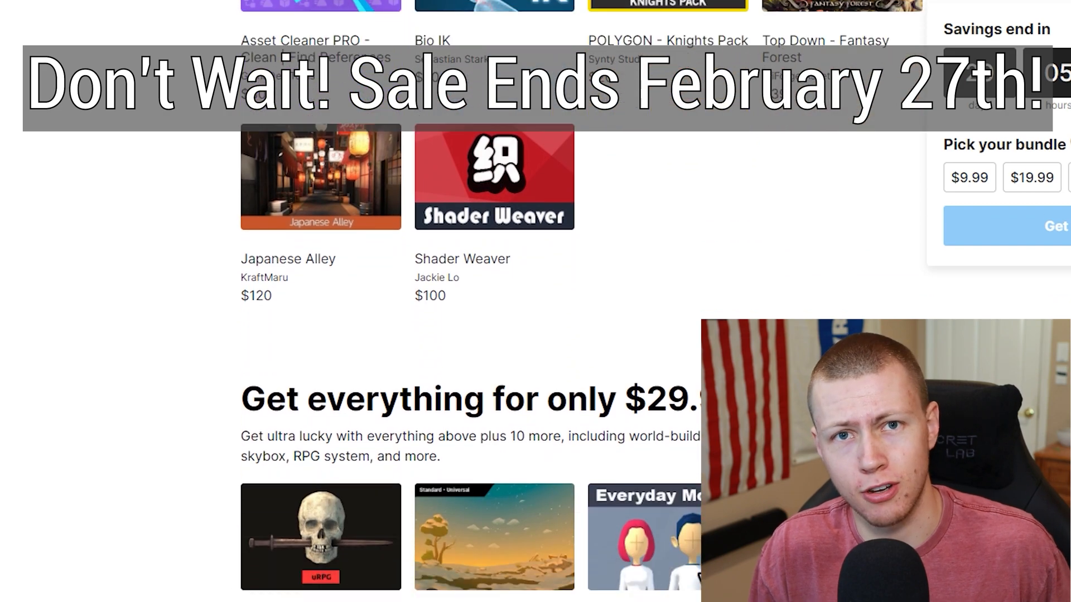
pyautogui.scroll(-3)
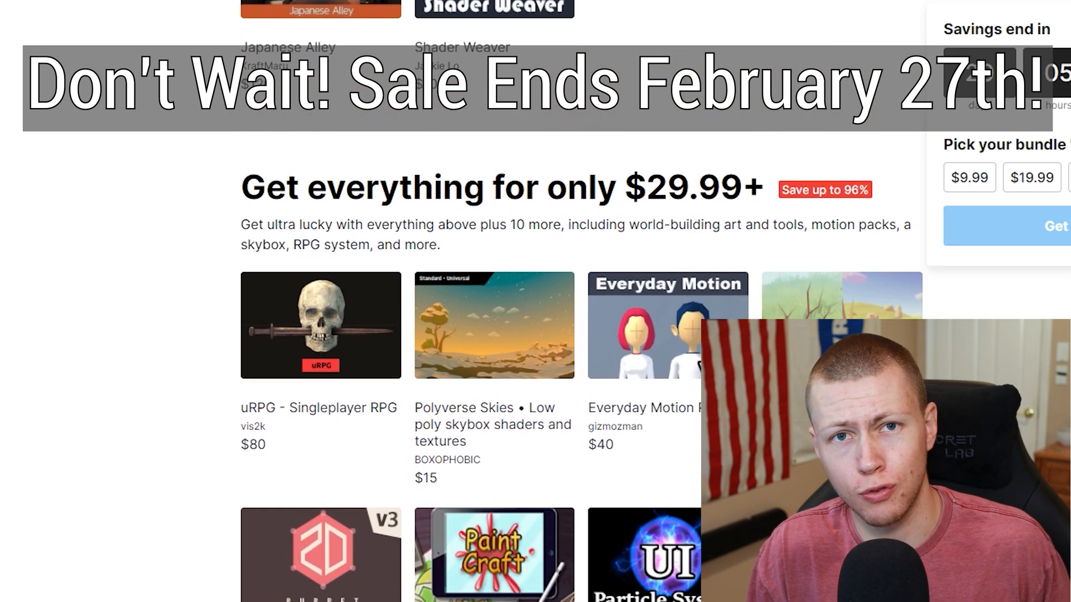
pyautogui.scroll(-3)
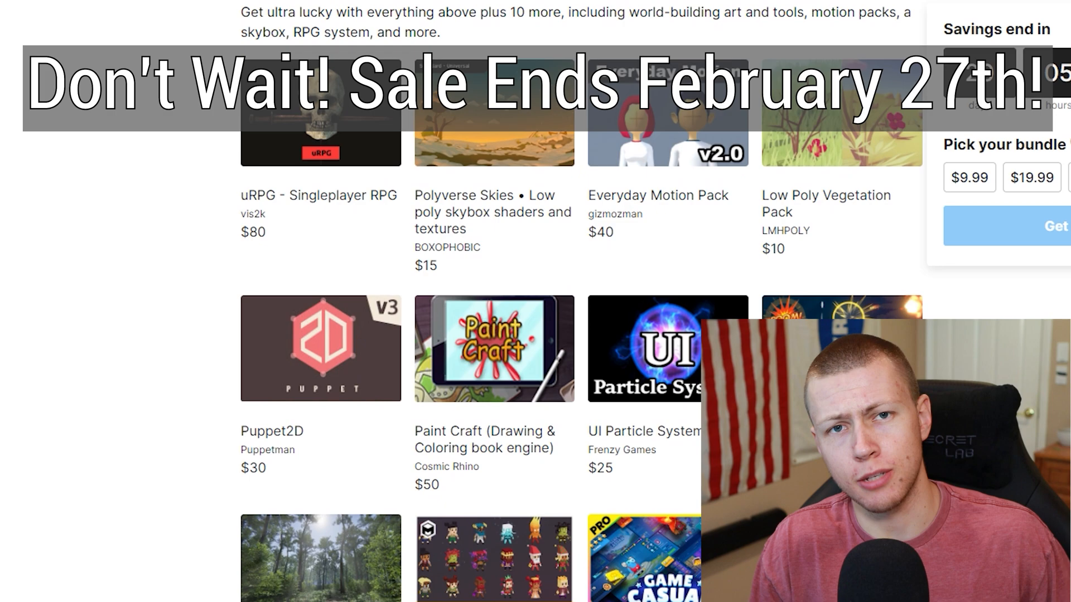
pyautogui.scroll(-3)
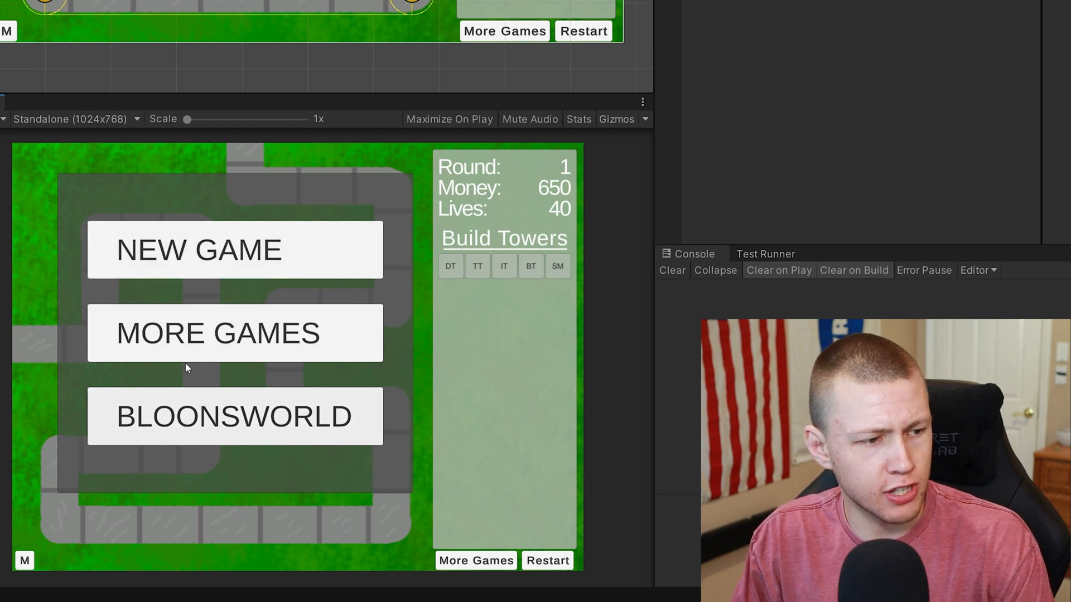
pyautogui.moveTo(336, 180)
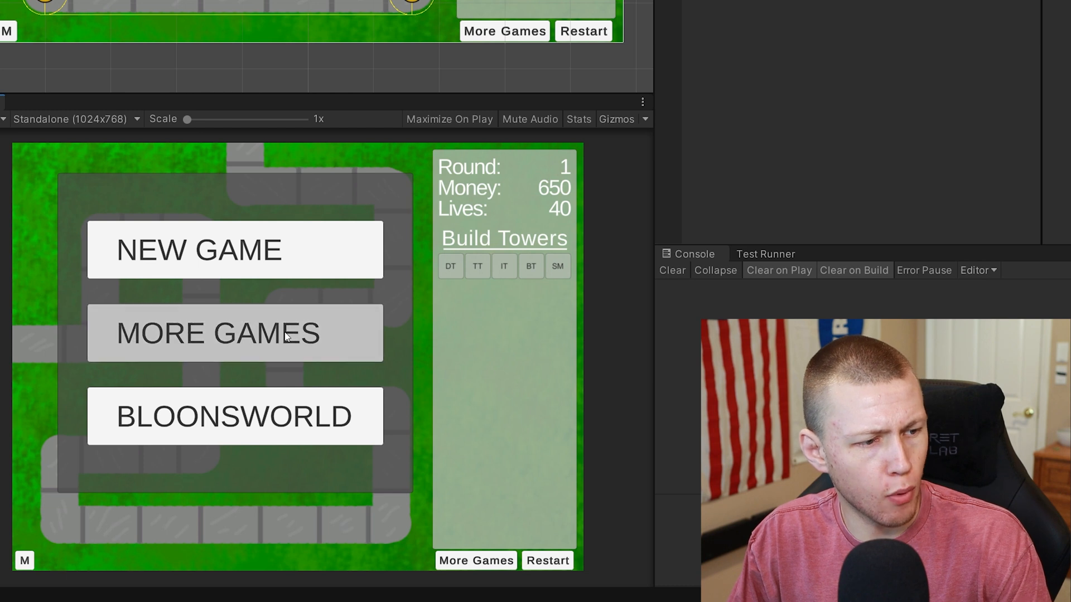
pyautogui.moveTo(285, 361)
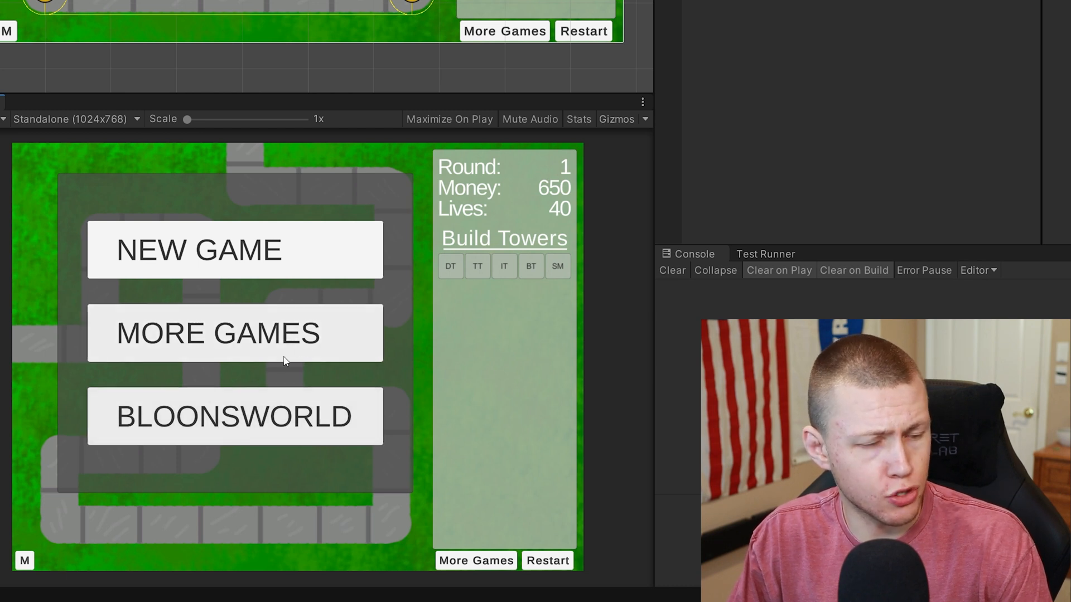
pyautogui.moveTo(288, 247)
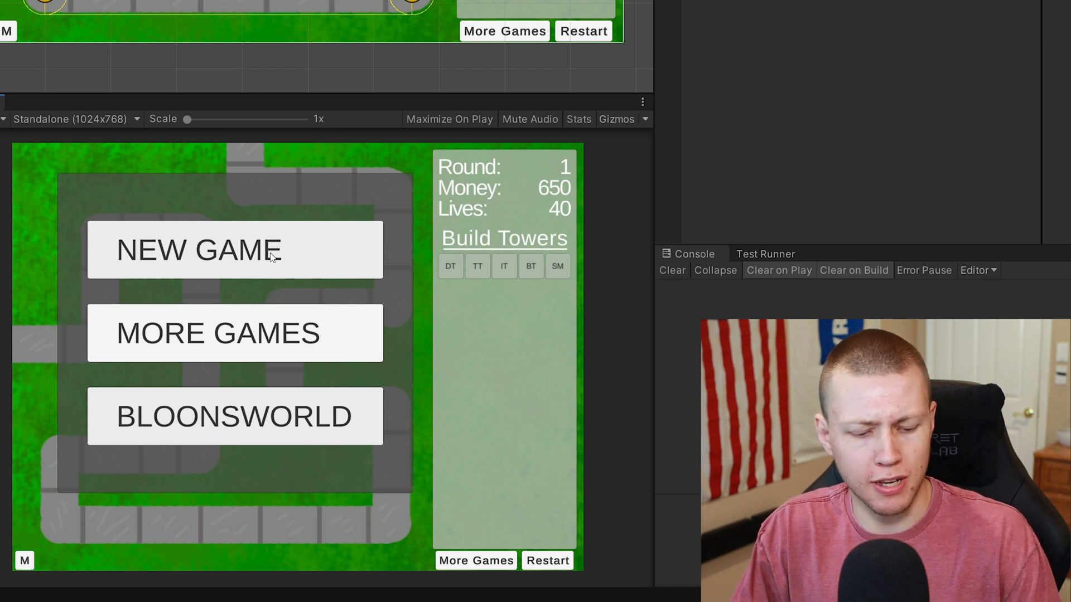
pyautogui.moveTo(325, 255)
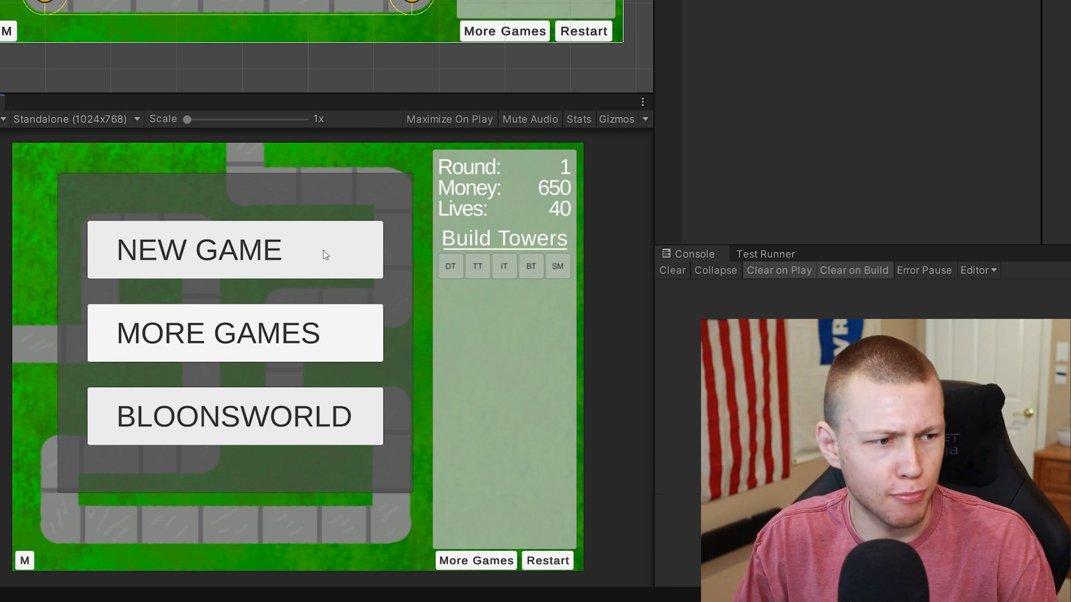
pyautogui.moveTo(298, 274)
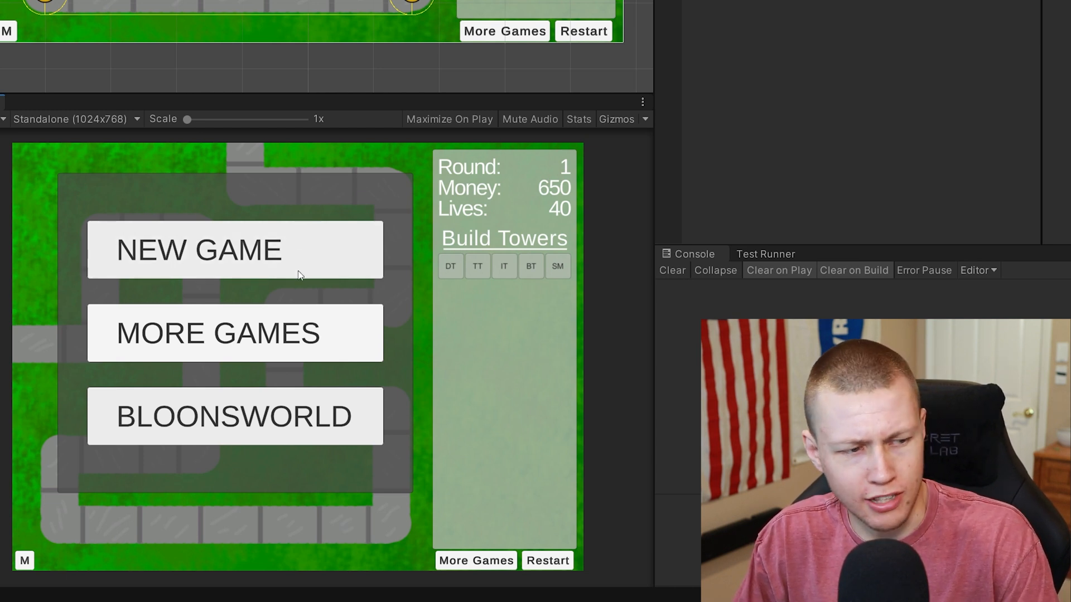
pyautogui.moveTo(243, 252)
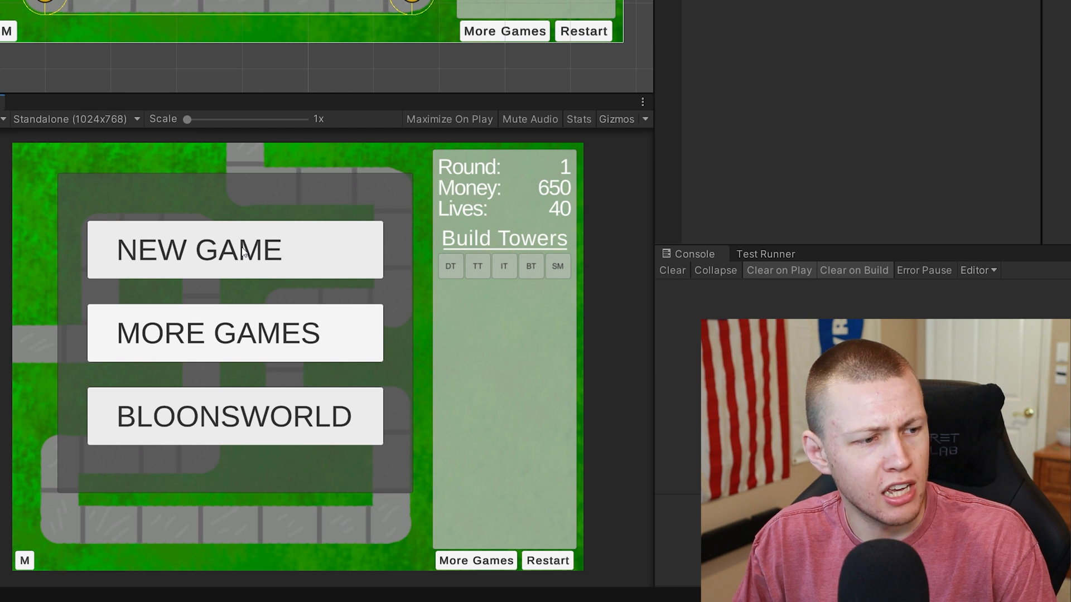
# Choose NEW GAME to begin round 1 with 650 money and 40 lives.
pyautogui.click(235, 250)
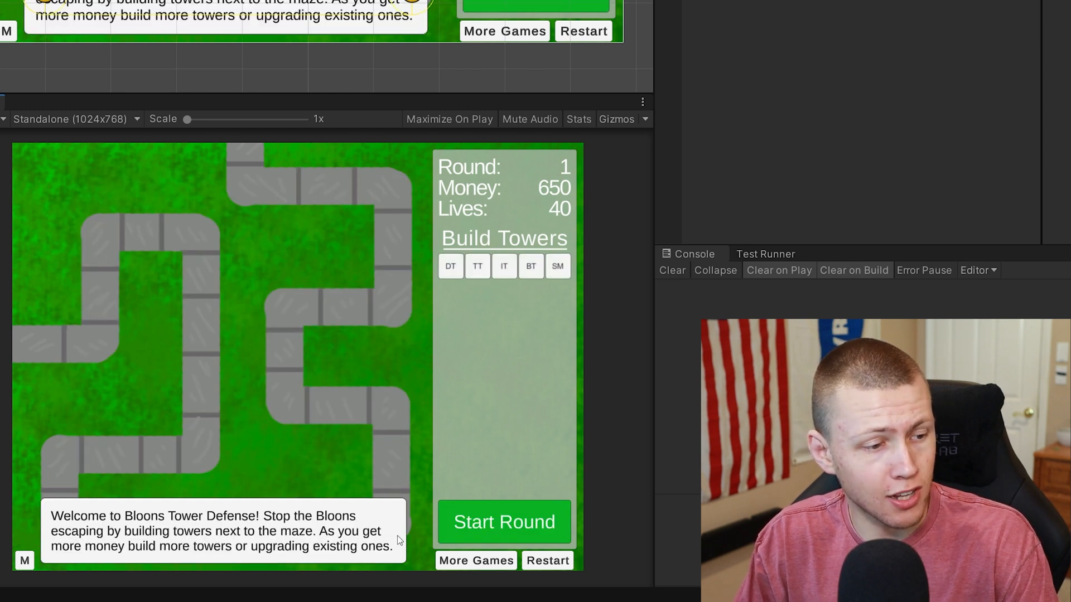
pyautogui.moveTo(395, 540)
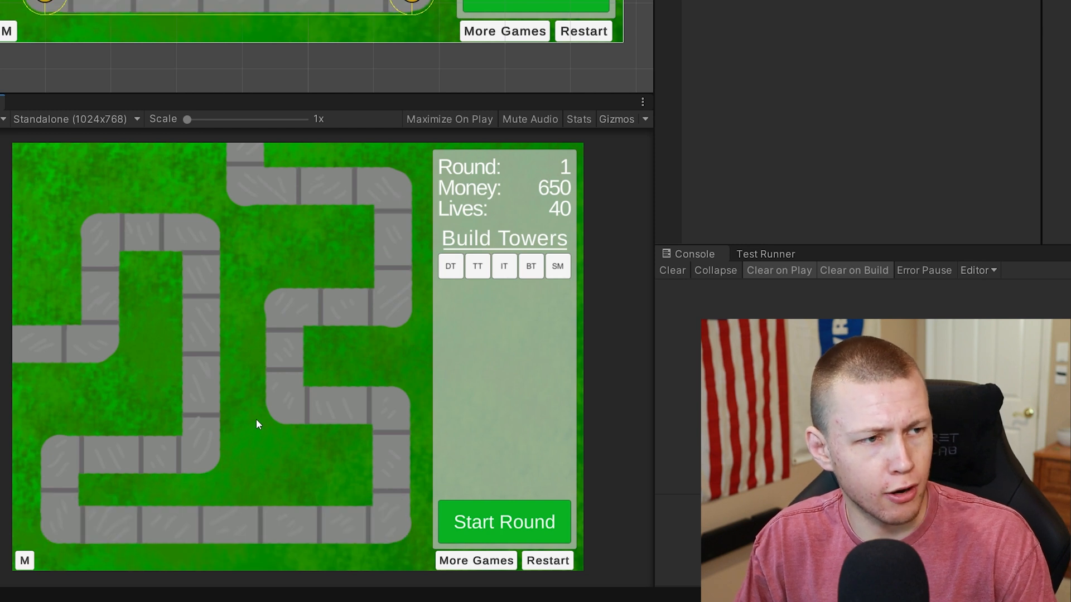
pyautogui.moveTo(266, 424)
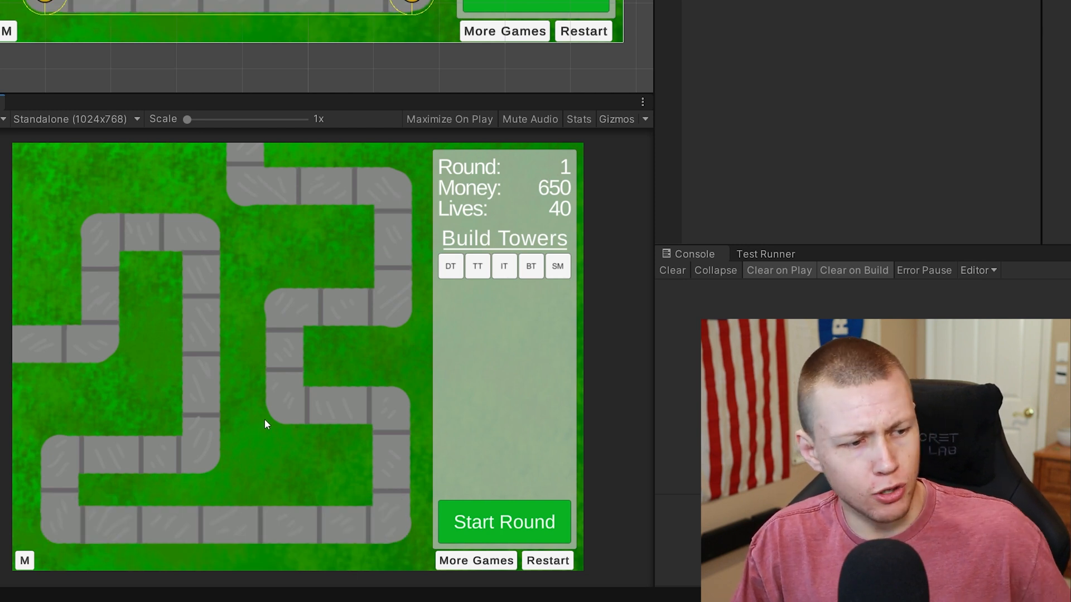
pyautogui.moveTo(237, 471)
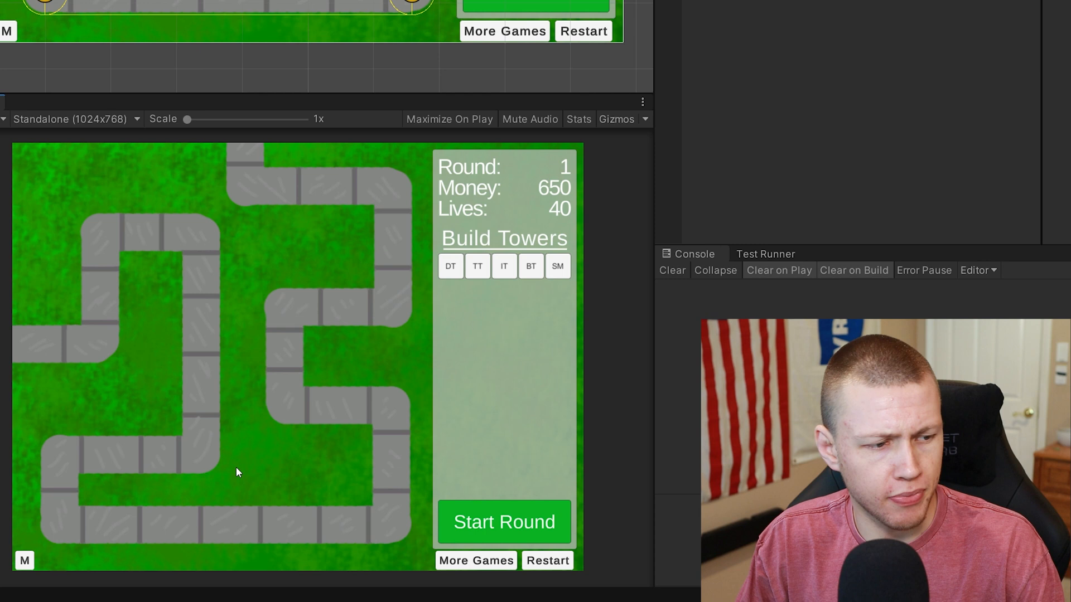
pyautogui.moveTo(183, 454)
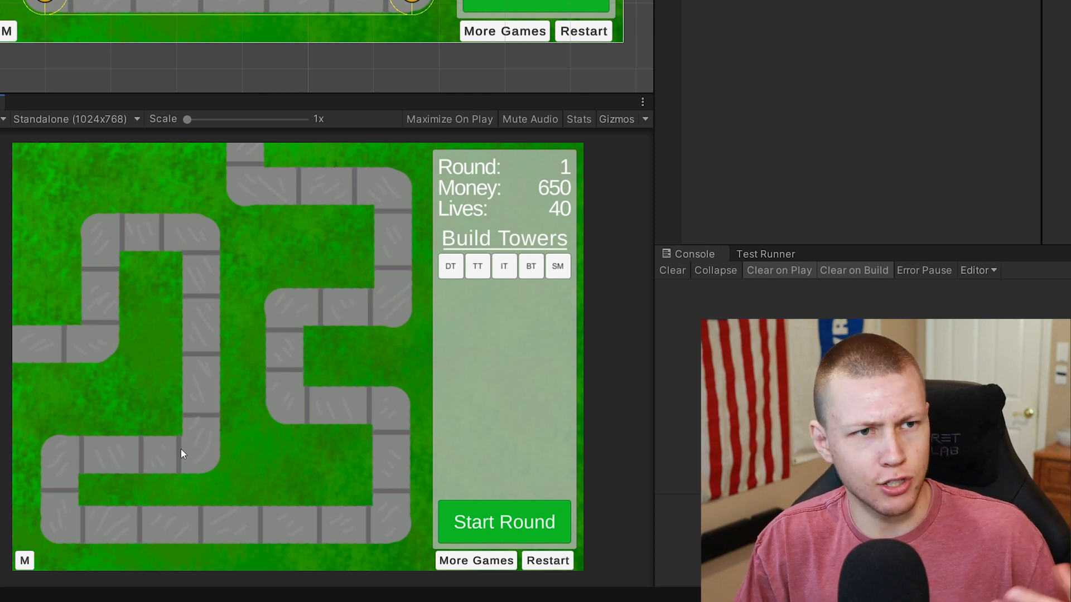
pyautogui.moveTo(350, 237)
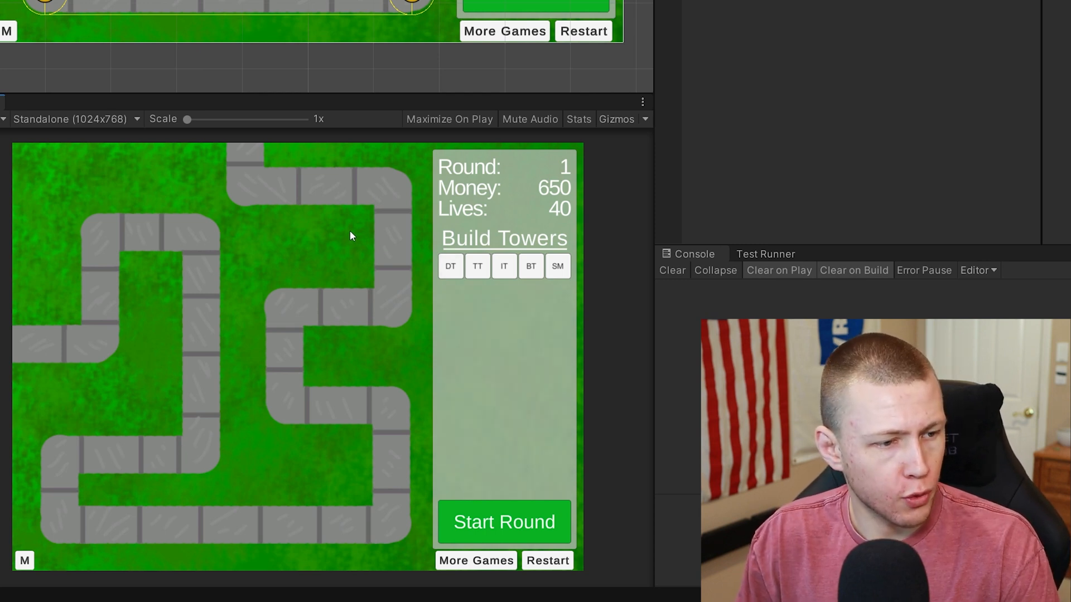
# Attempt a Bomb Tower, dismiss 'not enough money', then place a Dart Tower by the left path.
pyautogui.click(530, 266)
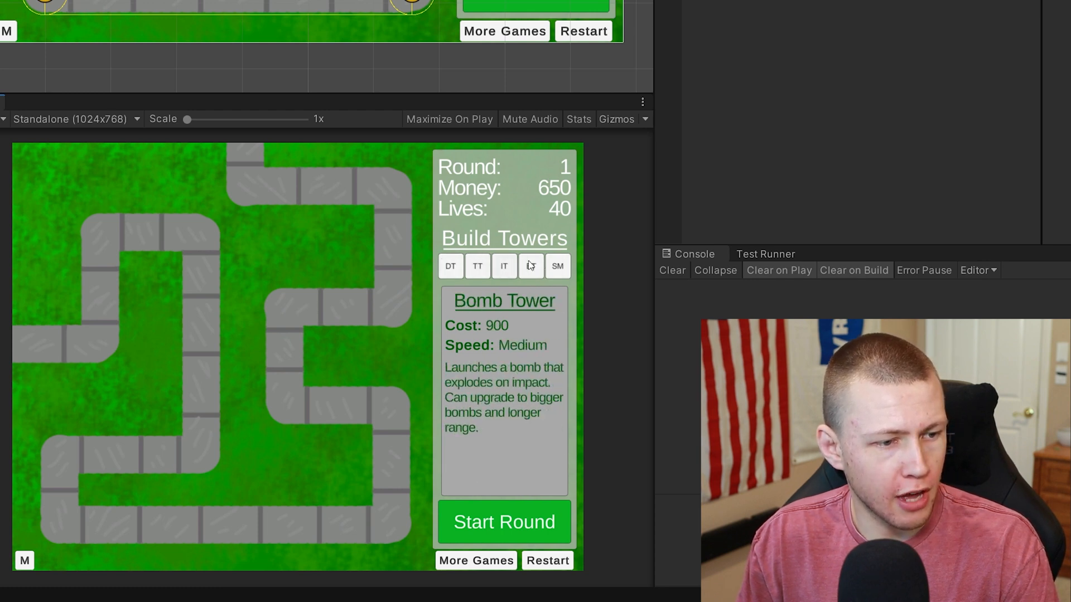
pyautogui.click(557, 265)
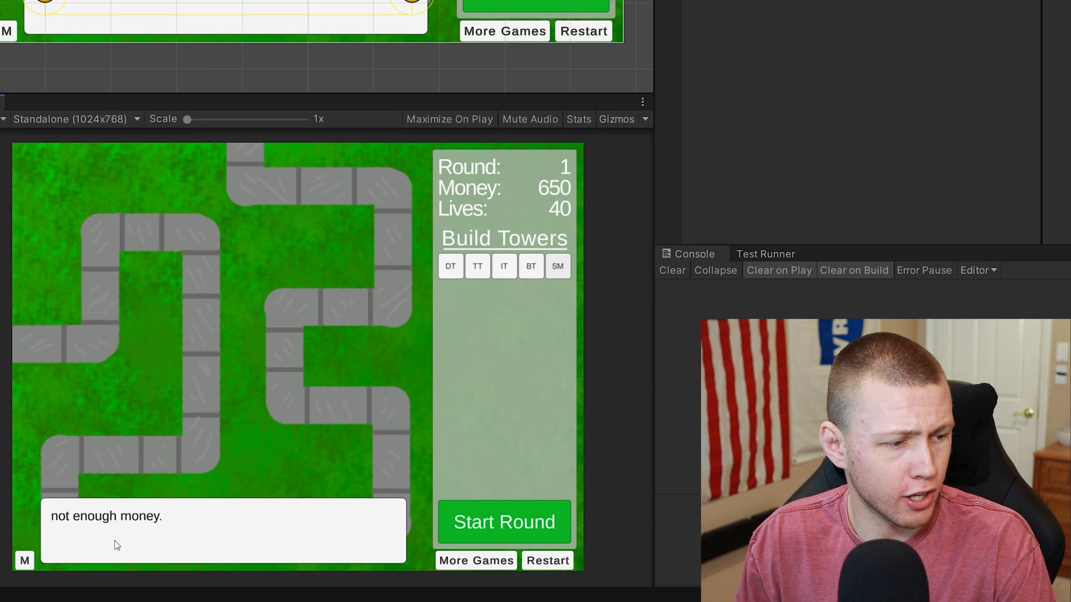
pyautogui.moveTo(295, 328)
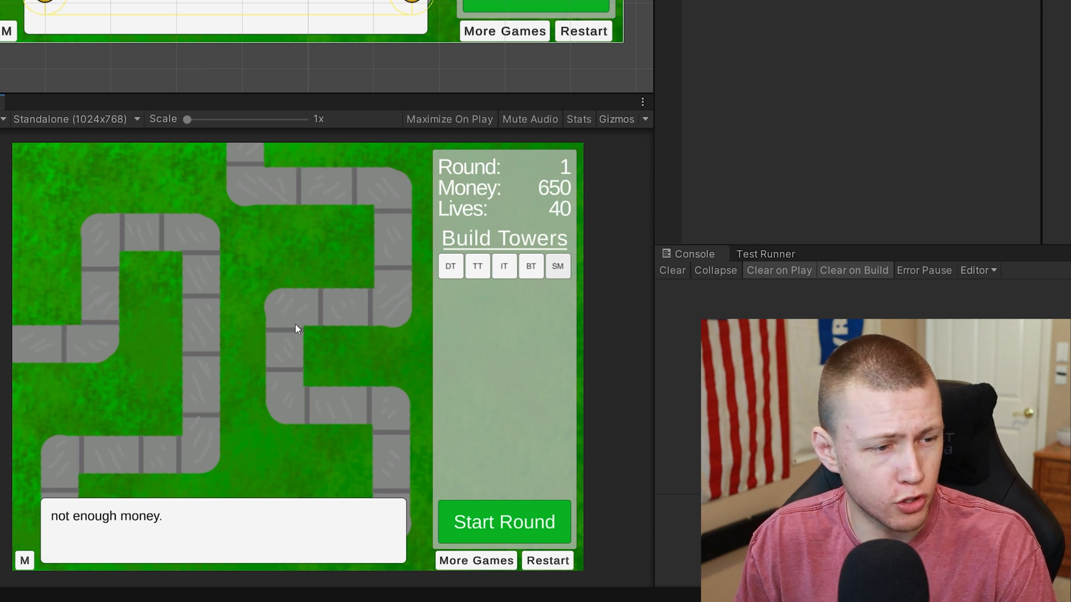
pyautogui.click(450, 266)
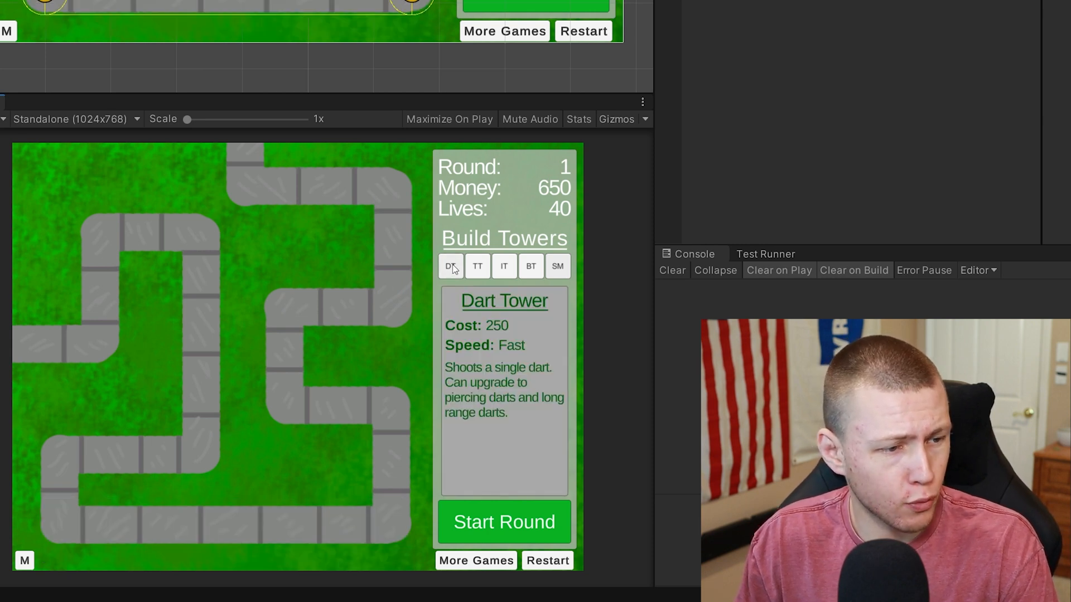
pyautogui.click(149, 294)
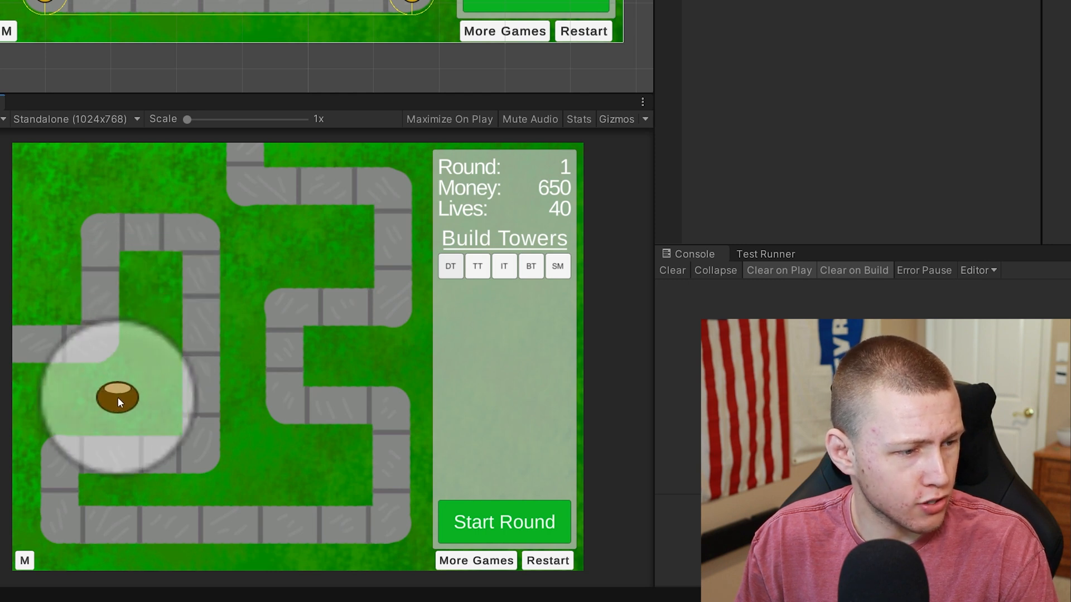
pyautogui.click(150, 283)
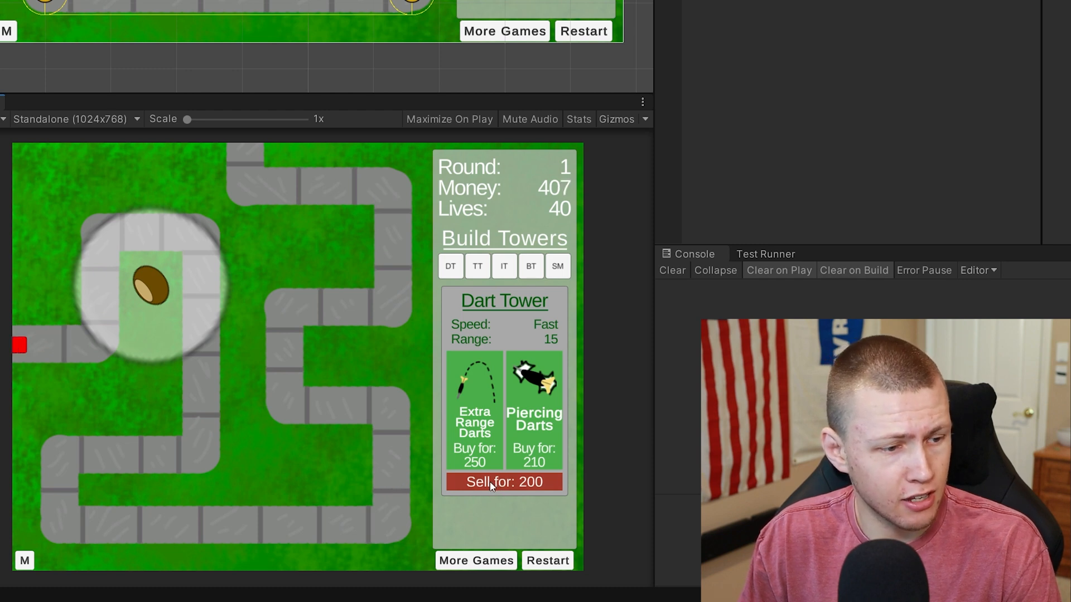
# Sell the Dart Tower, add an upper-left Tack Tower with Extra Range Darts, start round.
pyautogui.click(504, 482)
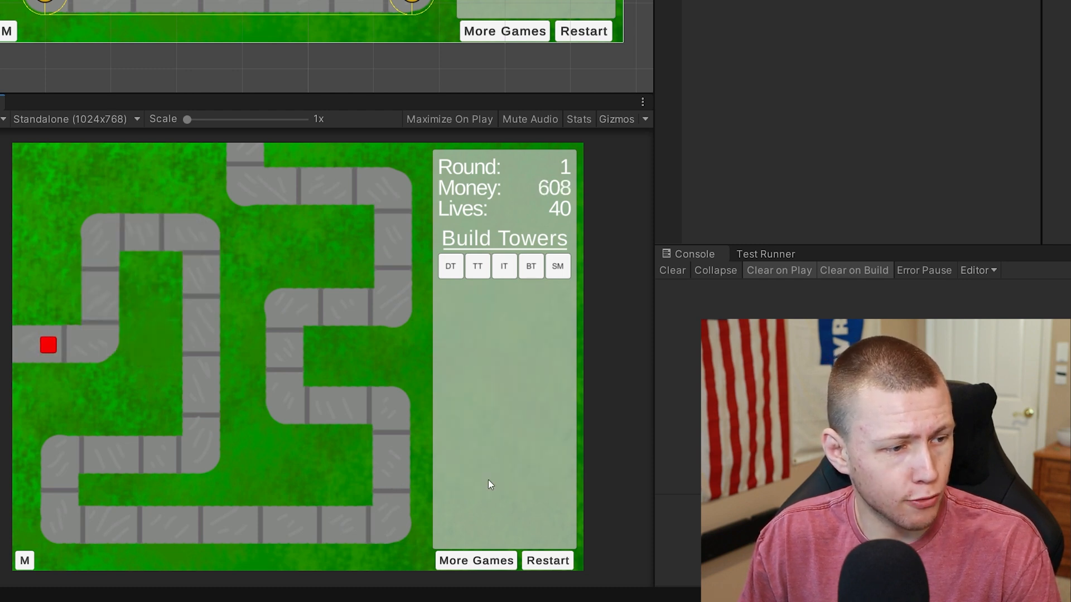
pyautogui.click(395, 265)
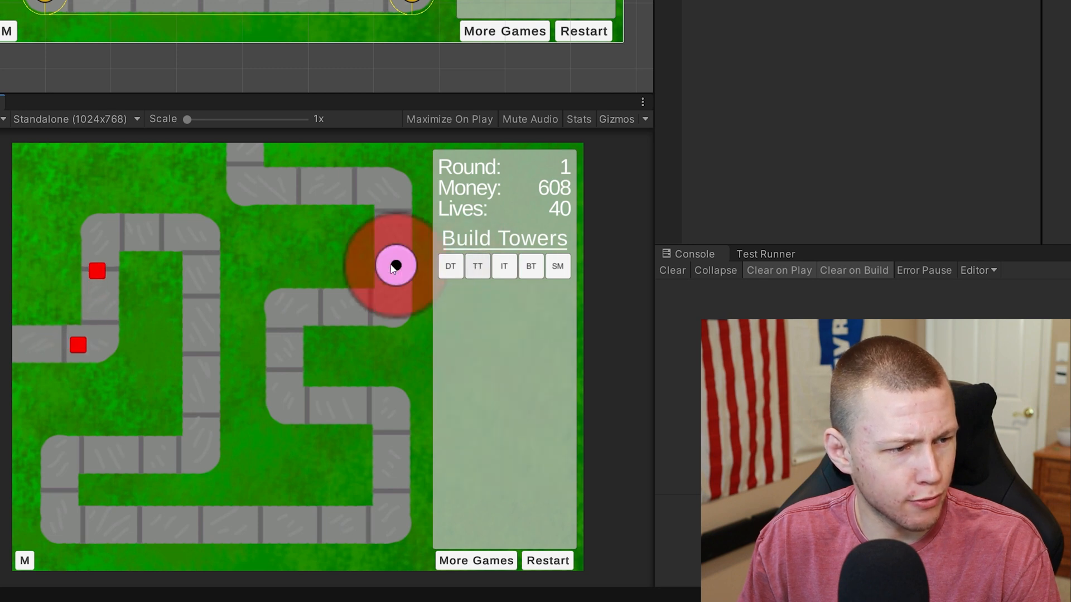
pyautogui.click(145, 279)
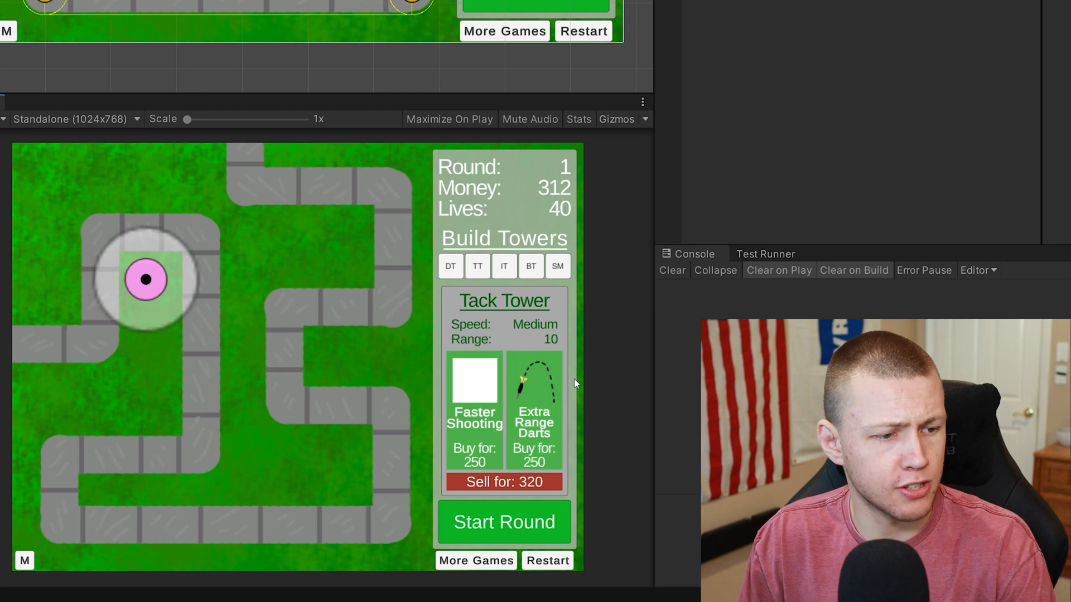
pyautogui.click(534, 403)
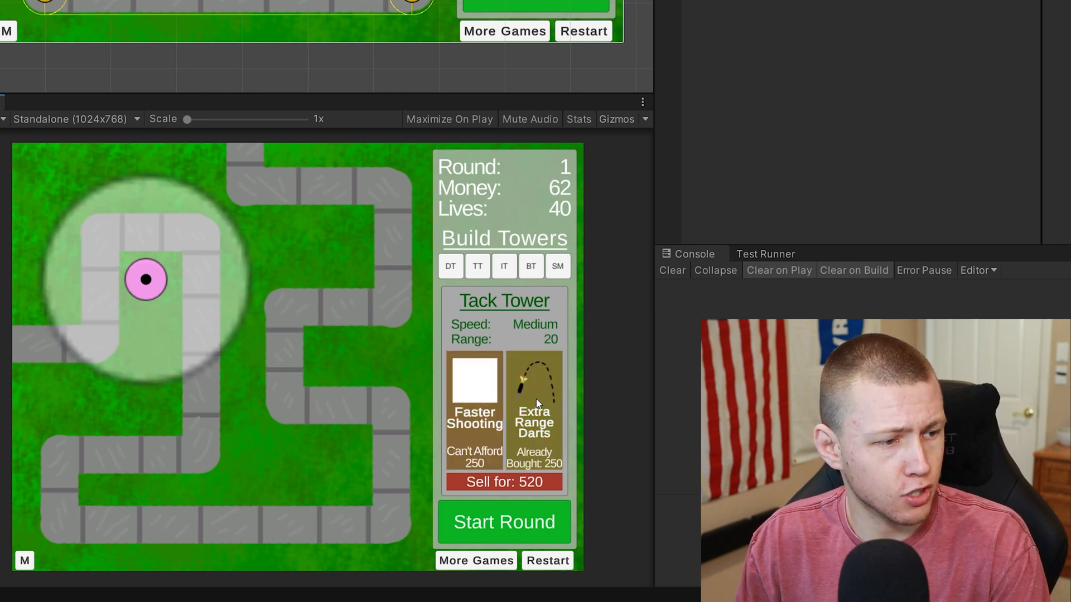
pyautogui.moveTo(112, 255)
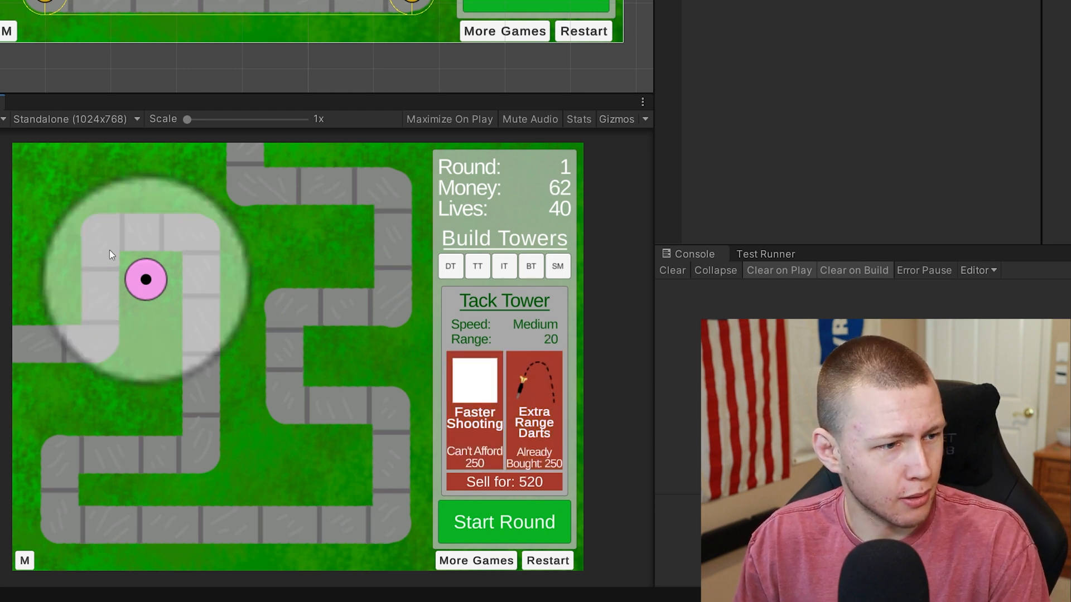
pyautogui.moveTo(173, 305)
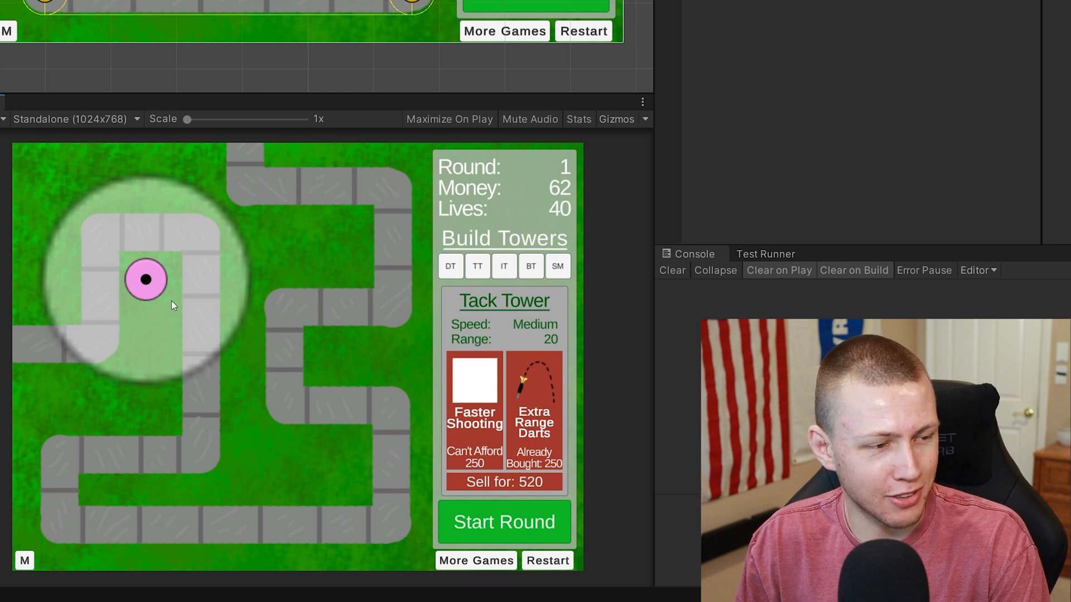
pyautogui.moveTo(188, 287)
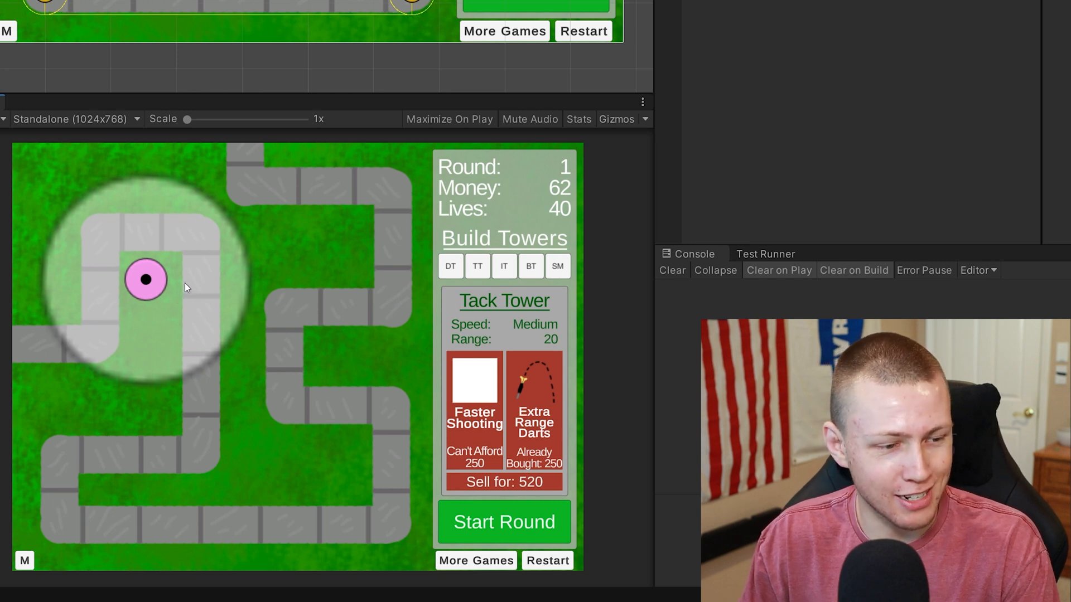
pyautogui.moveTo(118, 265)
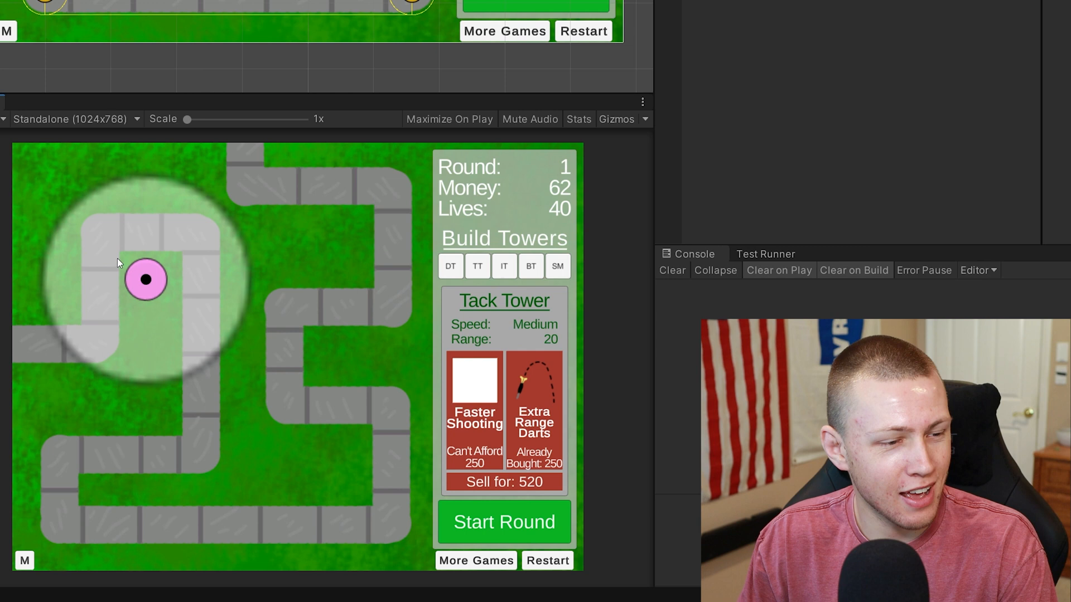
pyautogui.moveTo(101, 198)
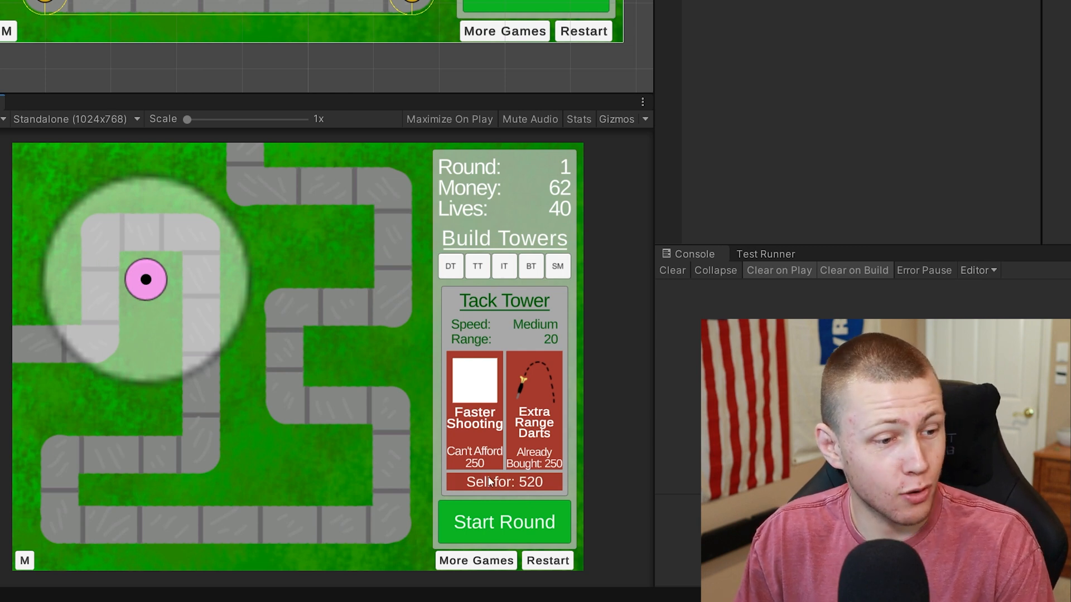
pyautogui.moveTo(524, 511)
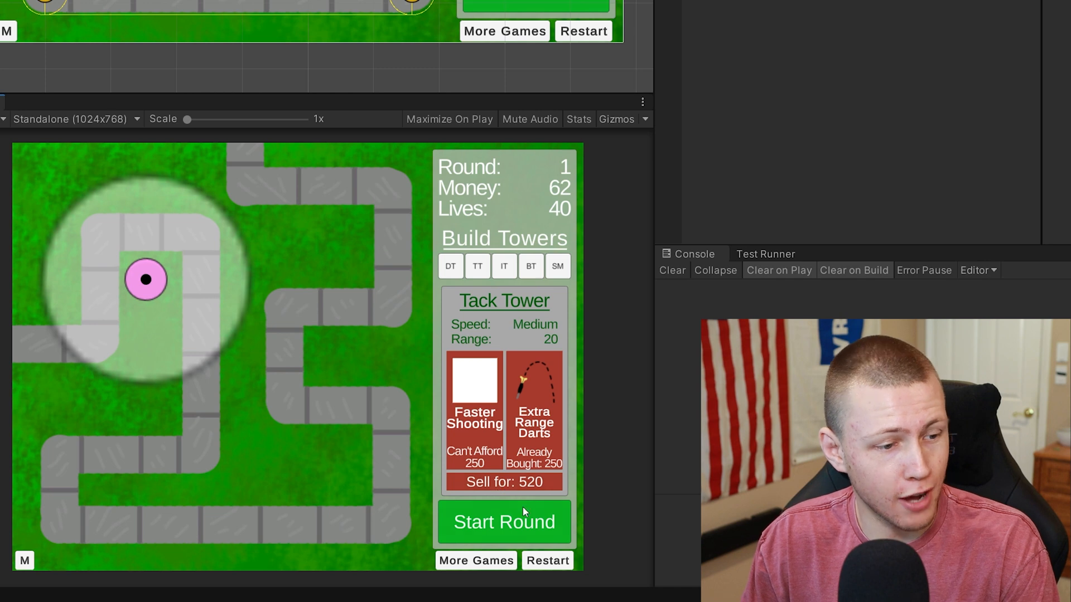
pyautogui.click(504, 481)
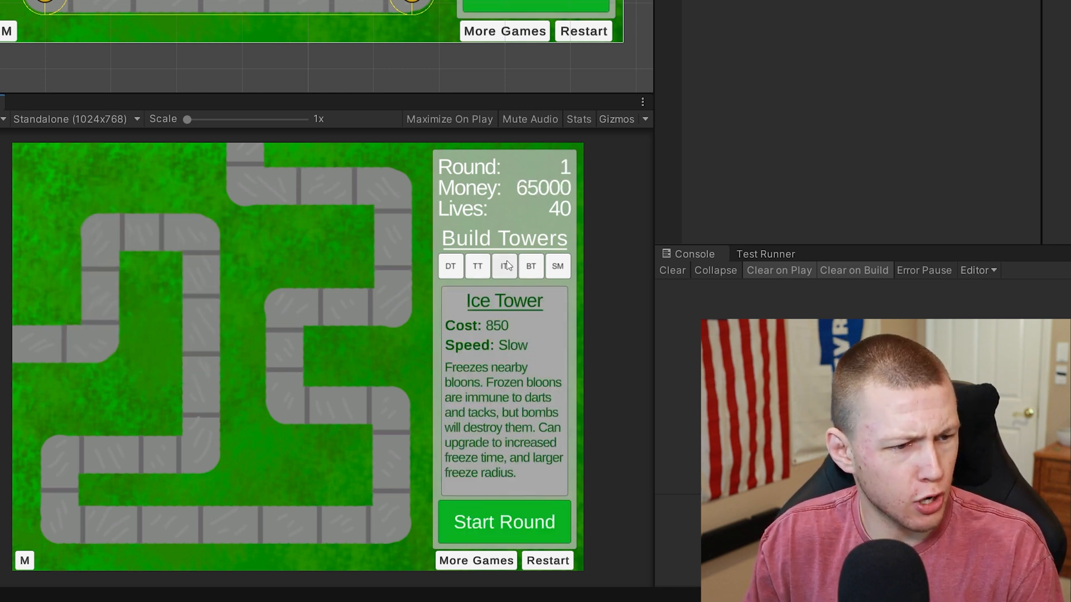
# Place an Ice Tower beside the left path and start round 1.
pyautogui.click(450, 265)
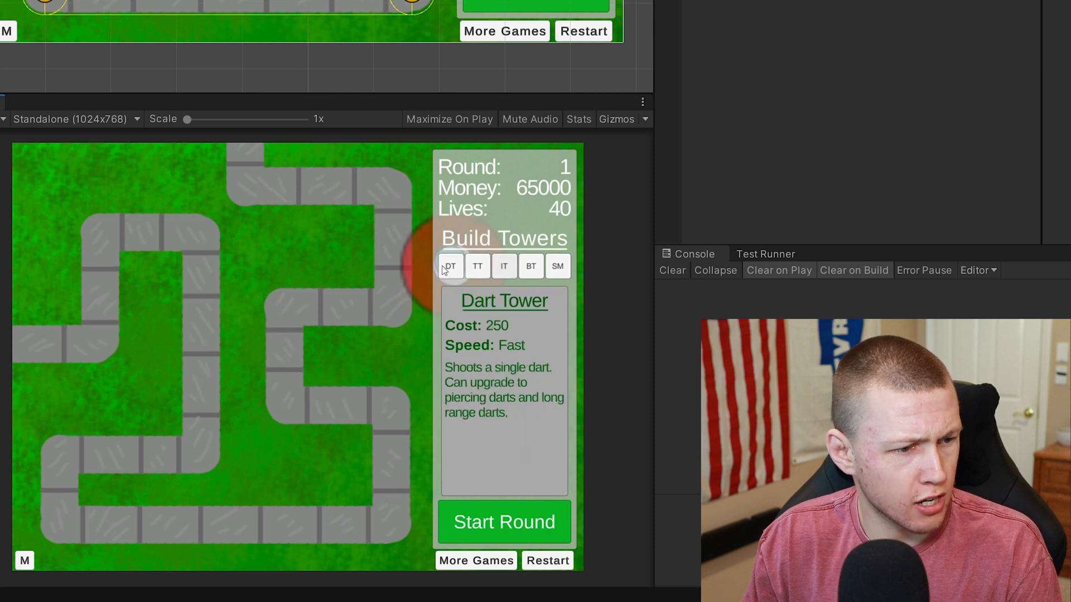
pyautogui.click(52, 297)
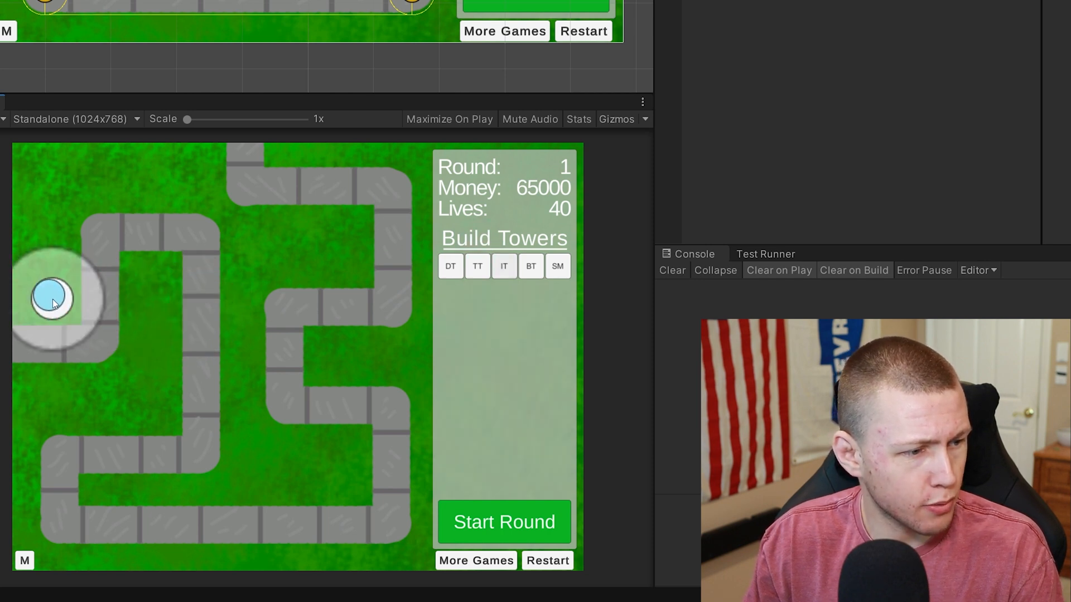
pyautogui.click(51, 297)
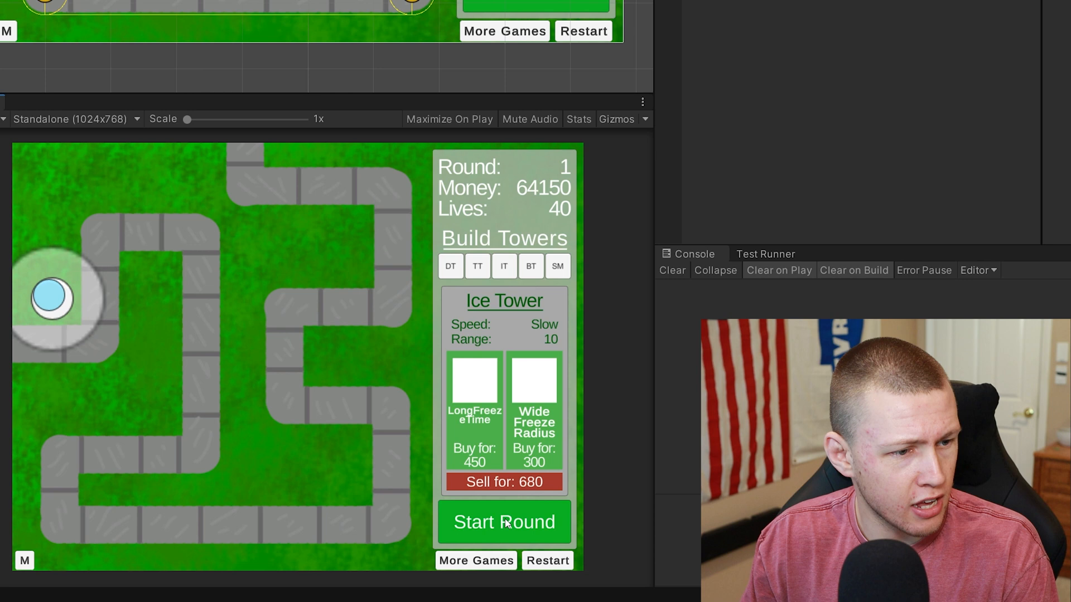
pyautogui.click(504, 522)
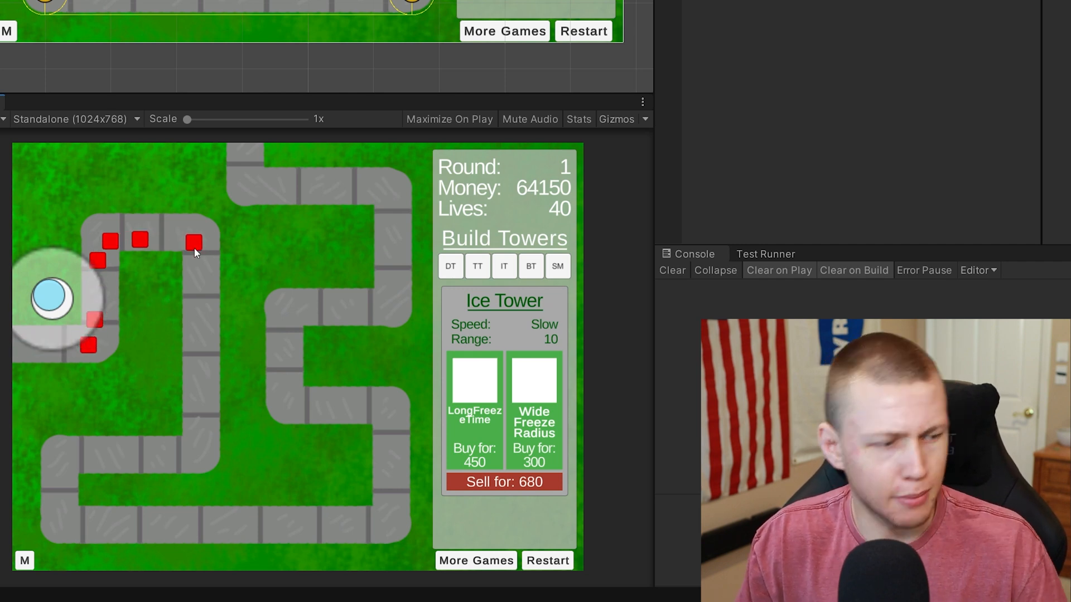
# Preview the Tack and Bomb Tower details, then pick up a Bomb Tower.
pyautogui.click(477, 265)
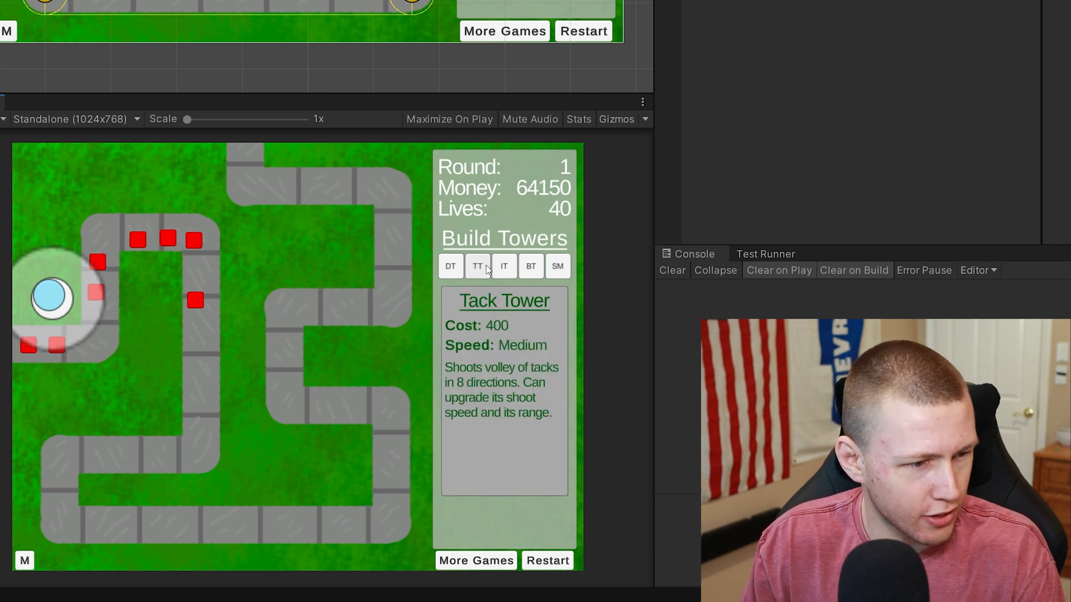
pyautogui.click(530, 266)
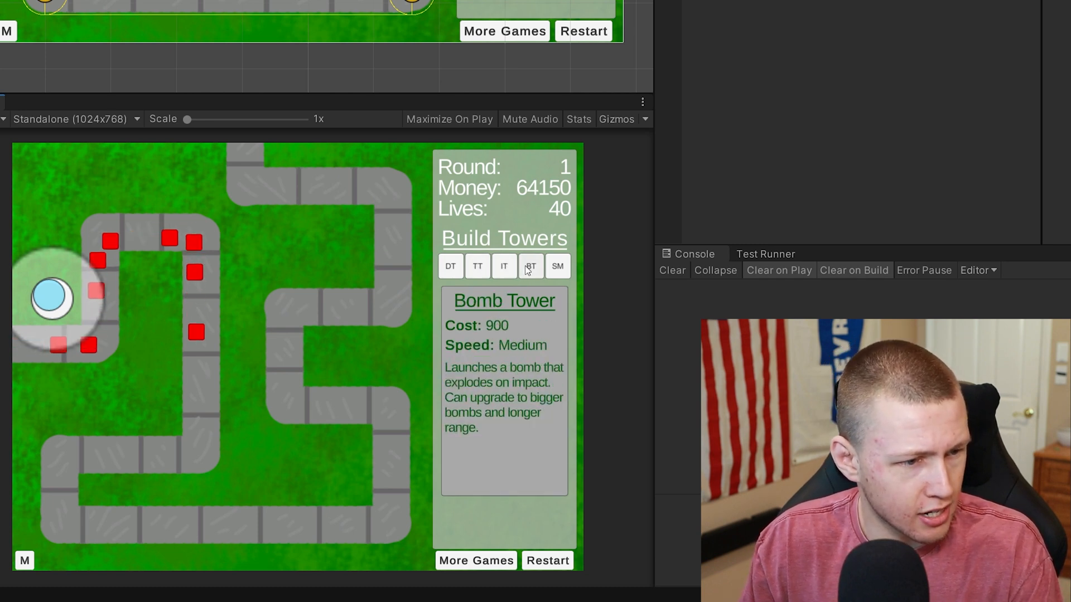
pyautogui.click(137, 398)
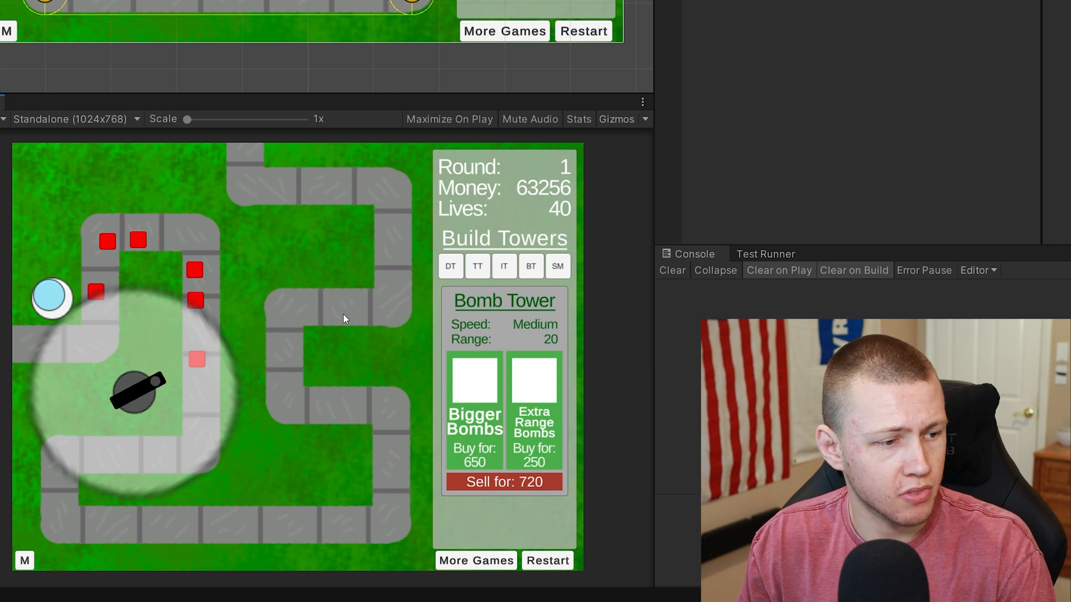
pyautogui.moveTo(310, 307)
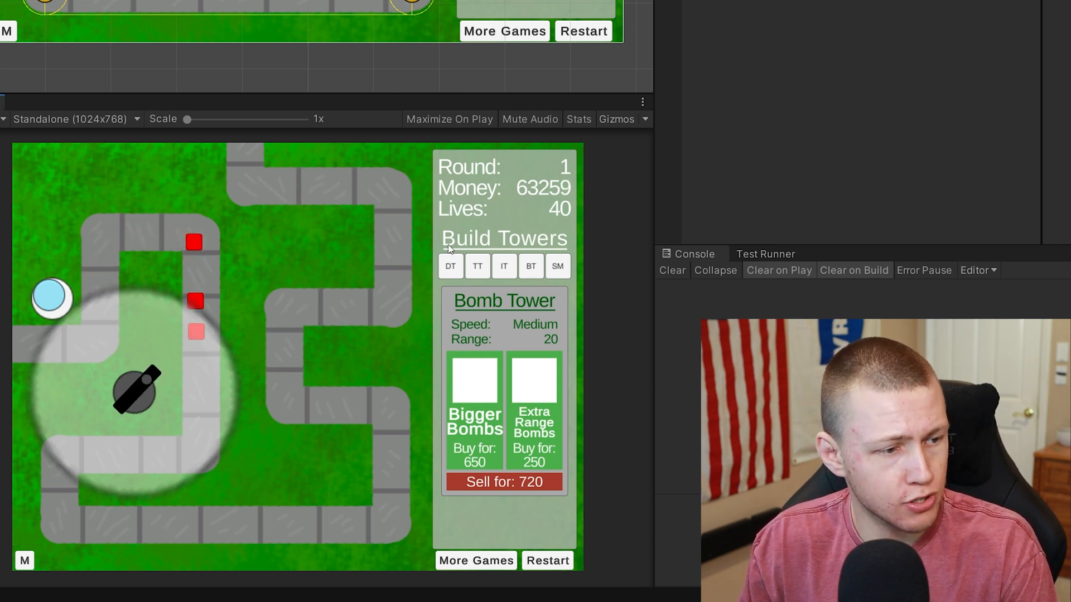
# Place the bomb tower by the left loop and start round 2 once round 1 clears.
pyautogui.click(450, 266)
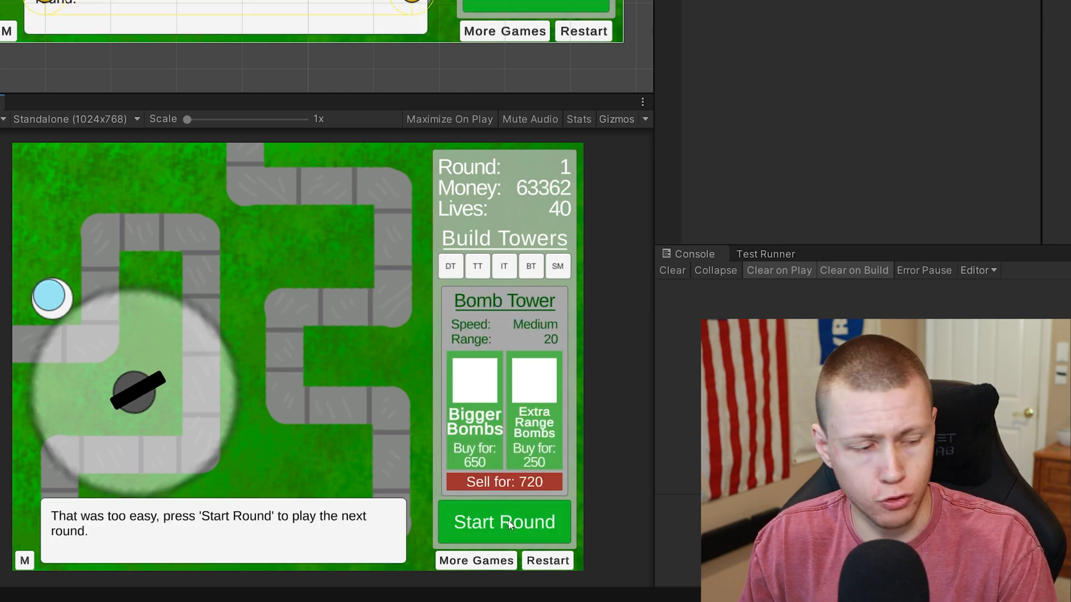
pyautogui.click(504, 522)
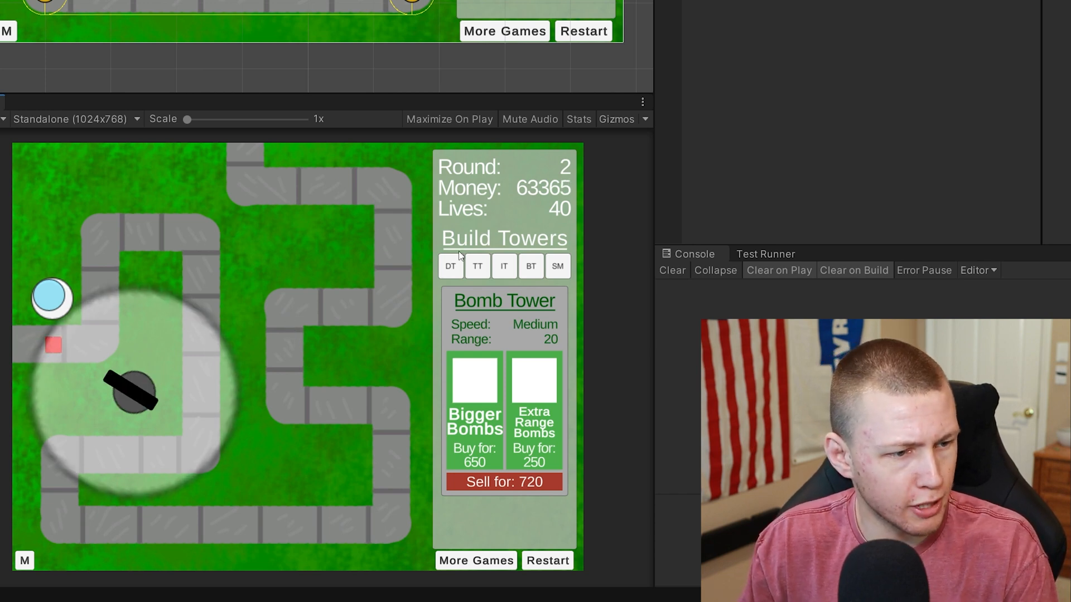
pyautogui.click(449, 266)
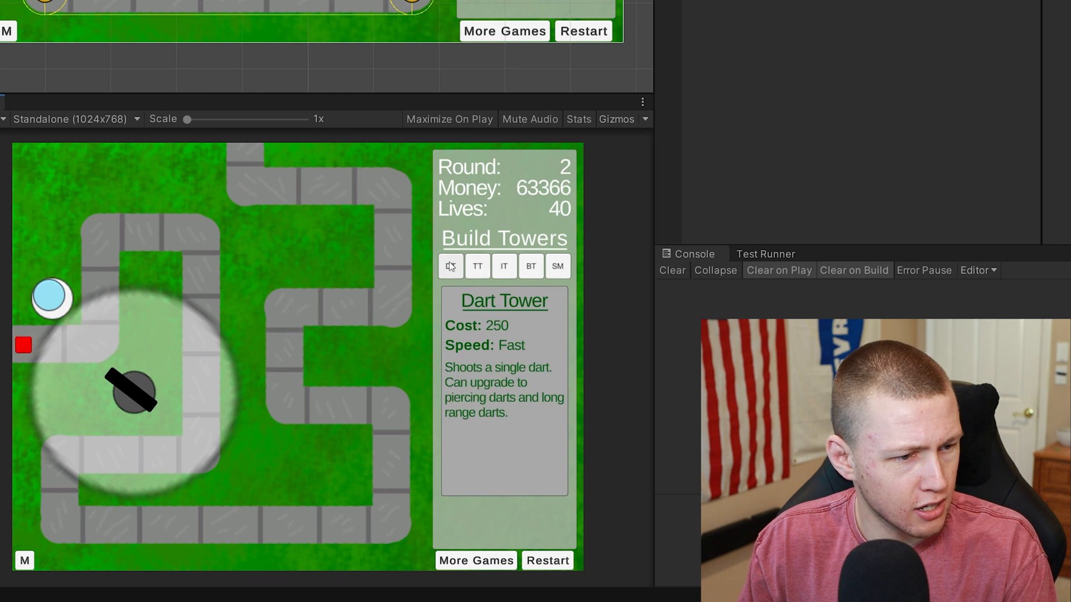
# Place a dart tower inside the left loop, then preview the Ice Tower details.
pyautogui.click(147, 326)
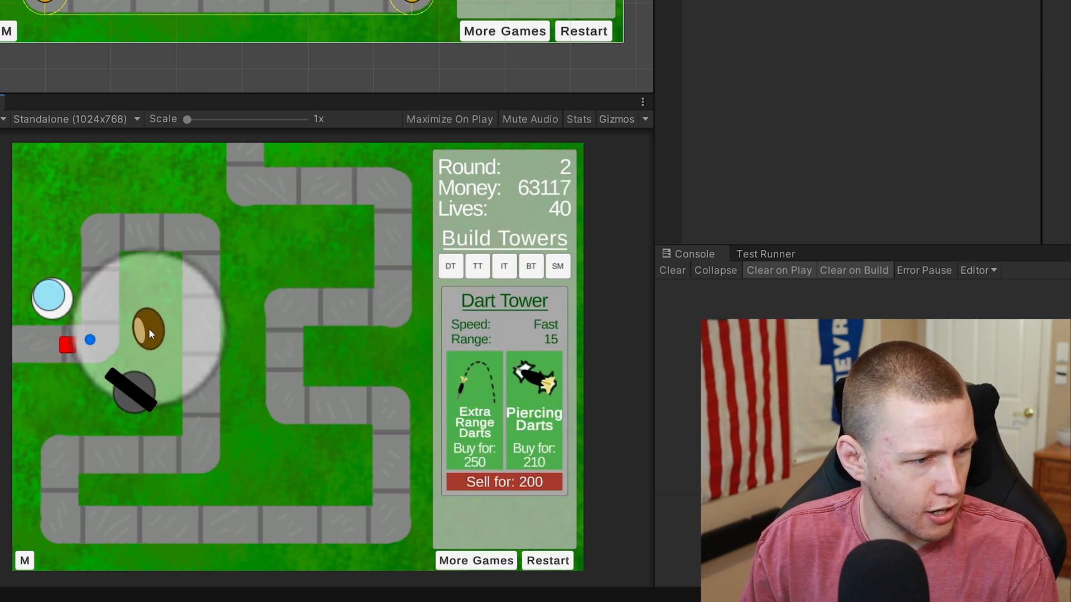
pyautogui.click(293, 259)
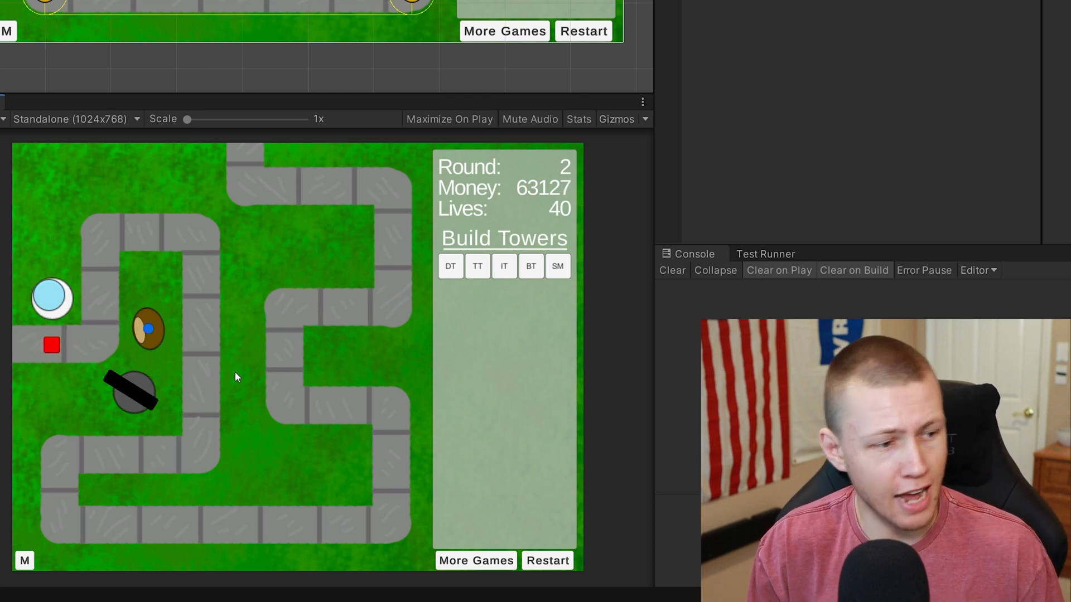
pyautogui.click(503, 265)
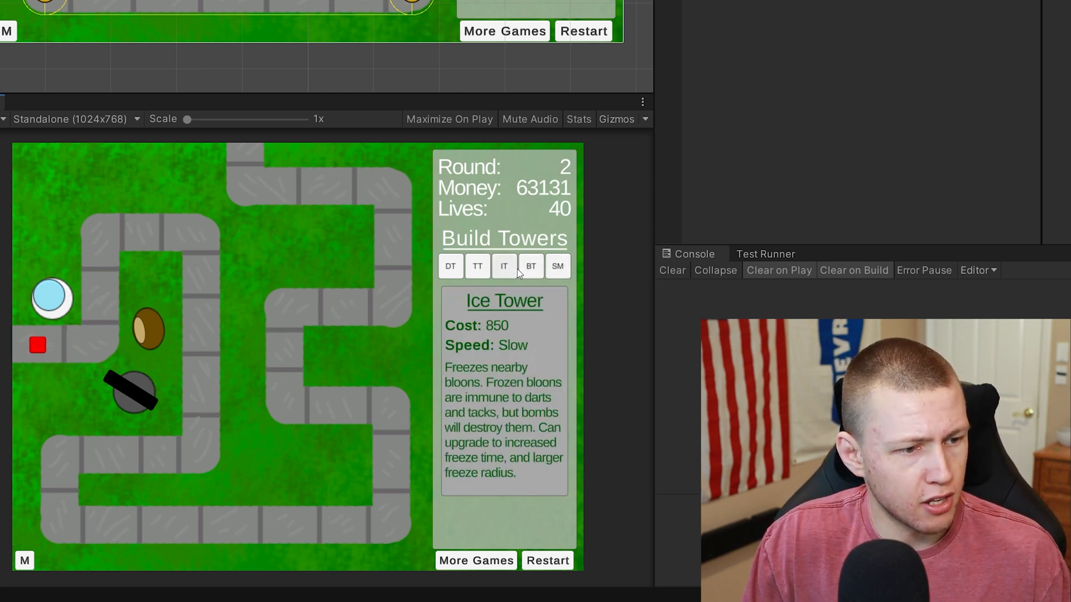
# Place a Super Monkey inside the left loop and keep playing through round 9.
pyautogui.click(557, 266)
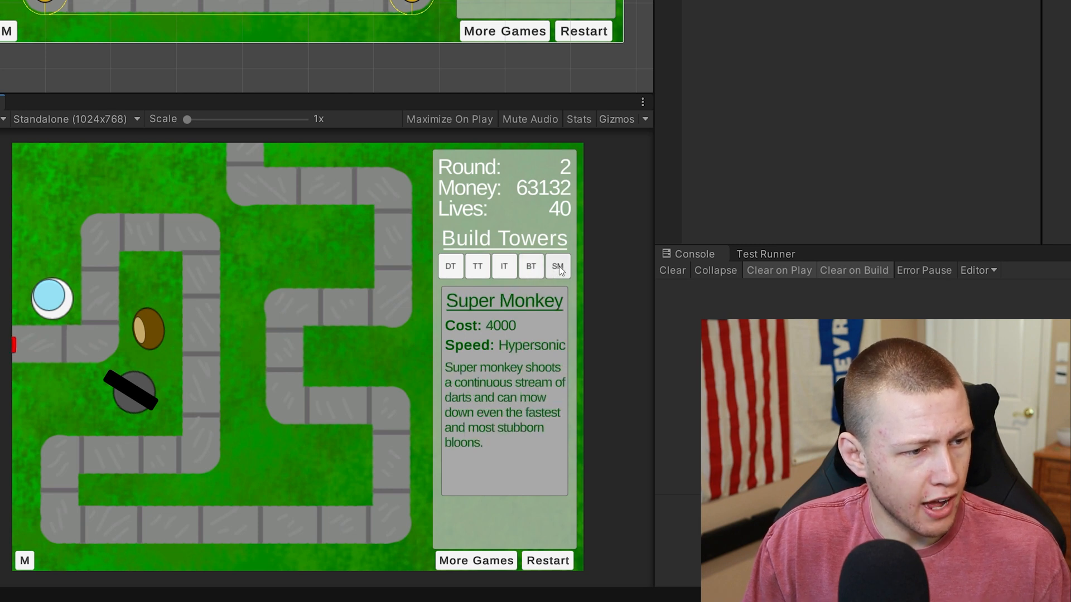
pyautogui.click(258, 262)
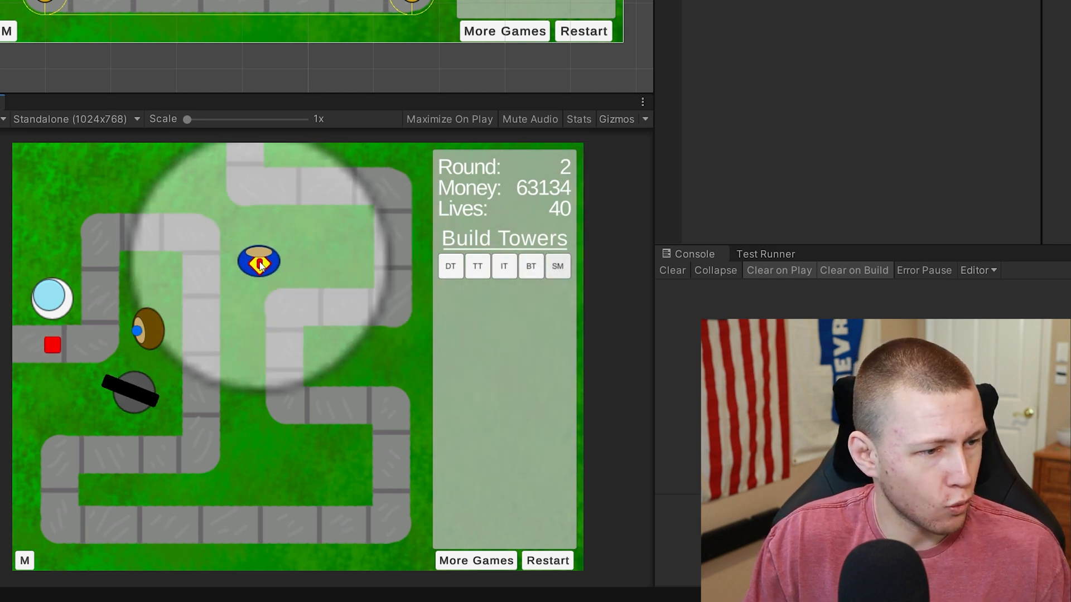
pyautogui.click(258, 261)
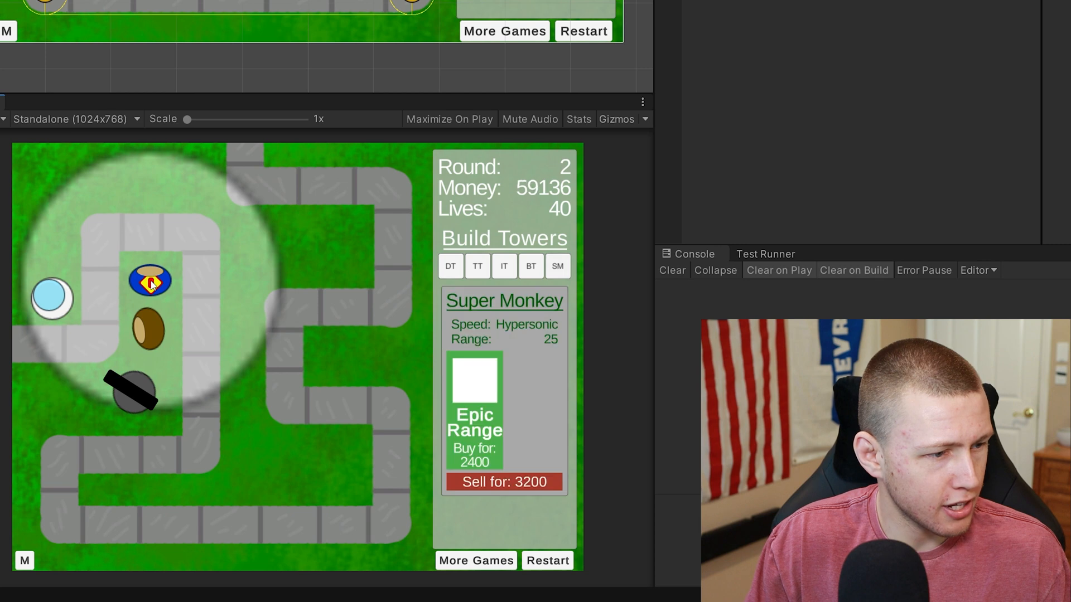
pyautogui.moveTo(463, 505)
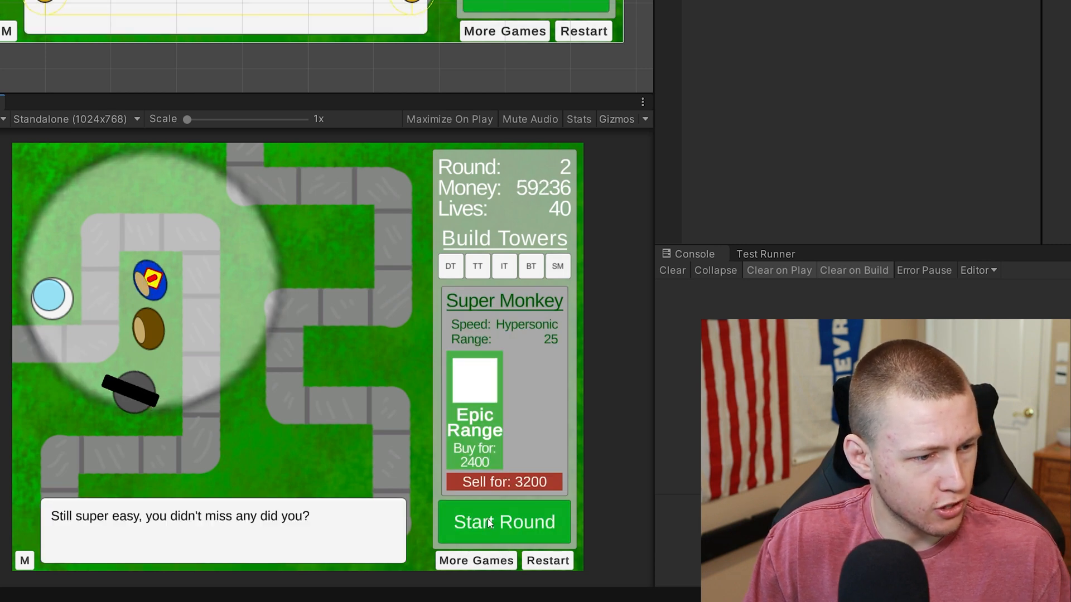
pyautogui.click(504, 522)
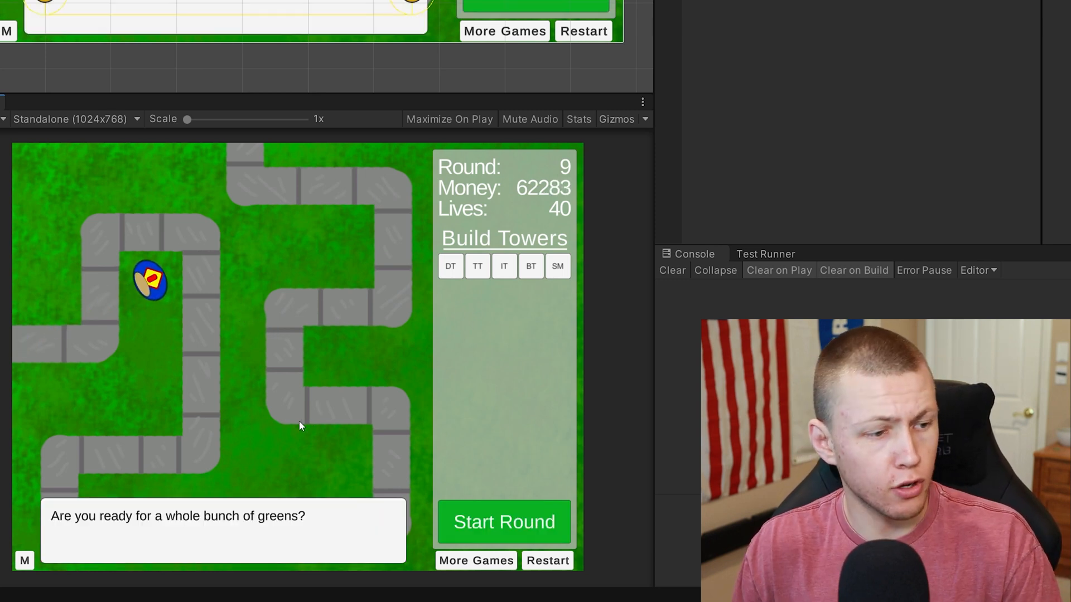
pyautogui.moveTo(205, 510)
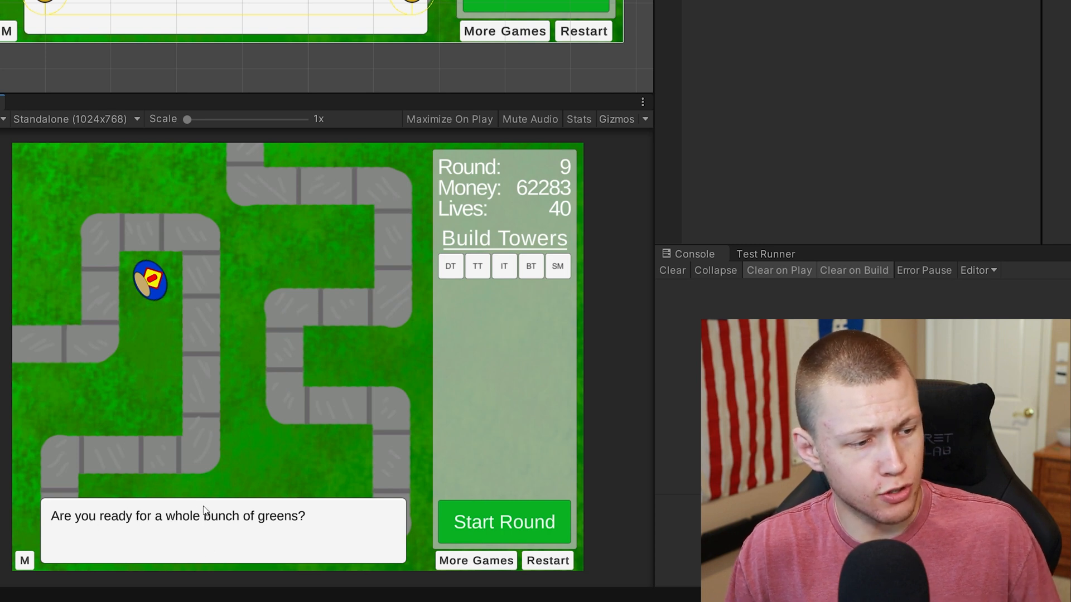
pyautogui.click(223, 532)
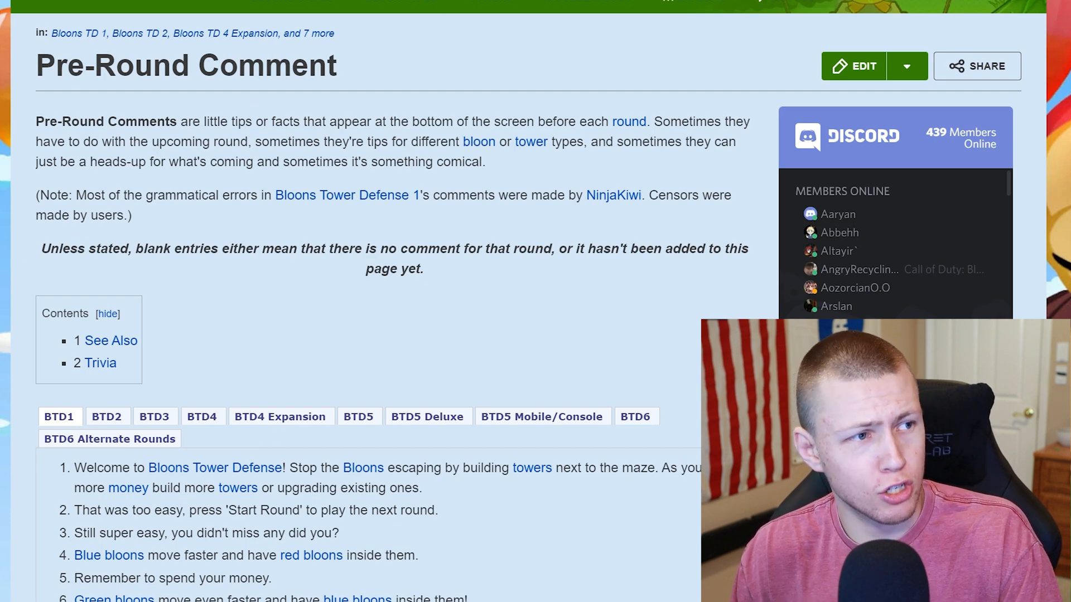
pyautogui.moveTo(116, 95)
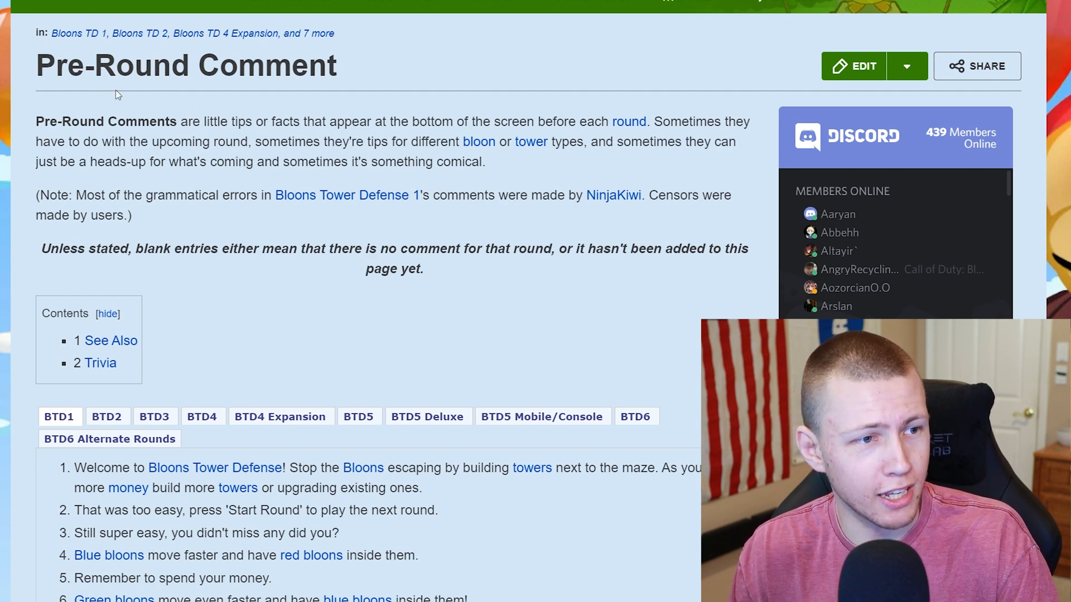
# Scroll through the BTD1 tab's numbered round comments.
pyautogui.scroll(-3)
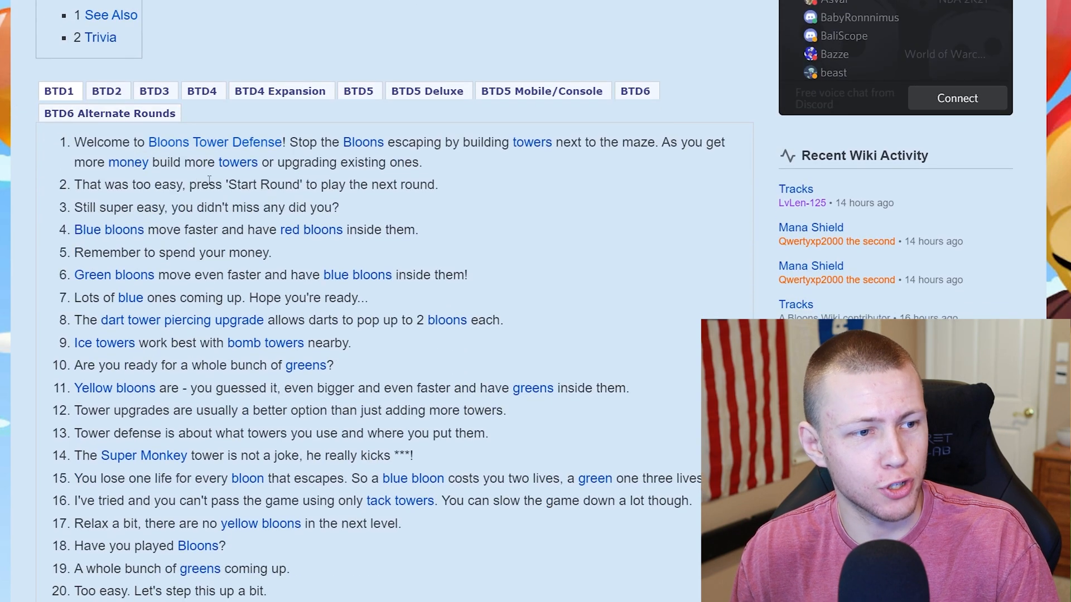
pyautogui.scroll(-3)
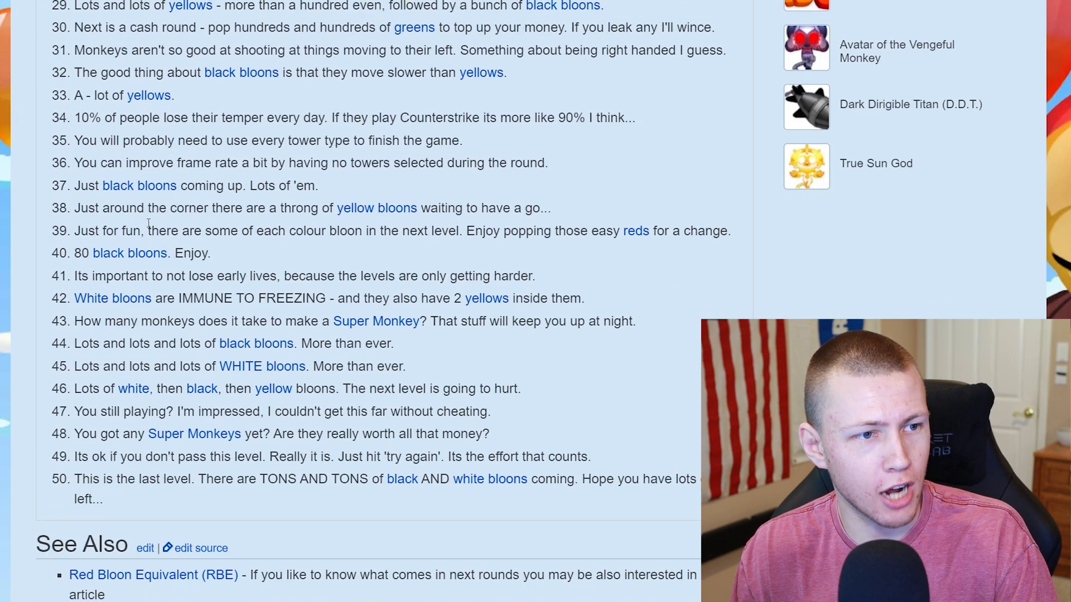
pyautogui.scroll(3)
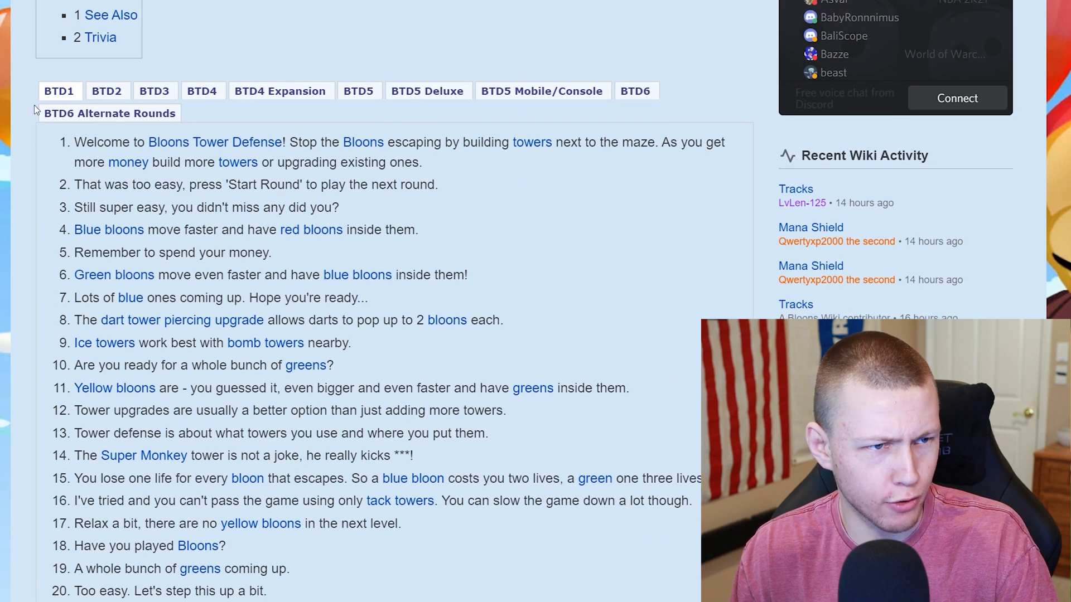
pyautogui.moveTo(64, 127)
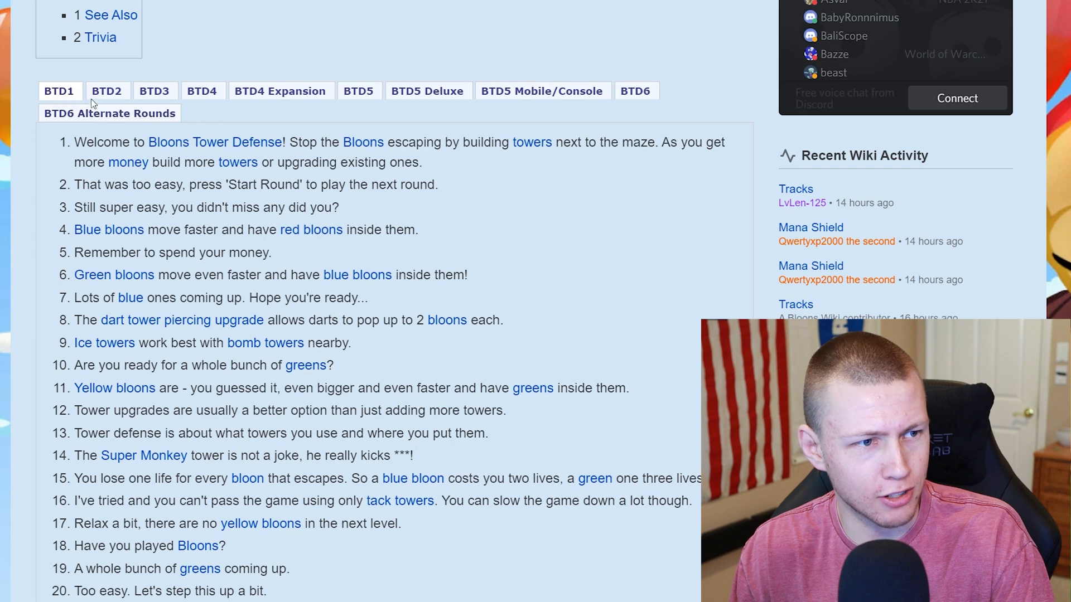
pyautogui.scroll(-3)
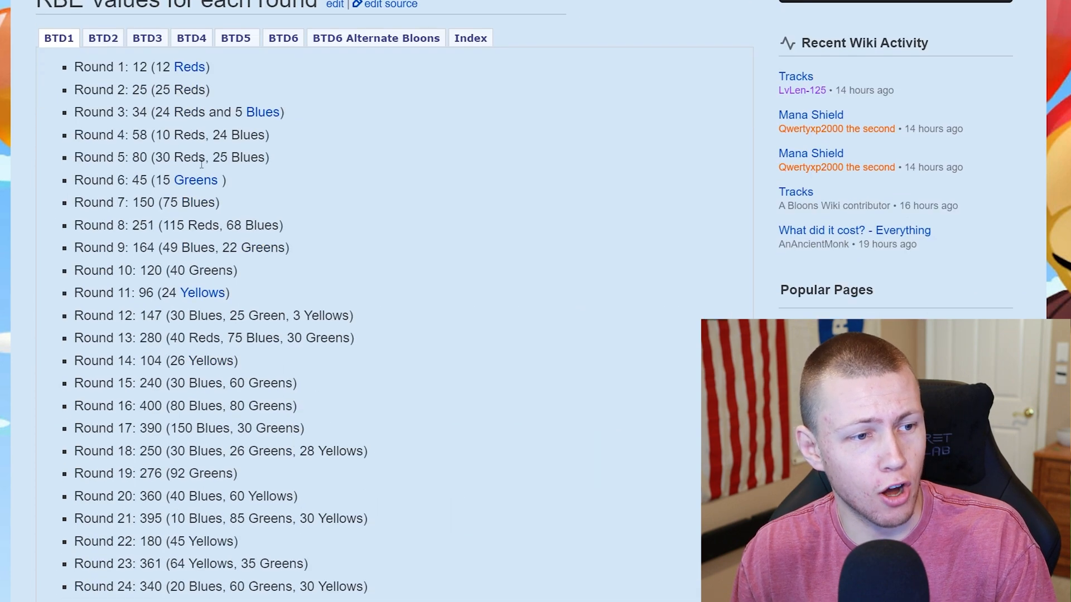
# Scroll the Red Bloon Equivalent article to the BTD1 per-round RBE values.
pyautogui.scroll(-3)
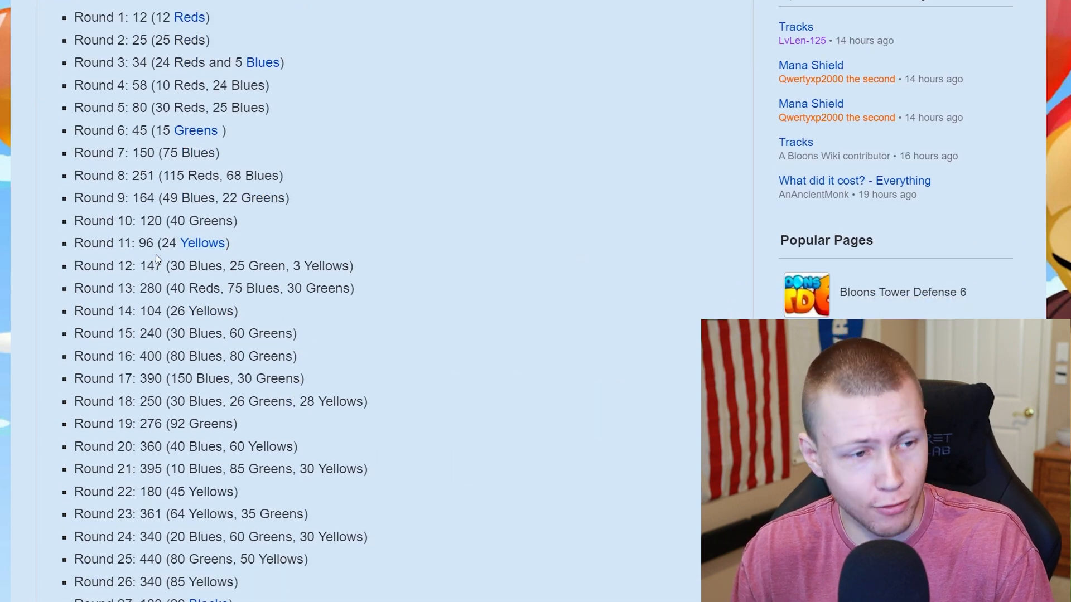
pyautogui.scroll(3)
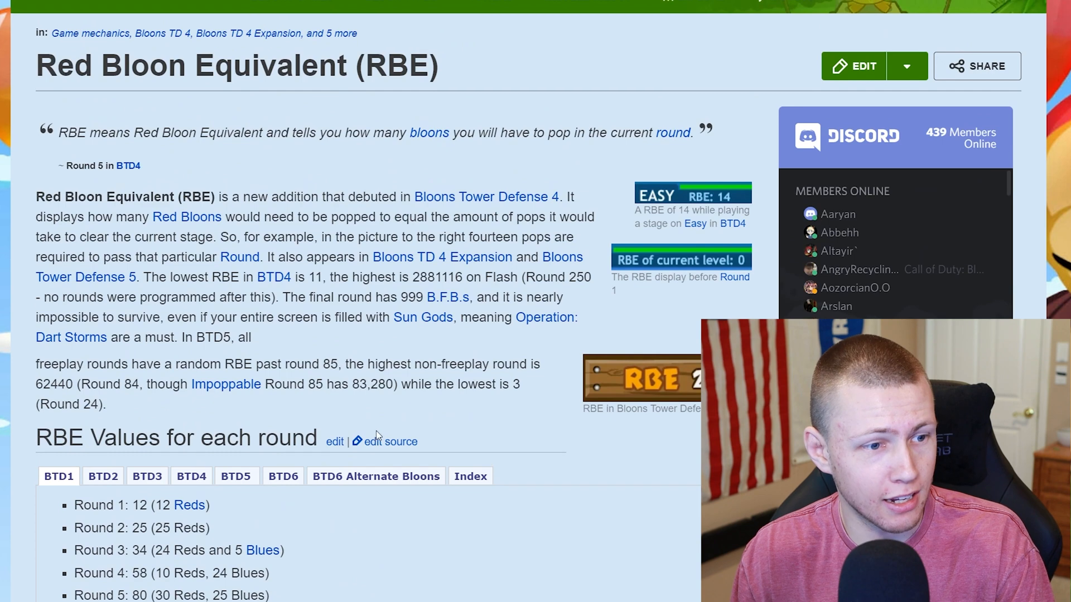
pyautogui.scroll(-3)
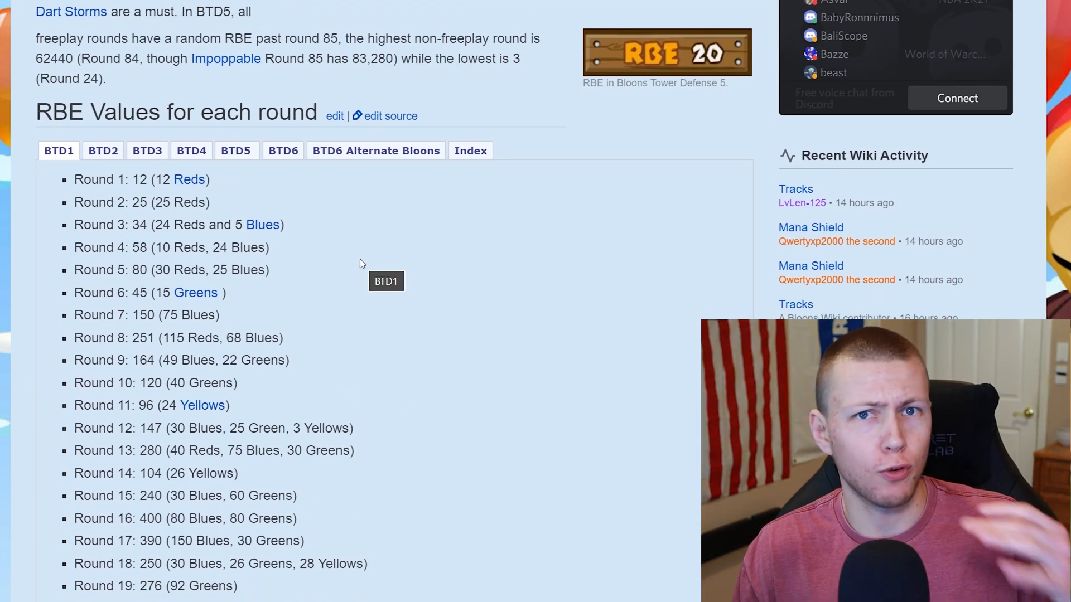
pyautogui.moveTo(399, 285)
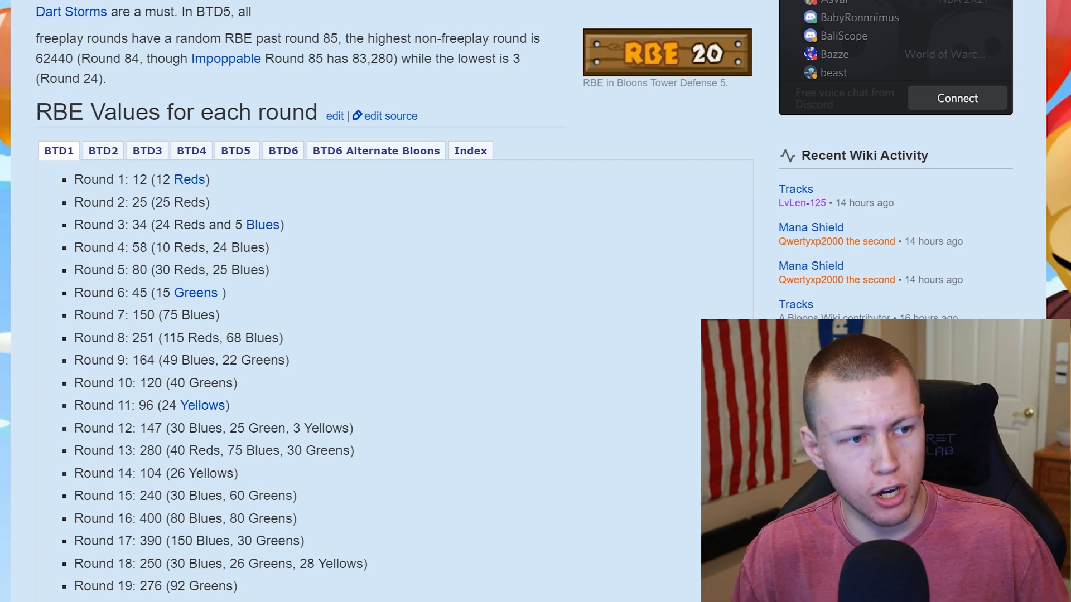
pyautogui.moveTo(65, 192)
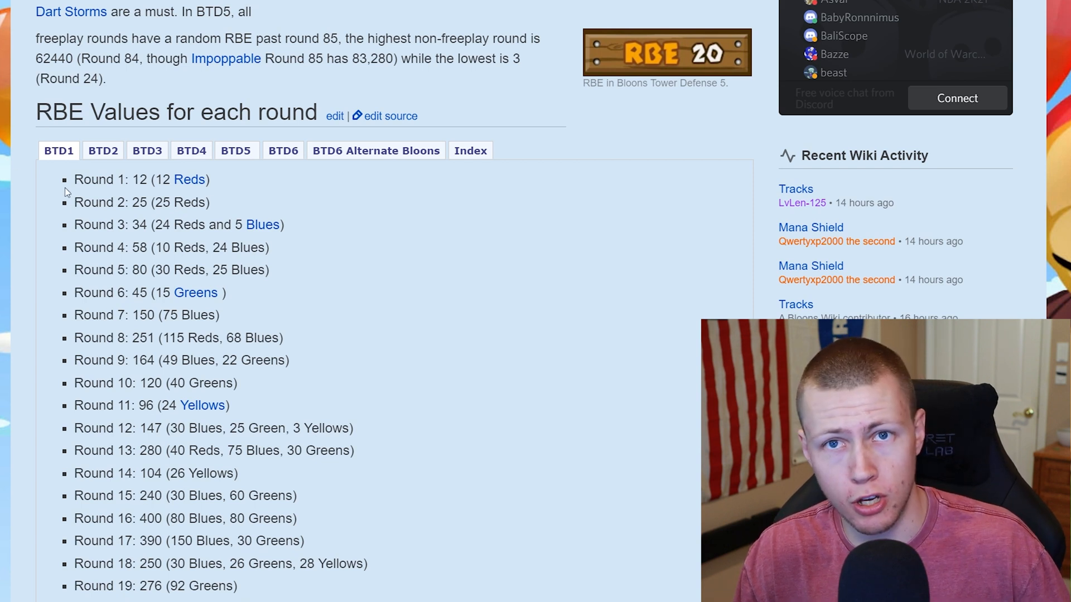
pyautogui.moveTo(336, 249)
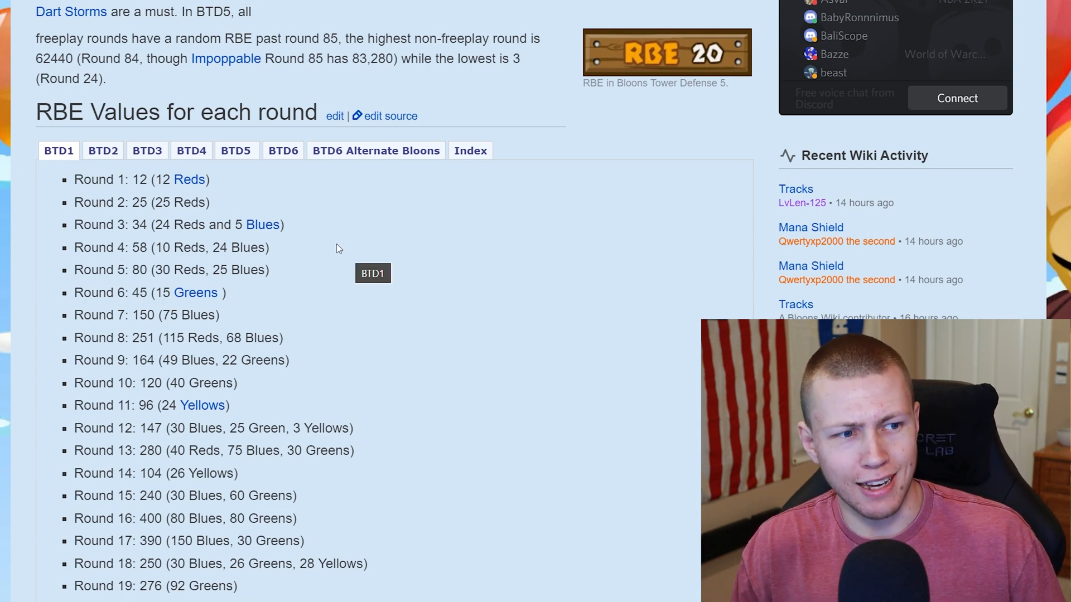
pyautogui.moveTo(355, 225)
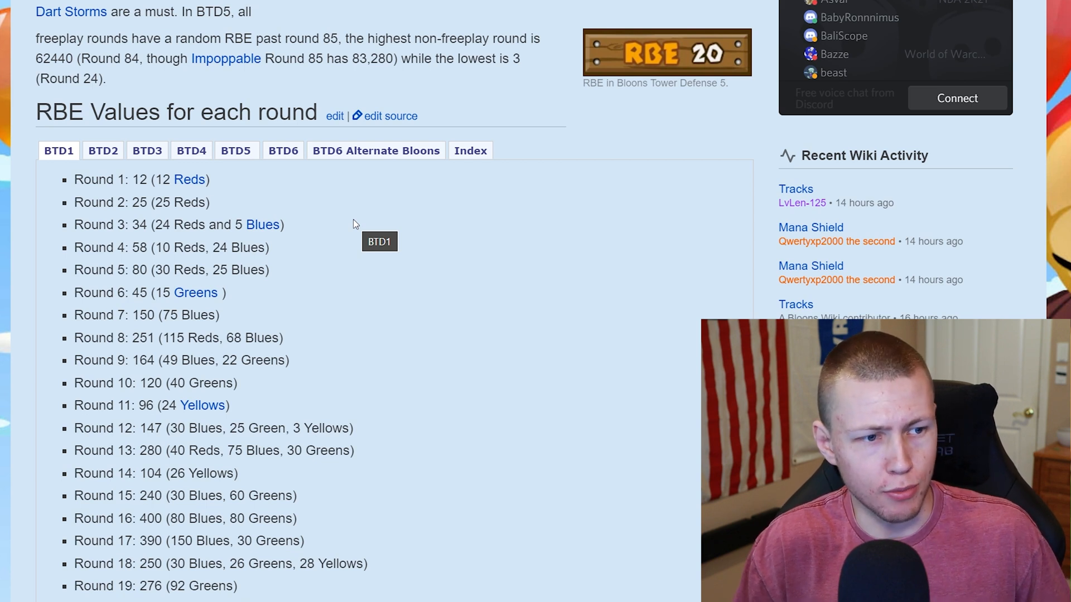
pyautogui.moveTo(355, 224)
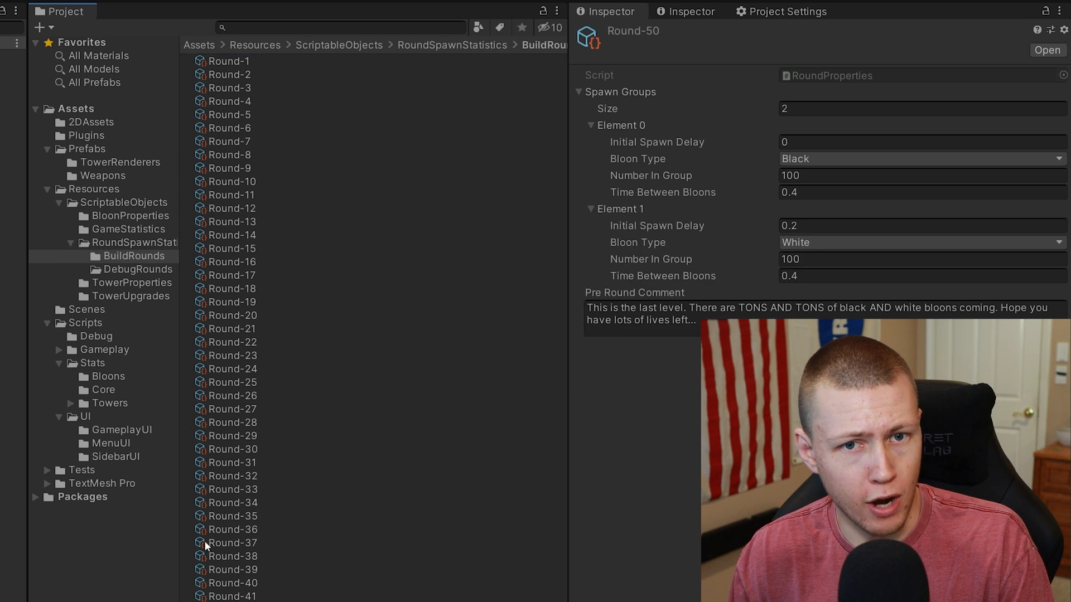
# Inspect Round-1's 12 Reds at 1.5 spacing and its comment, then Round-2.
pyautogui.click(228, 61)
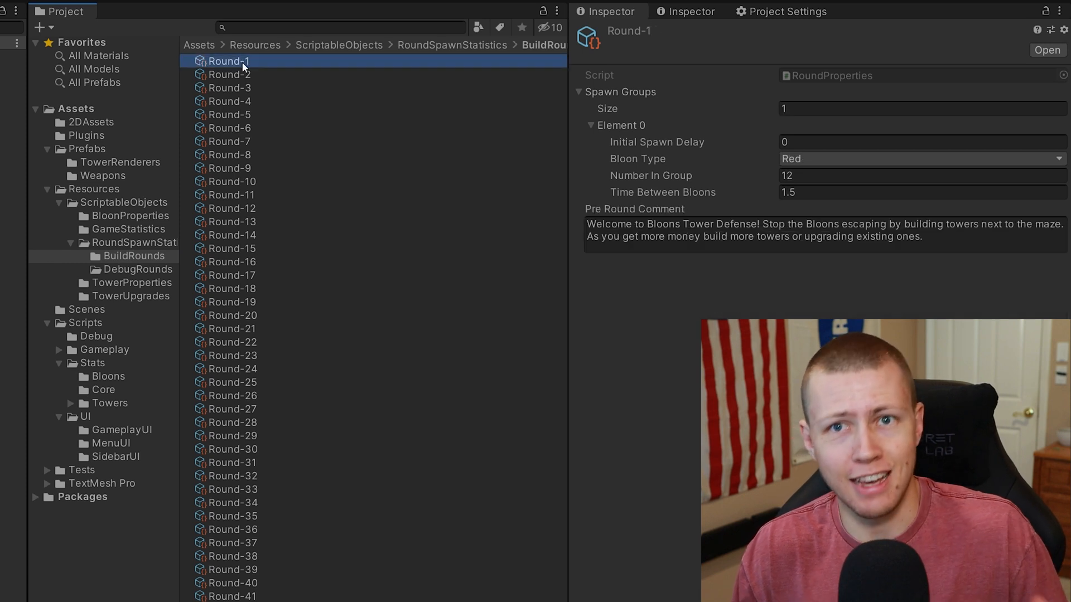
pyautogui.moveTo(225, 65)
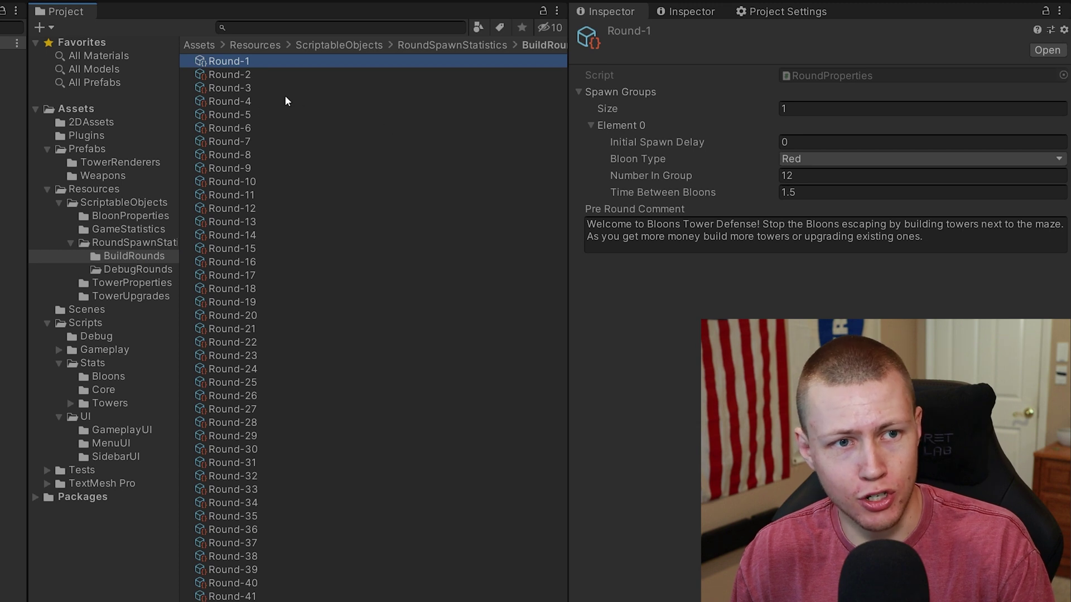
pyautogui.moveTo(573, 100)
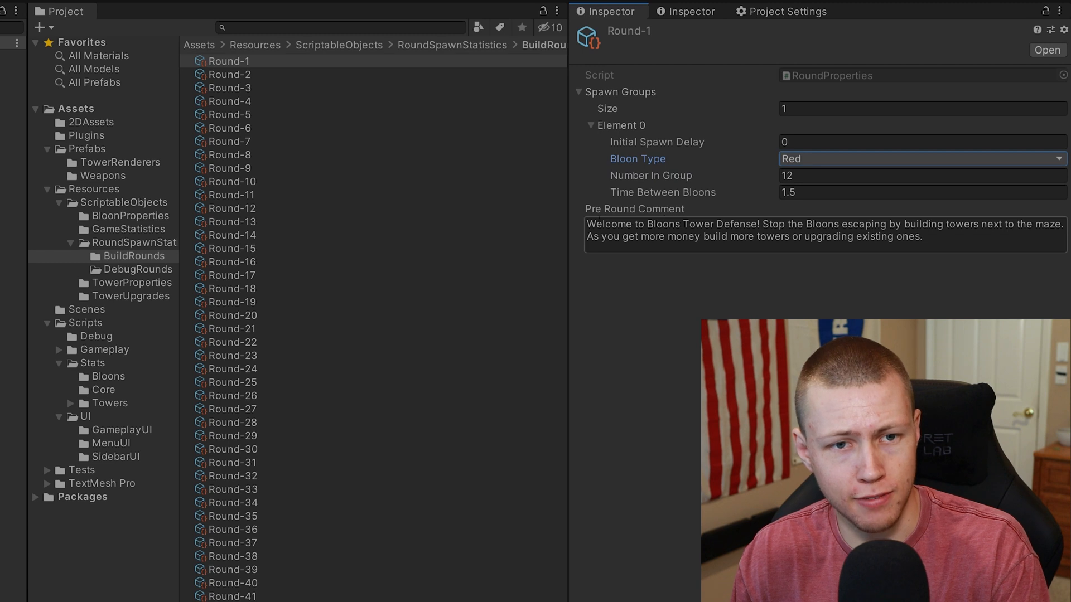
pyautogui.tripleClick(752, 231)
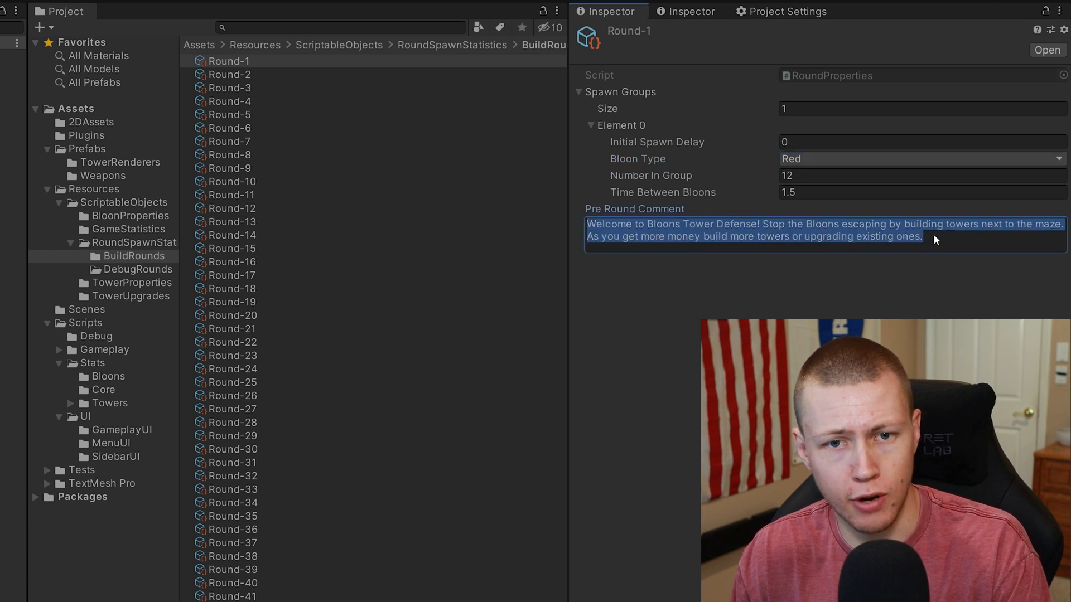
pyautogui.click(922, 236)
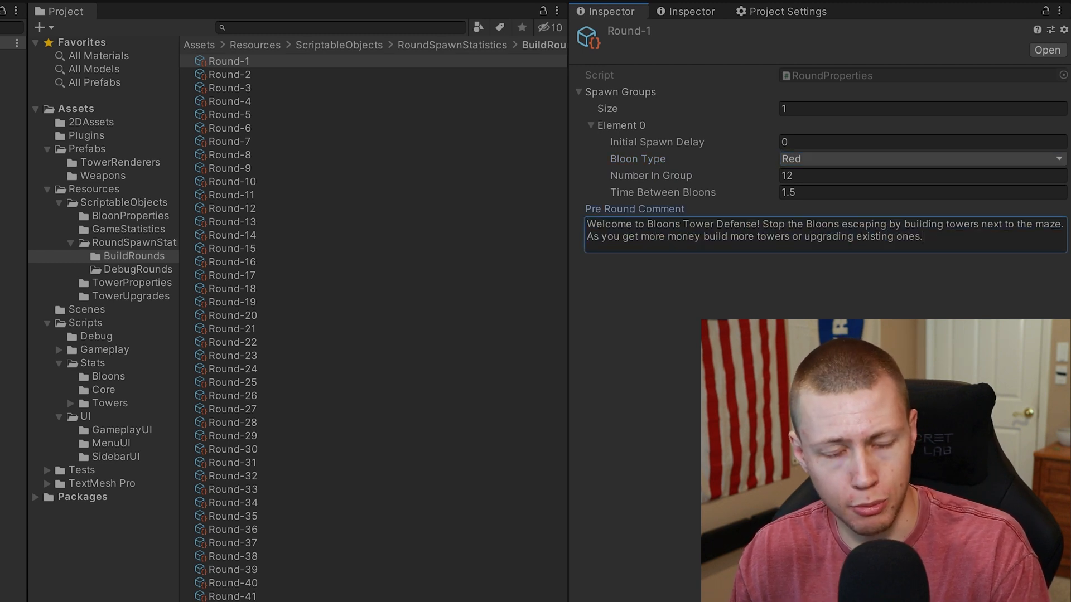
pyautogui.click(231, 74)
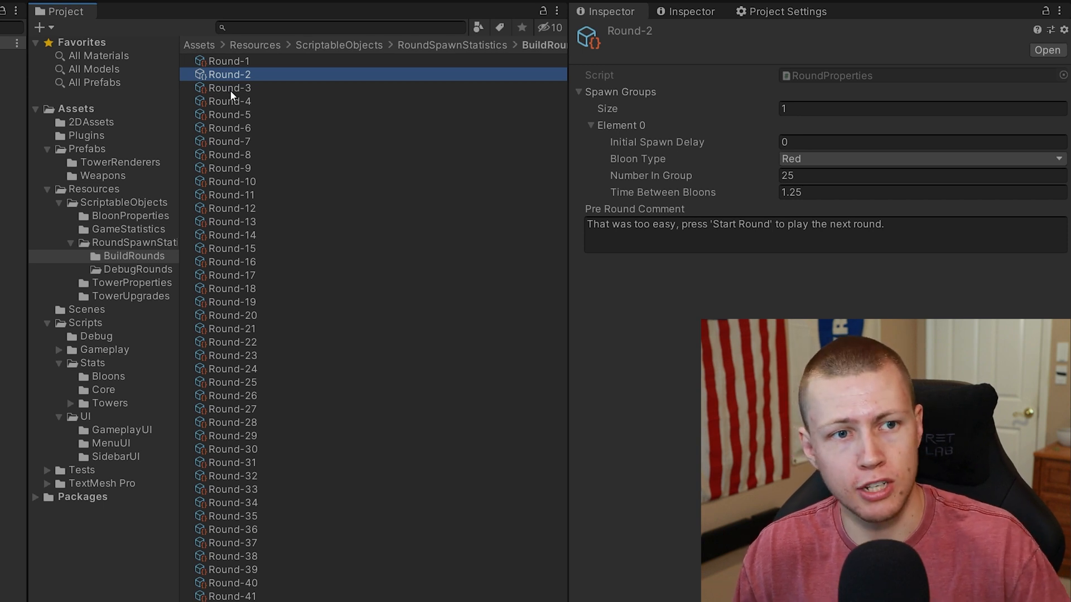
# Browse Round-3 and Round-6 data, then Round-35's 85 Greens and 117 Yellows.
pyautogui.click(231, 87)
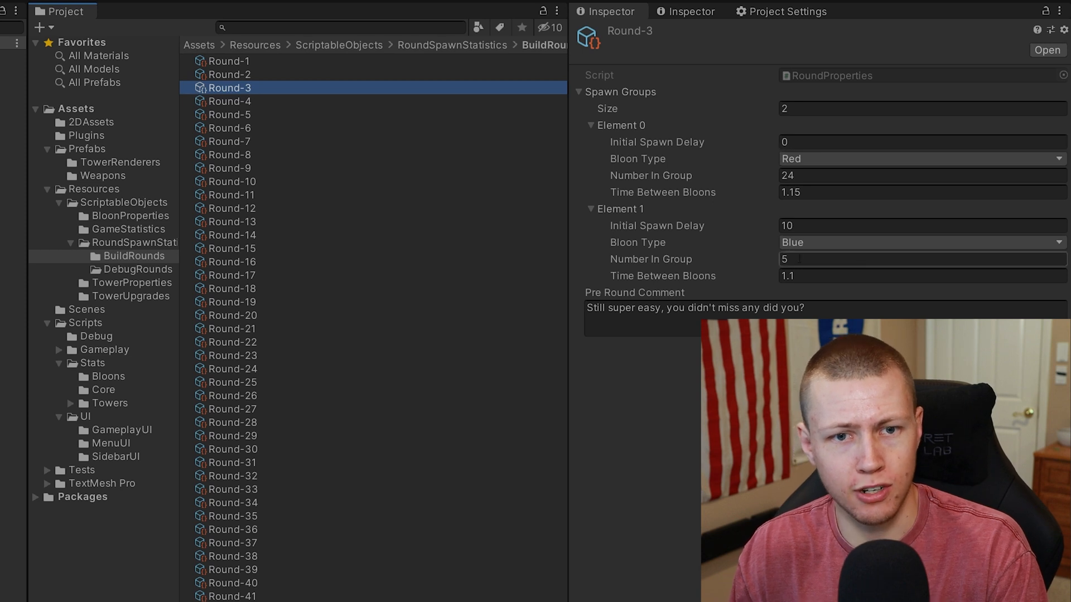
pyautogui.click(230, 128)
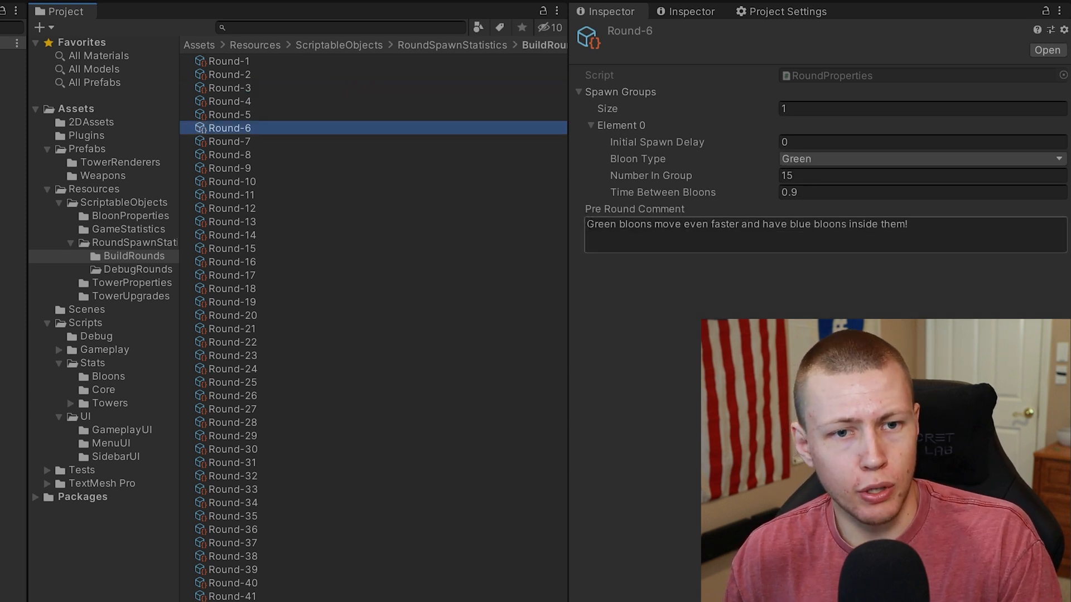
pyautogui.click(751, 224)
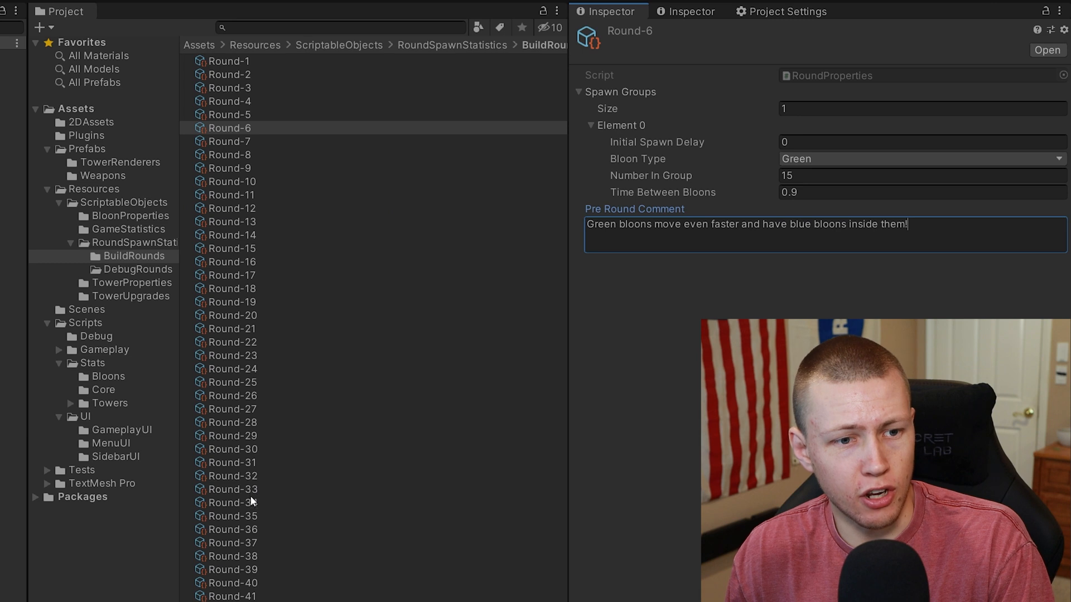
pyautogui.click(234, 515)
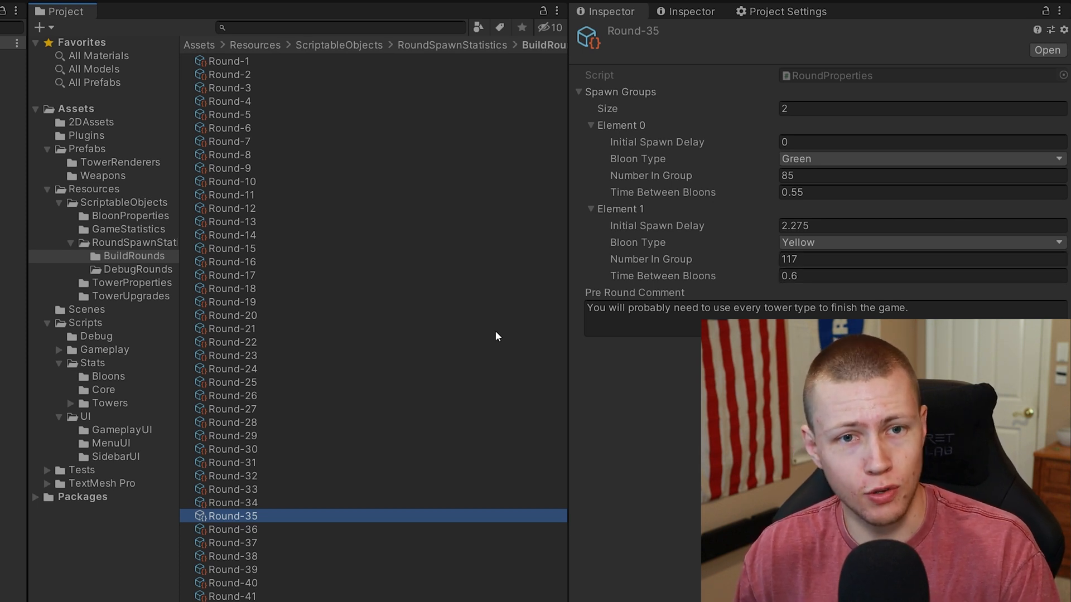
pyautogui.moveTo(475, 320)
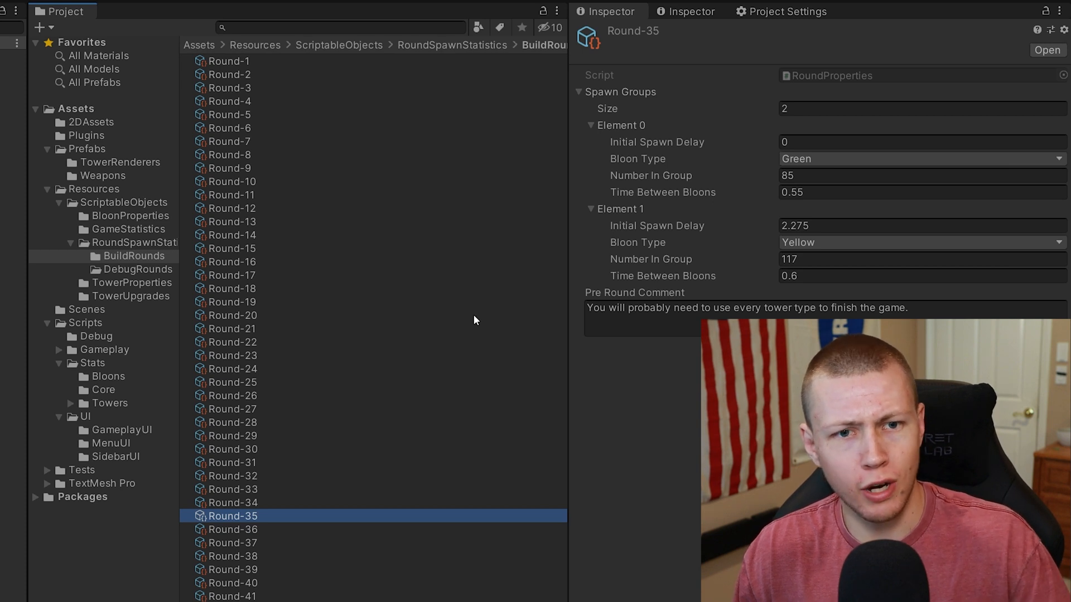
pyautogui.moveTo(635, 390)
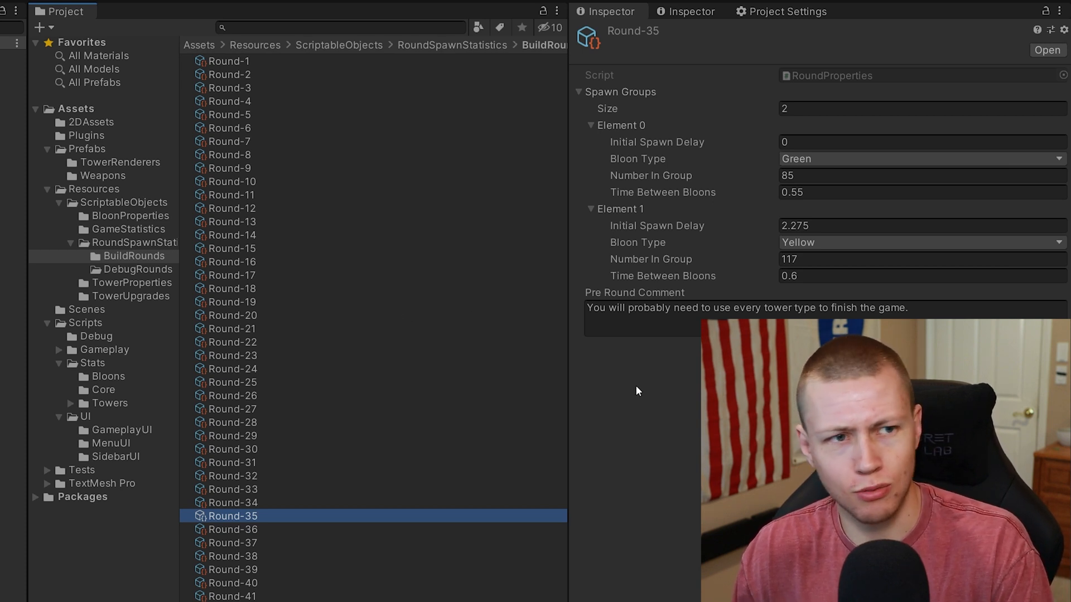
pyautogui.moveTo(679, 529)
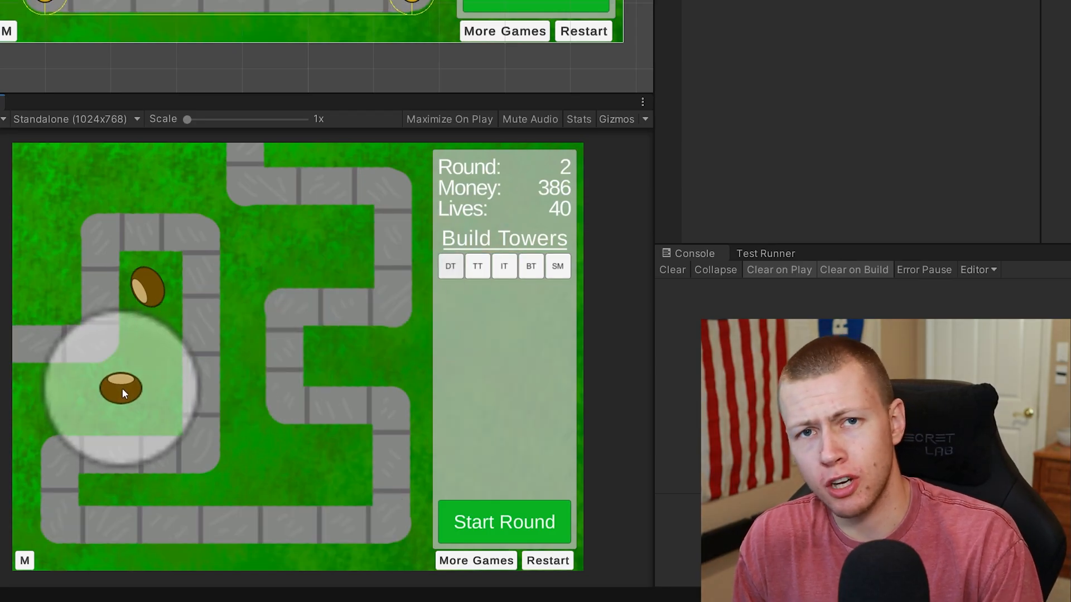
# Place dart, tack and bomb towers while starting rounds up to round 18.
pyautogui.click(121, 389)
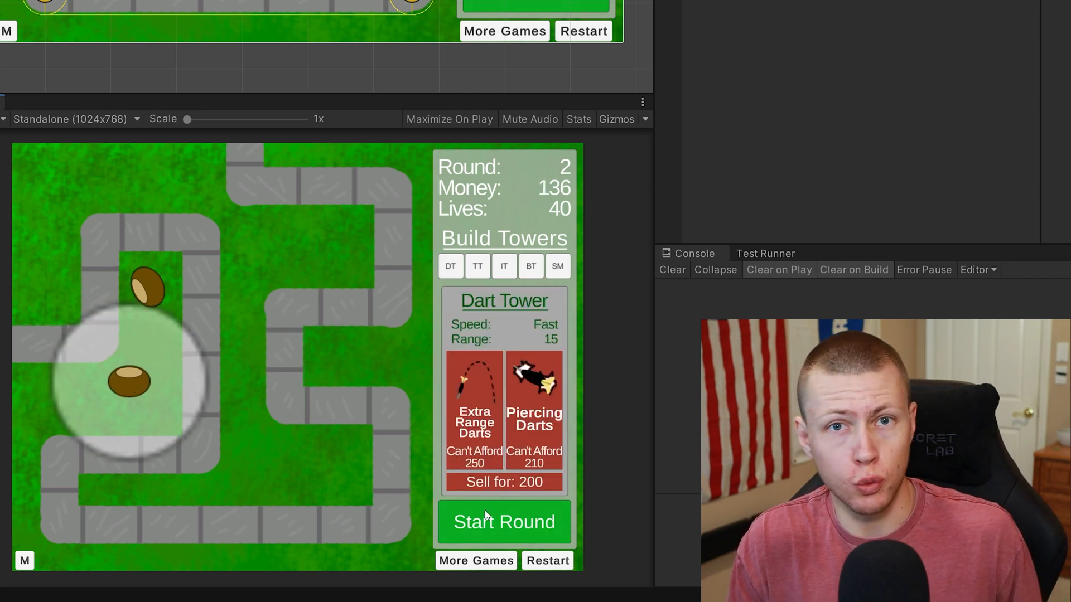
pyautogui.click(504, 522)
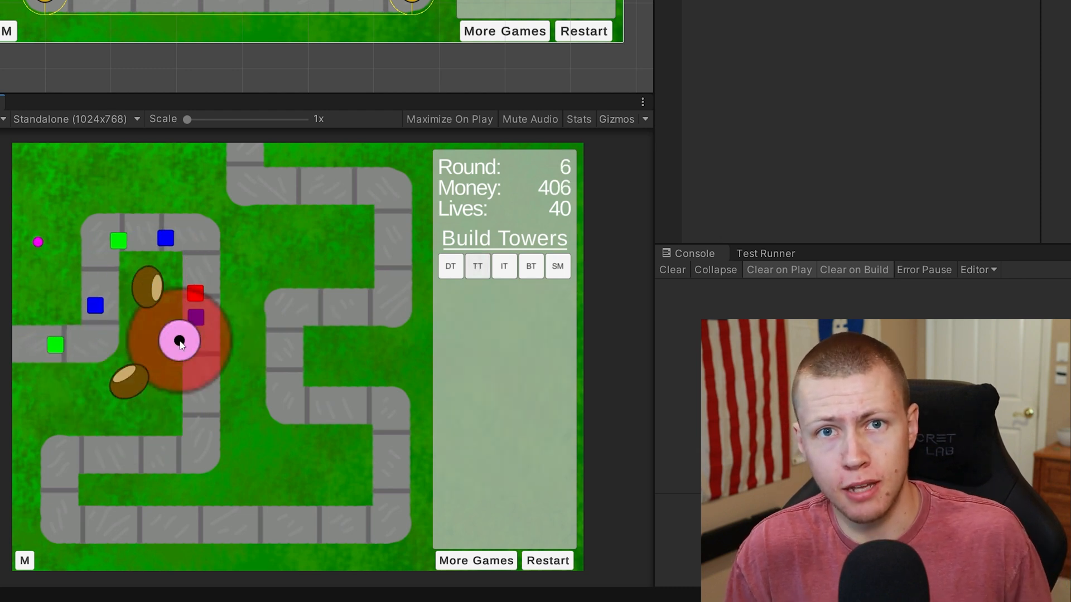
pyautogui.click(180, 340)
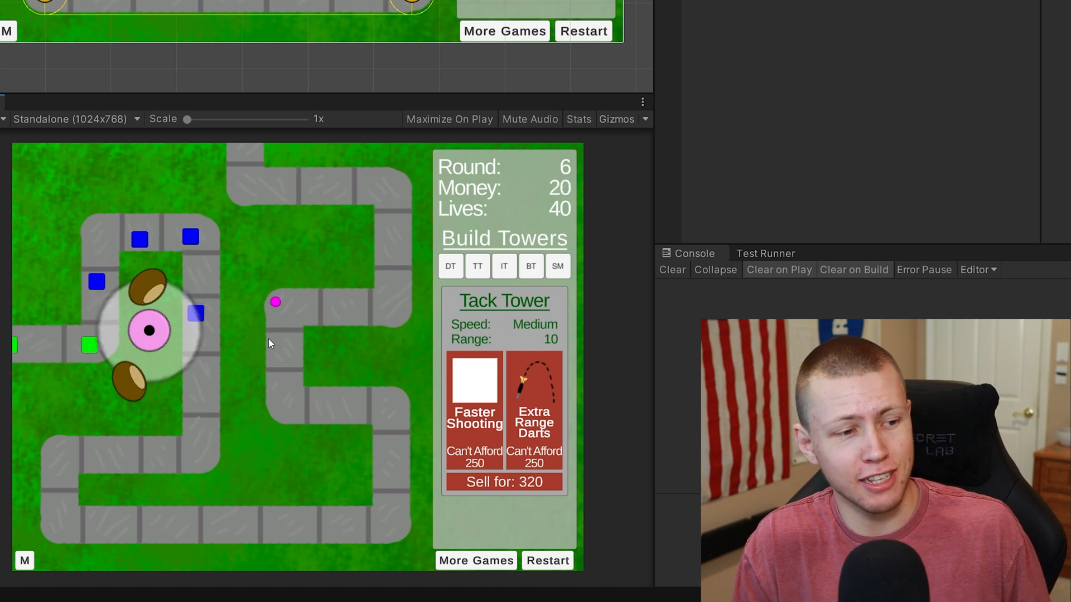
pyautogui.click(530, 265)
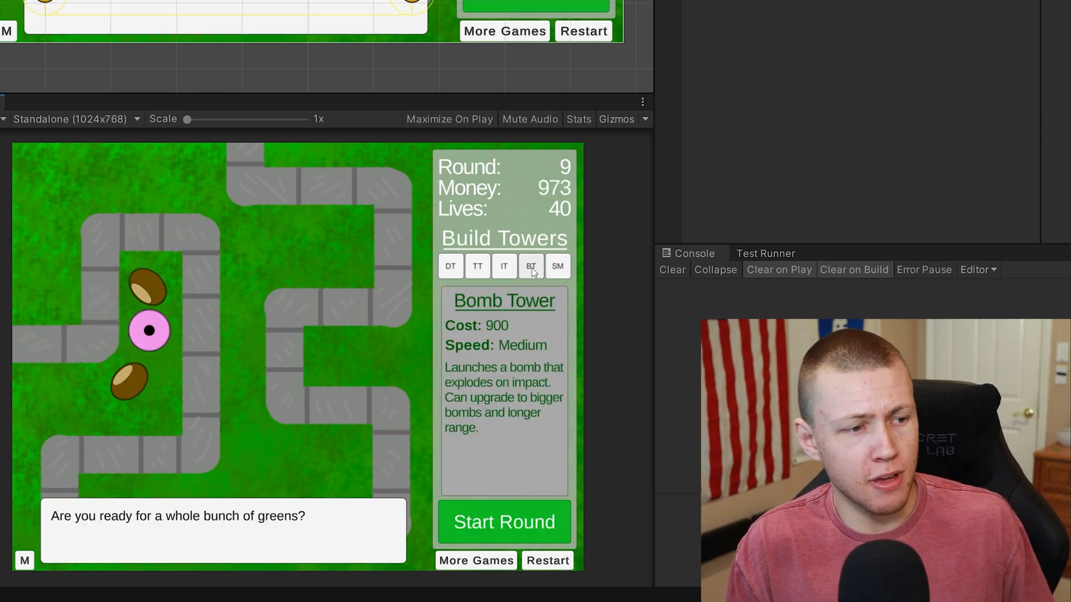
pyautogui.click(247, 234)
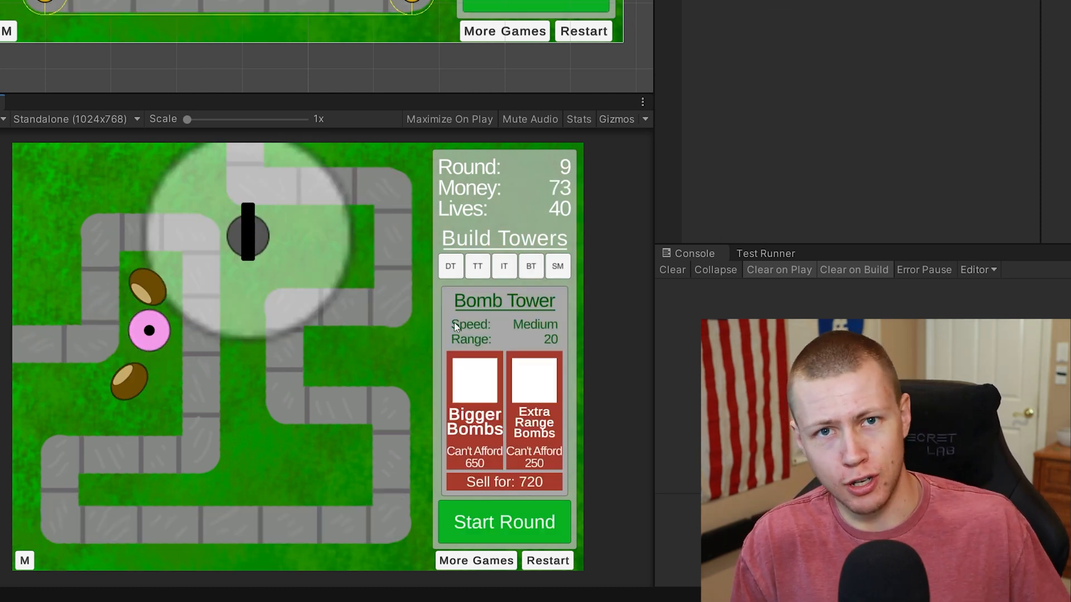
pyautogui.click(504, 522)
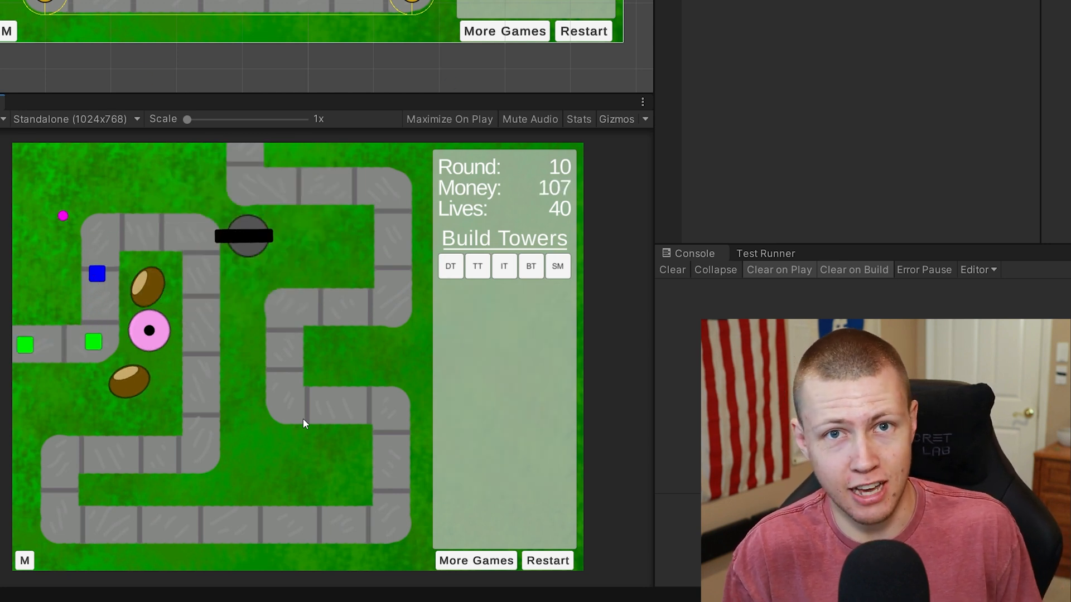
pyautogui.click(504, 266)
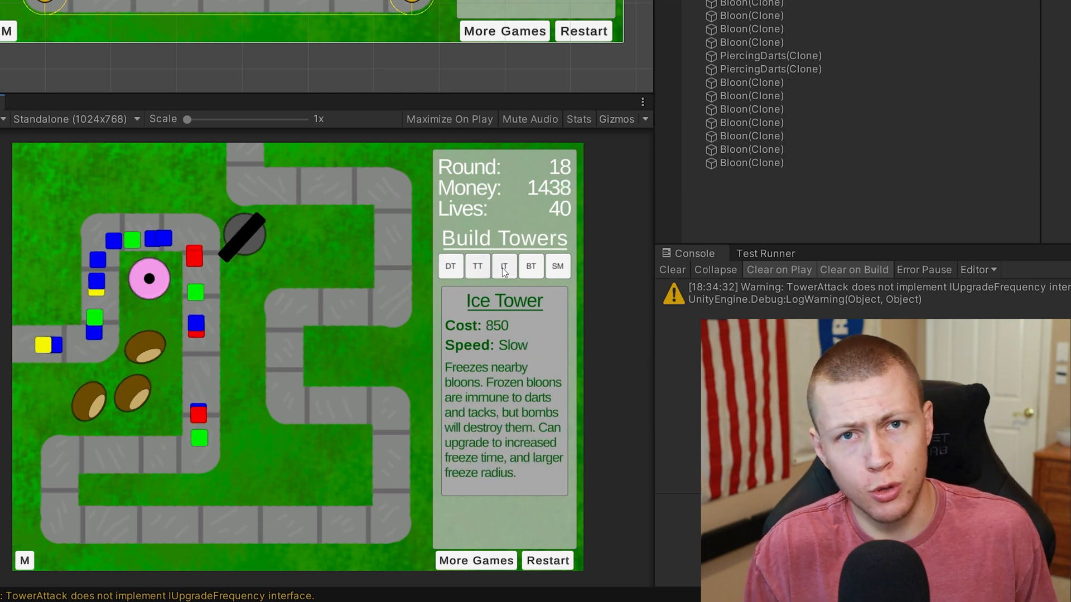
# Place an Ice Tower below the Tack Tower and start the round of greens.
pyautogui.click(477, 266)
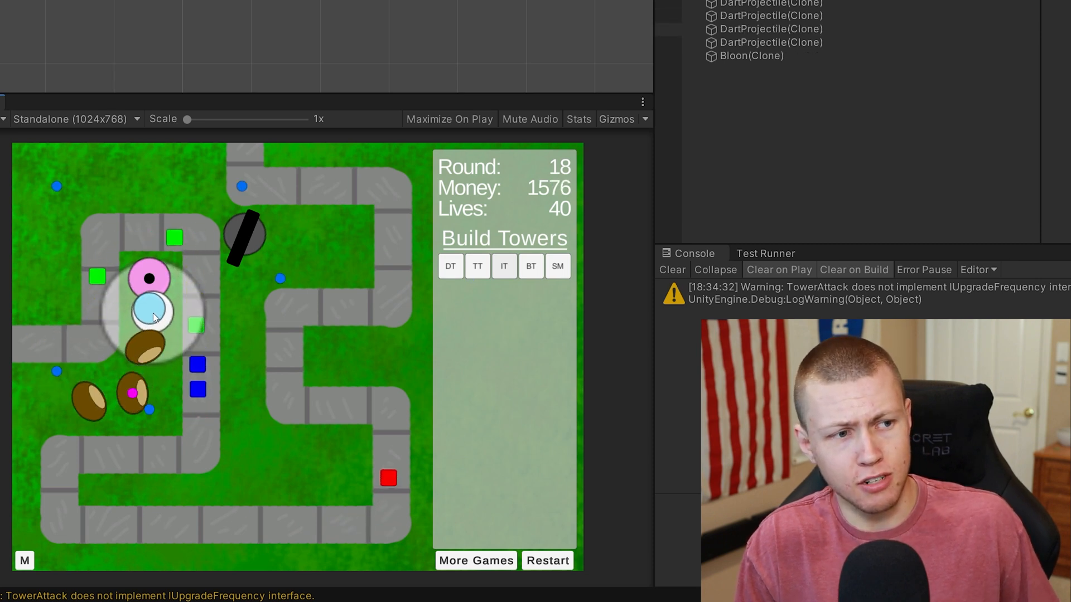
pyautogui.click(150, 313)
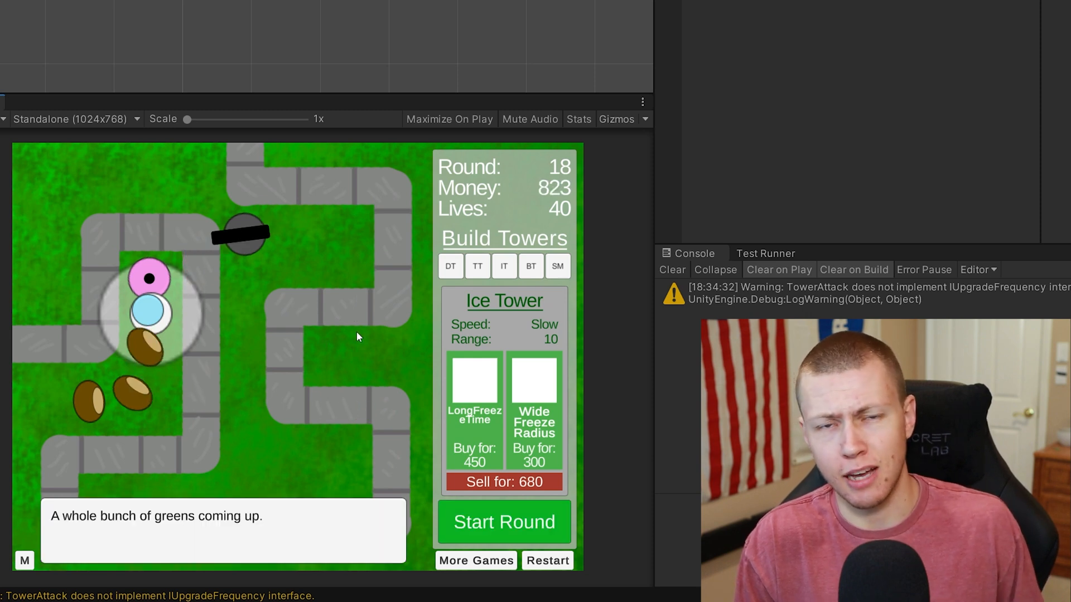
pyautogui.click(504, 522)
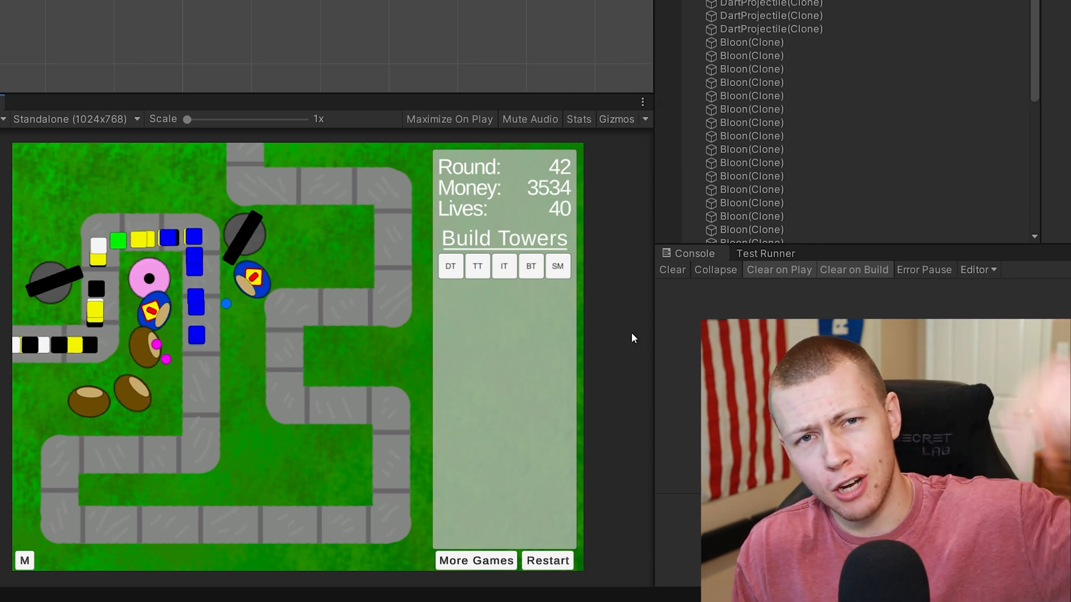
# Select Super Monkey to view its 4000 cost and hypersonic description.
pyautogui.click(557, 267)
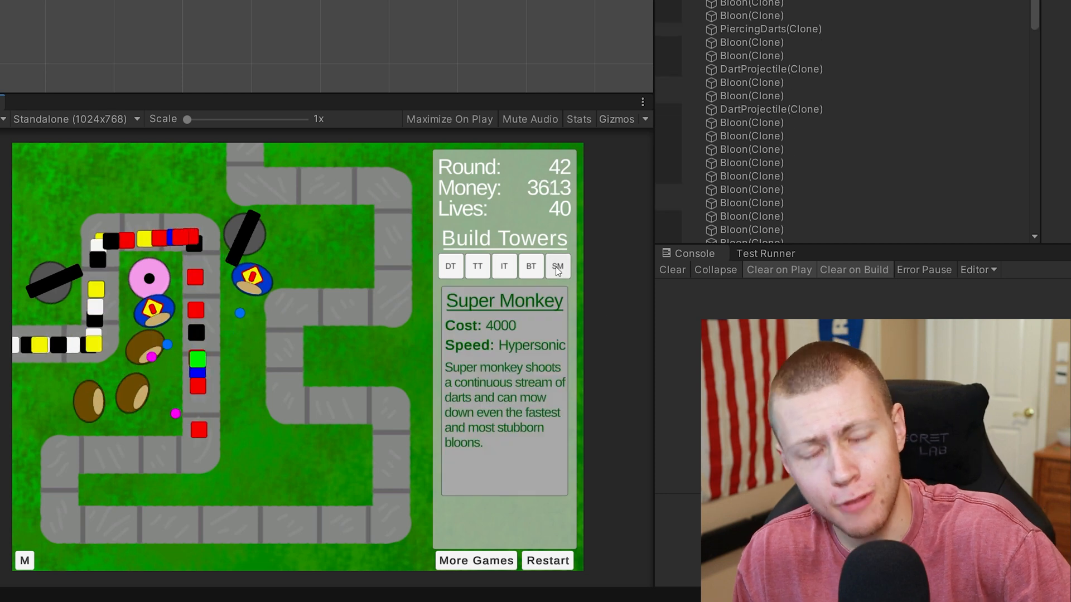